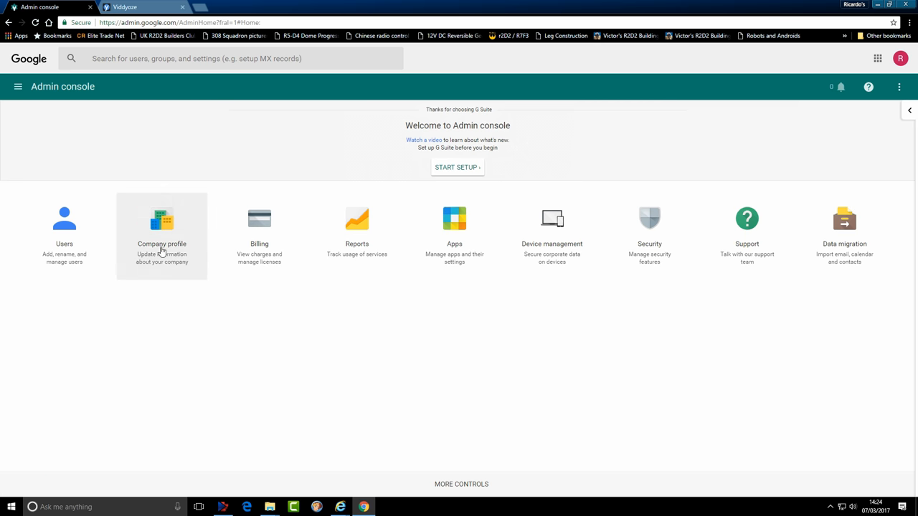
# Open the Users list from the Admin console home page.
pyautogui.click(63, 230)
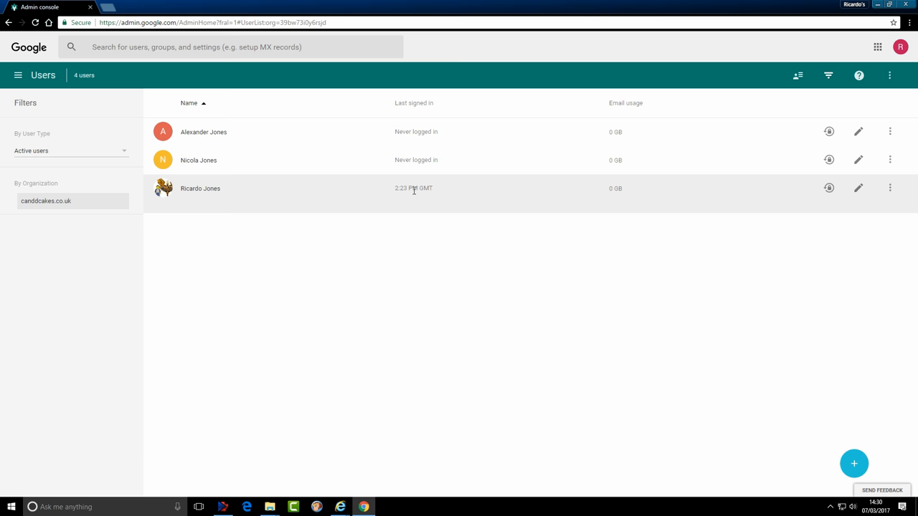
pyautogui.moveTo(893, 152)
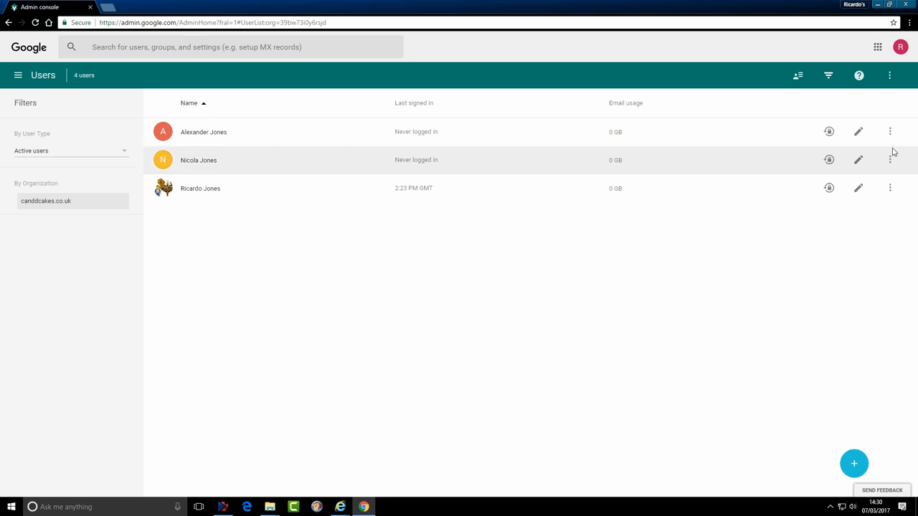
pyautogui.moveTo(829, 132)
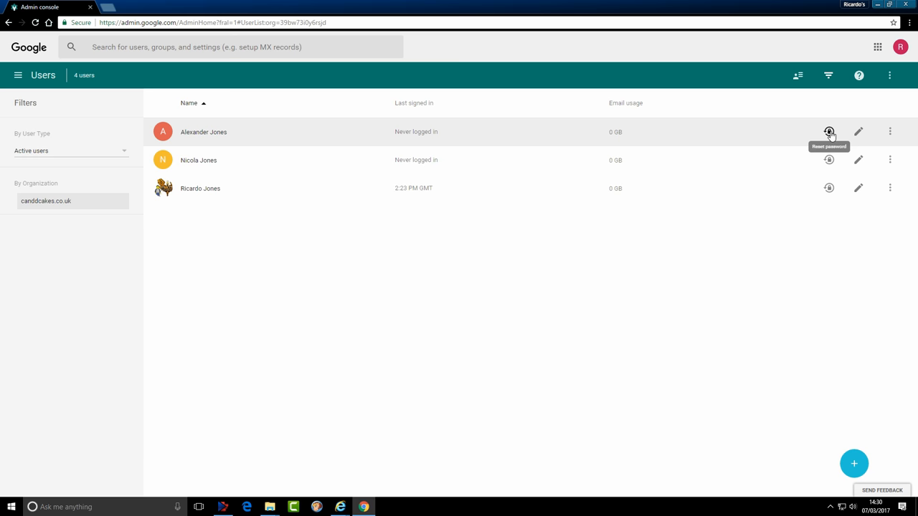
pyautogui.click(830, 132)
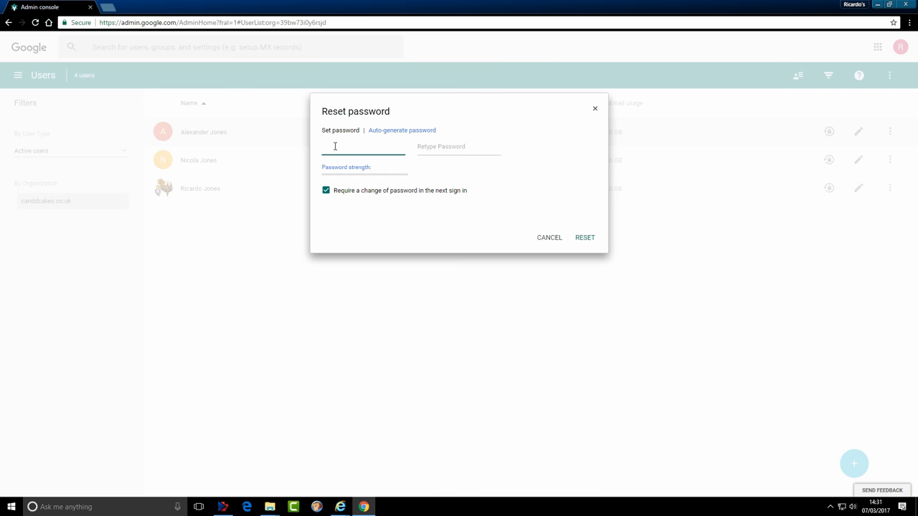
pyautogui.write('****')
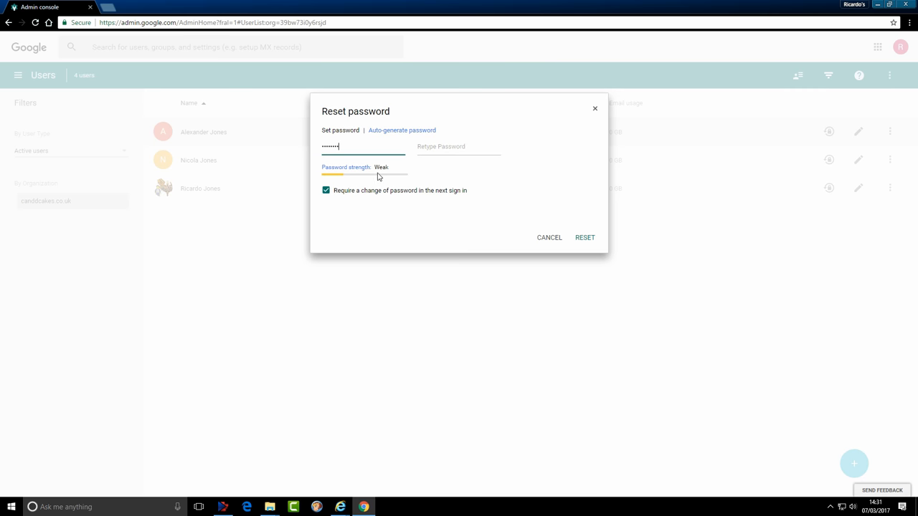
pyautogui.press('backspace')
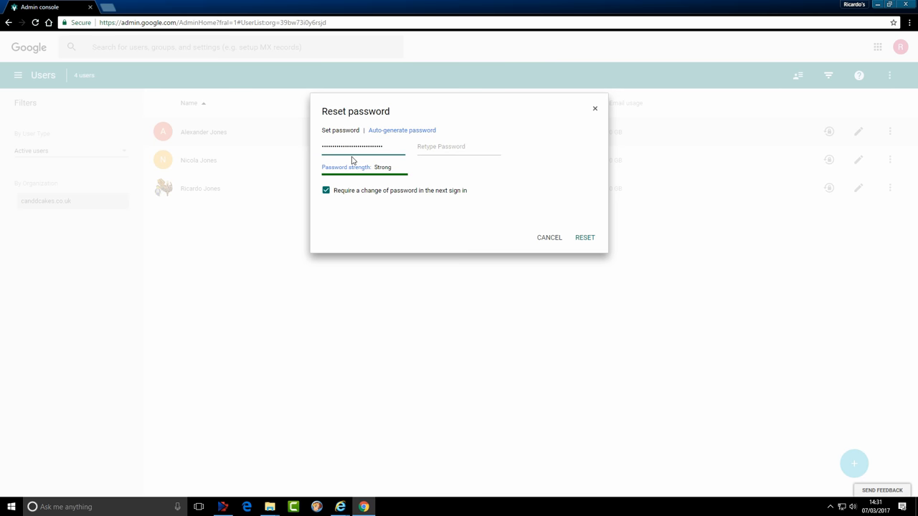
pyautogui.moveTo(353, 171)
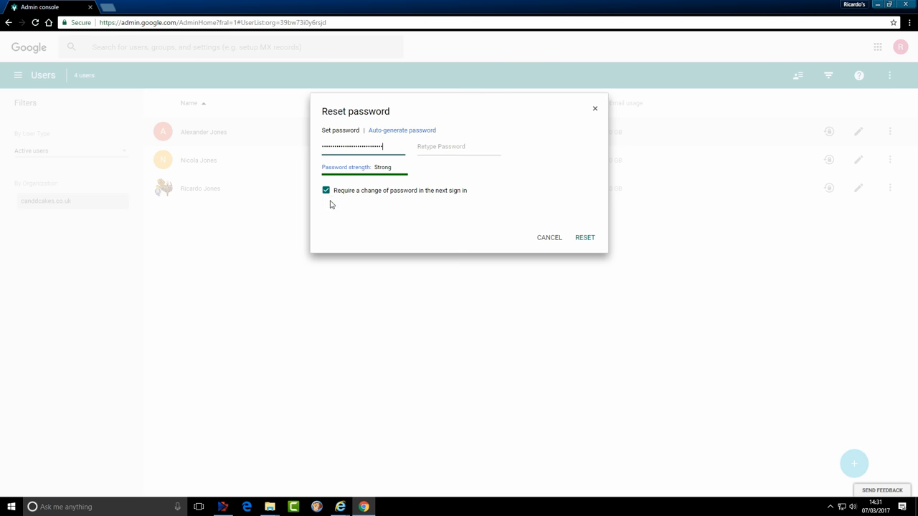
pyautogui.moveTo(372, 202)
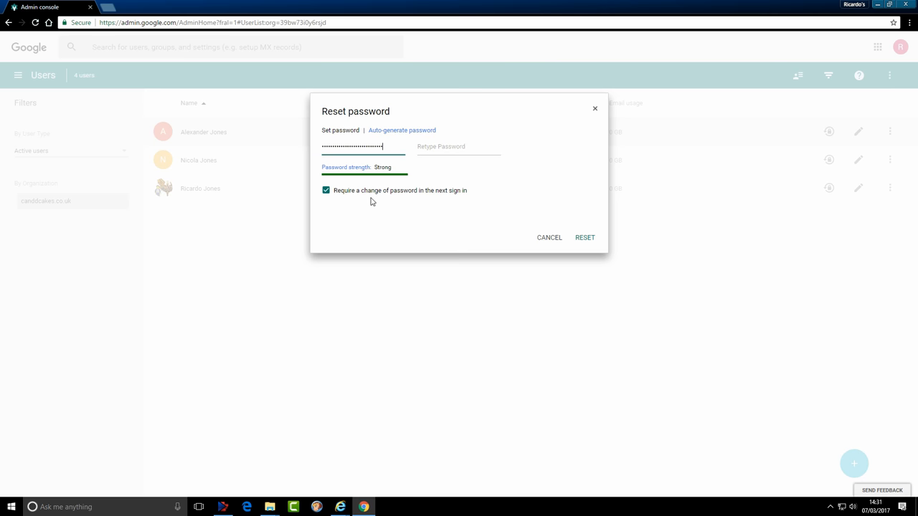
pyautogui.moveTo(450, 207)
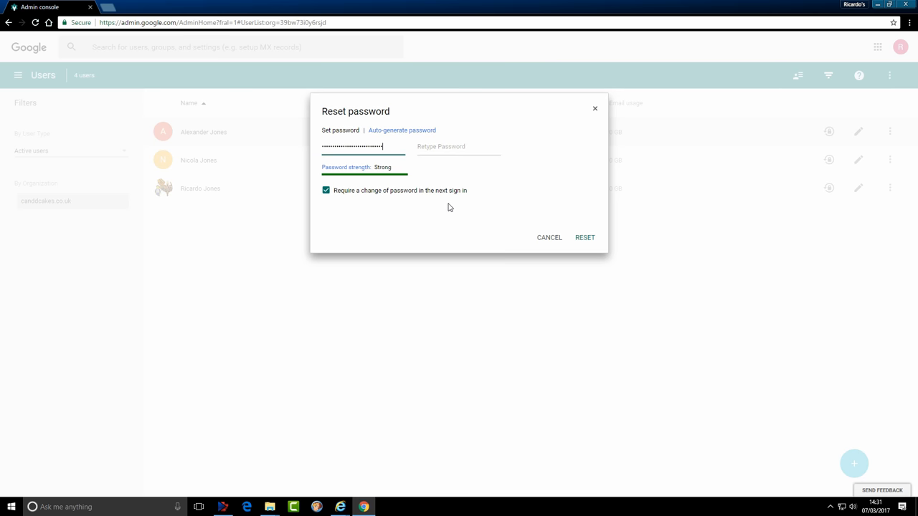
pyautogui.moveTo(532, 231)
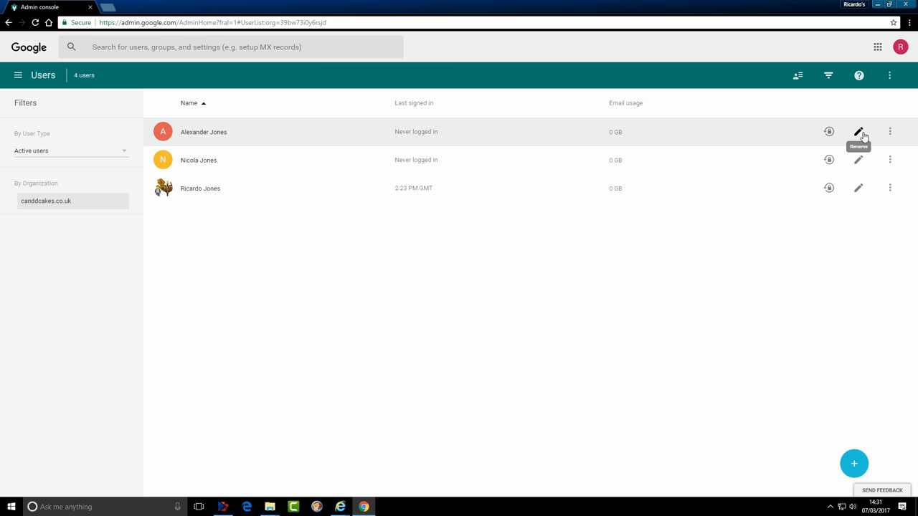
pyautogui.click(858, 132)
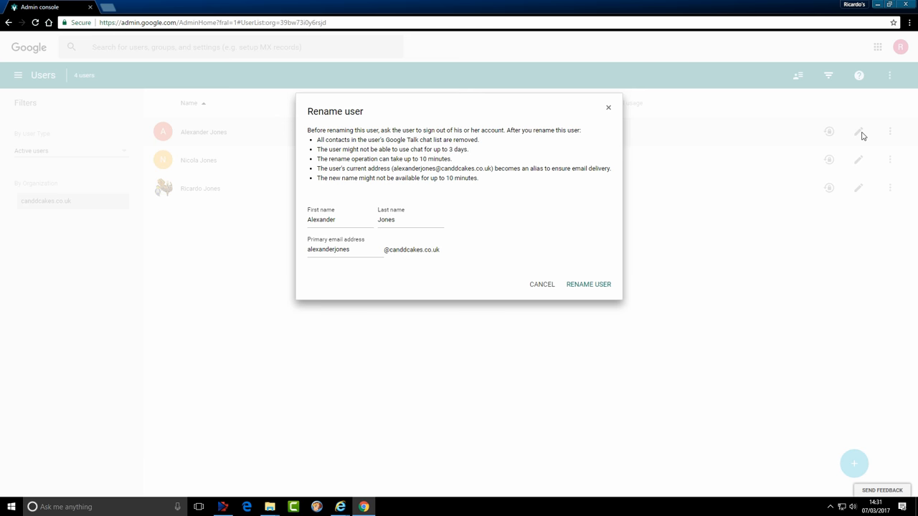
pyautogui.click(342, 220)
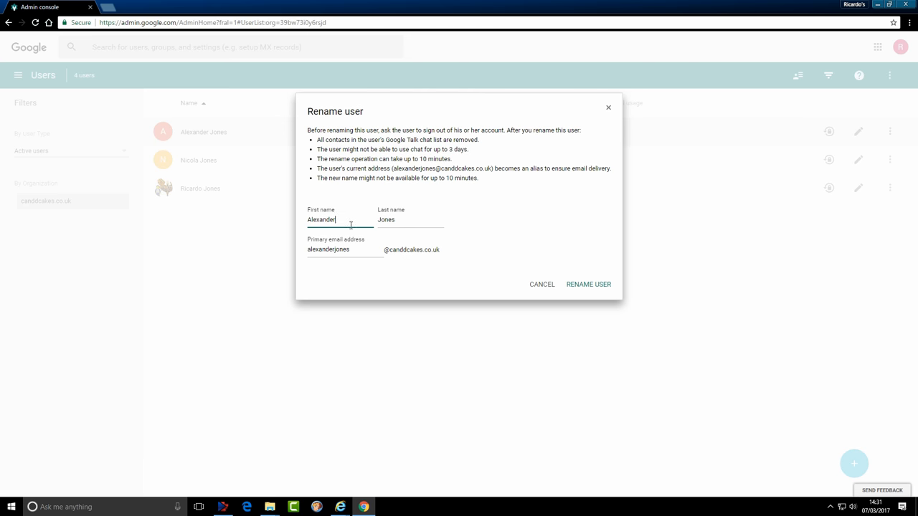
pyautogui.press('Backspace')
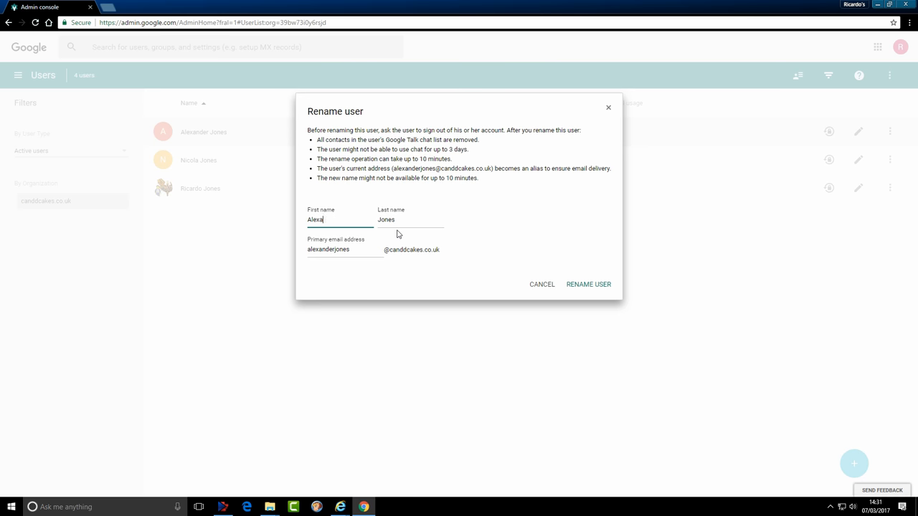
pyautogui.press('Backspace')
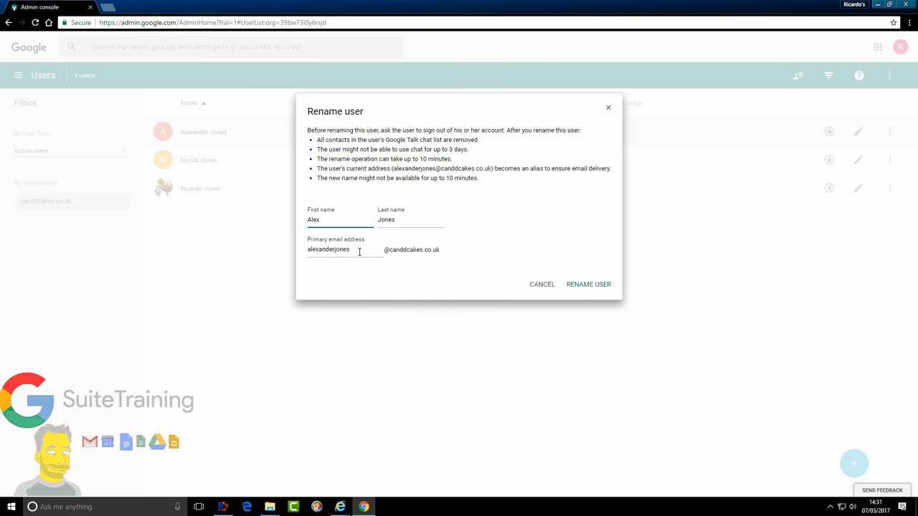
pyautogui.click(339, 219)
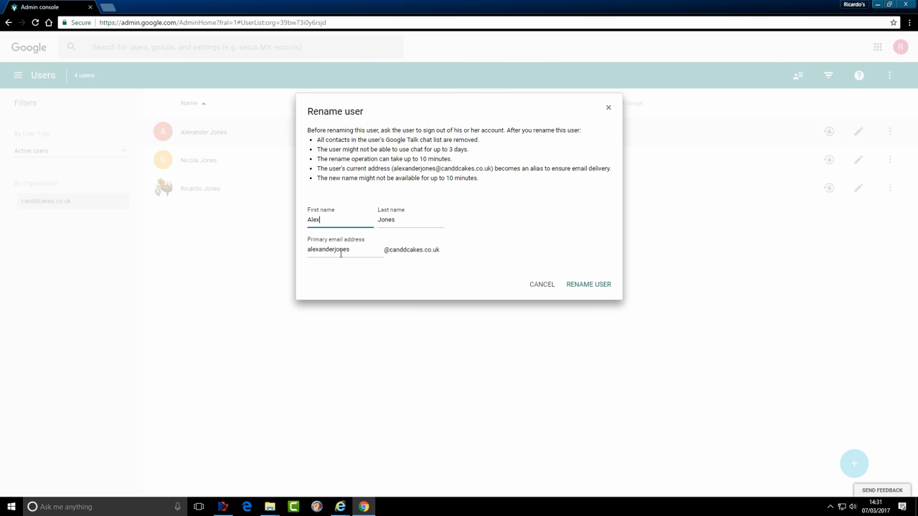
pyautogui.moveTo(332, 266)
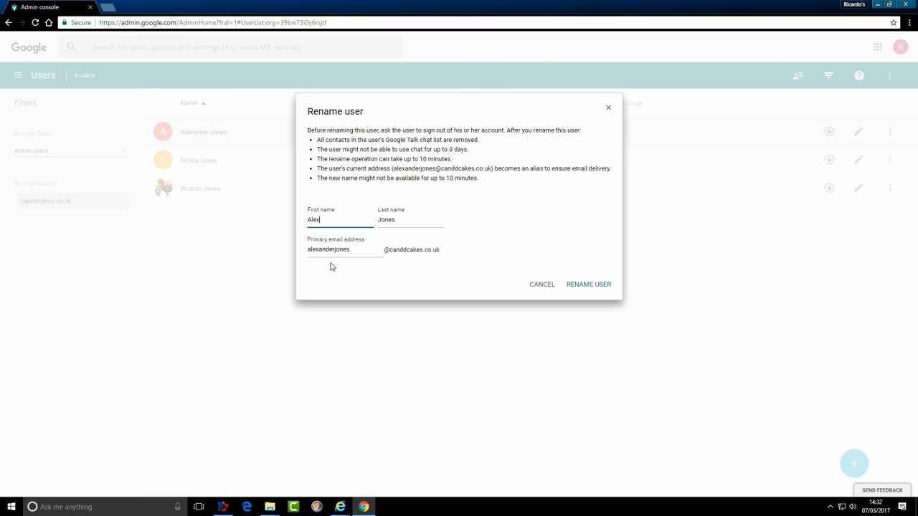
pyautogui.moveTo(465, 272)
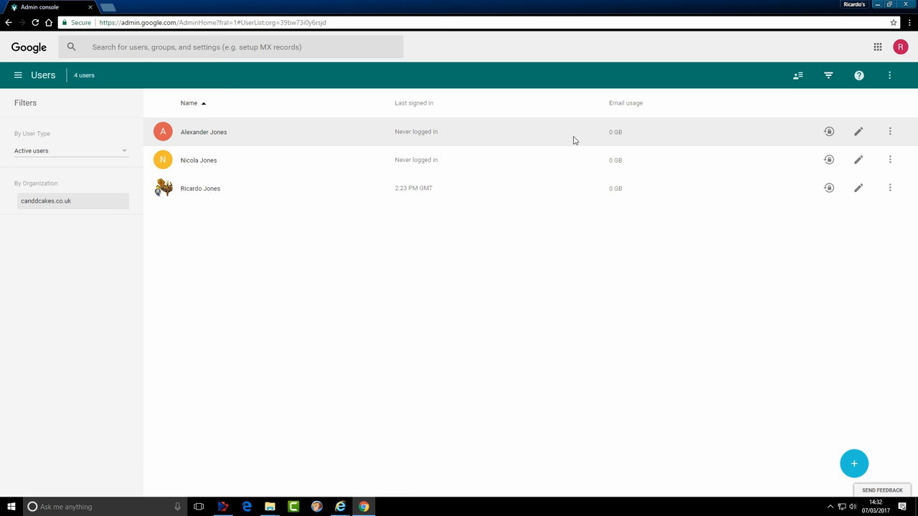
pyautogui.moveTo(892, 136)
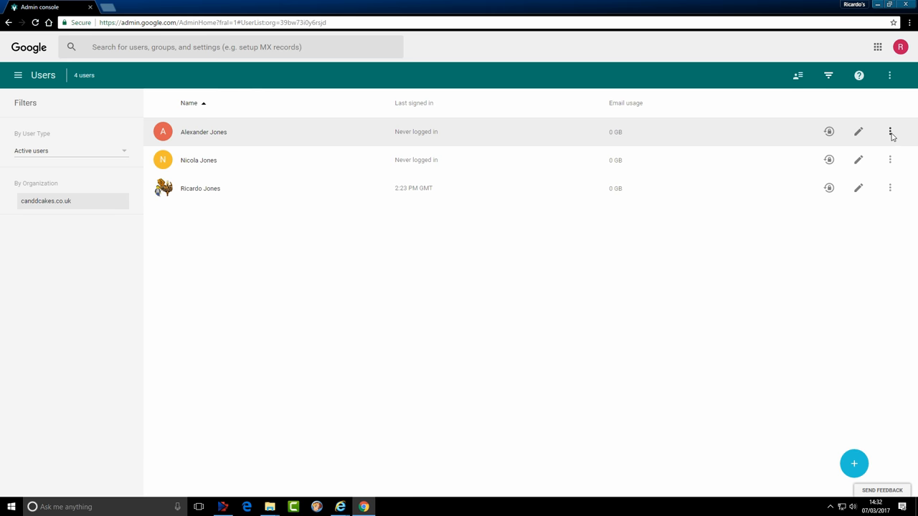
pyautogui.click(890, 132)
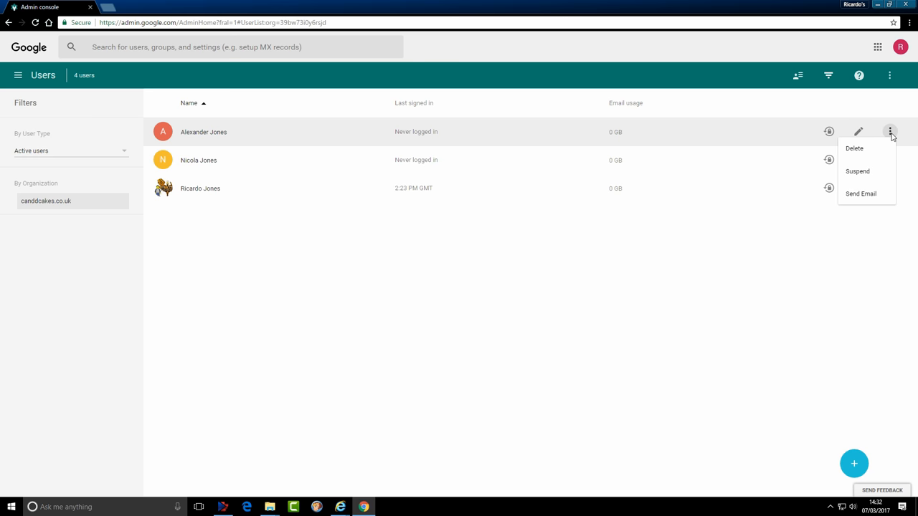
pyautogui.moveTo(855, 148)
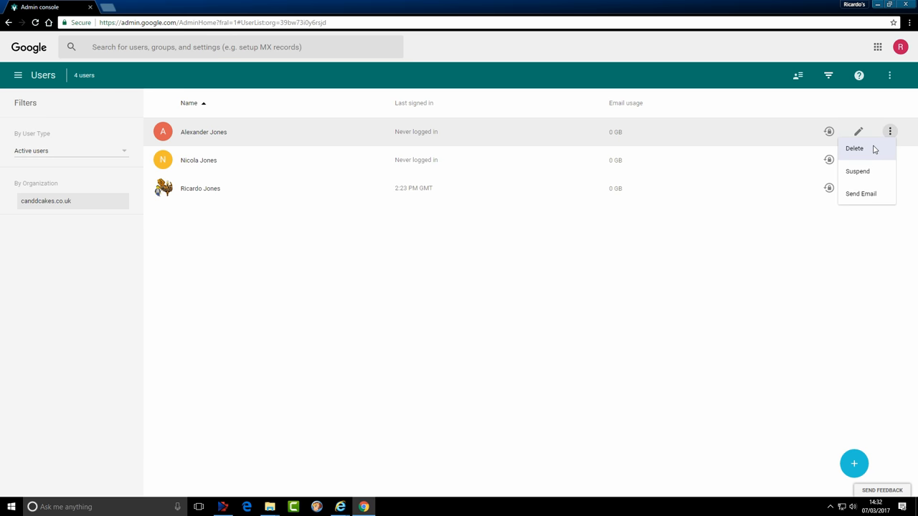
pyautogui.moveTo(858, 170)
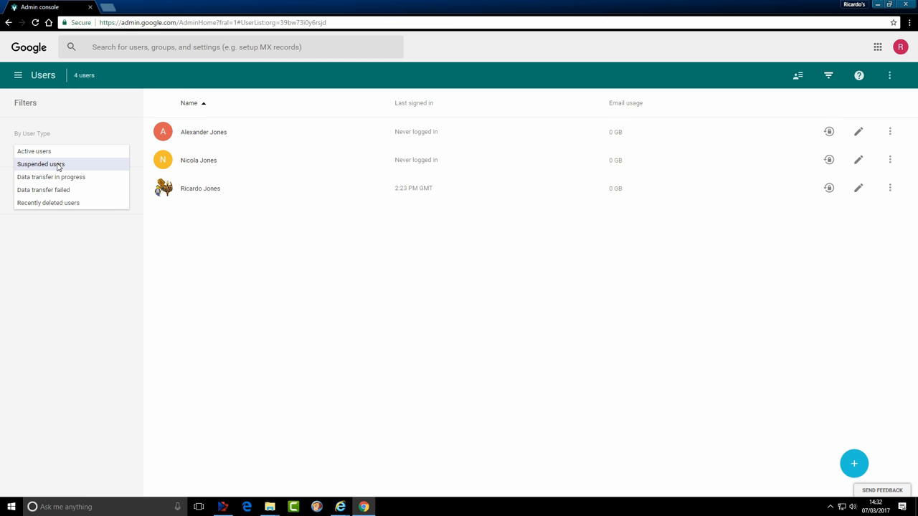
pyautogui.moveTo(52, 178)
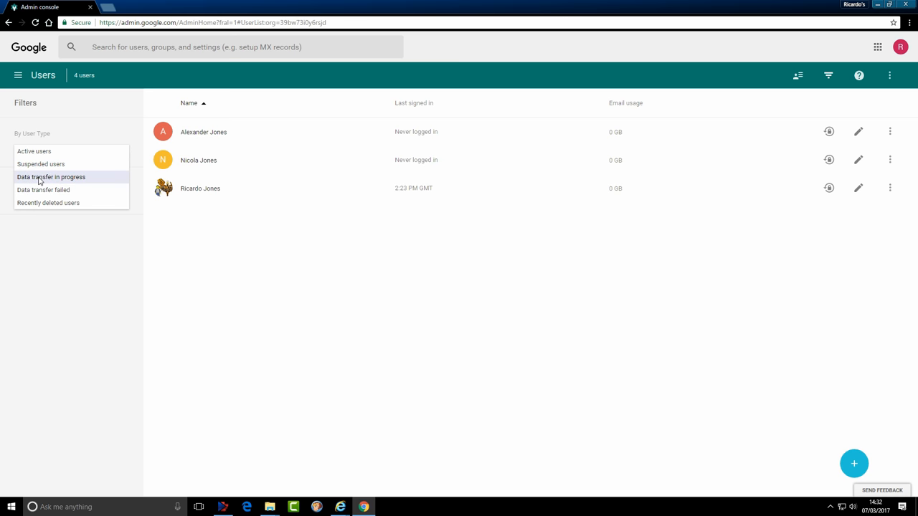
pyautogui.moveTo(50, 178)
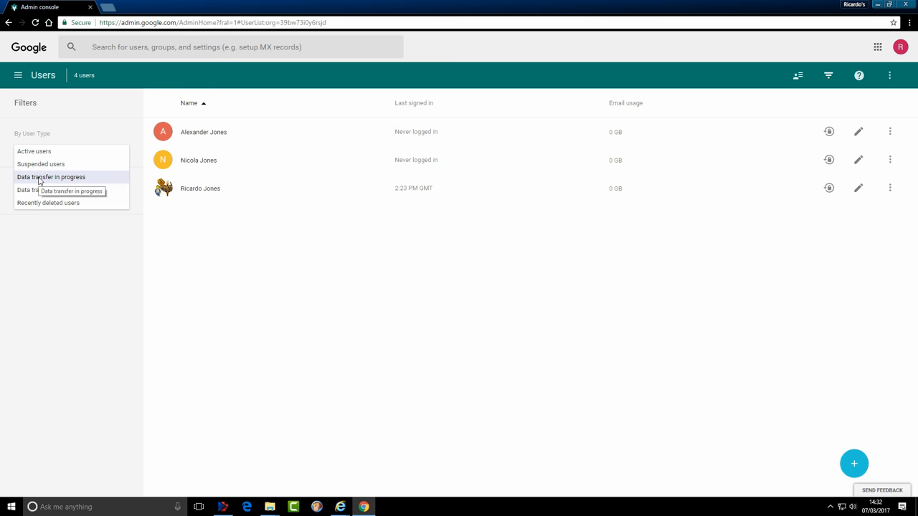
pyautogui.moveTo(49, 202)
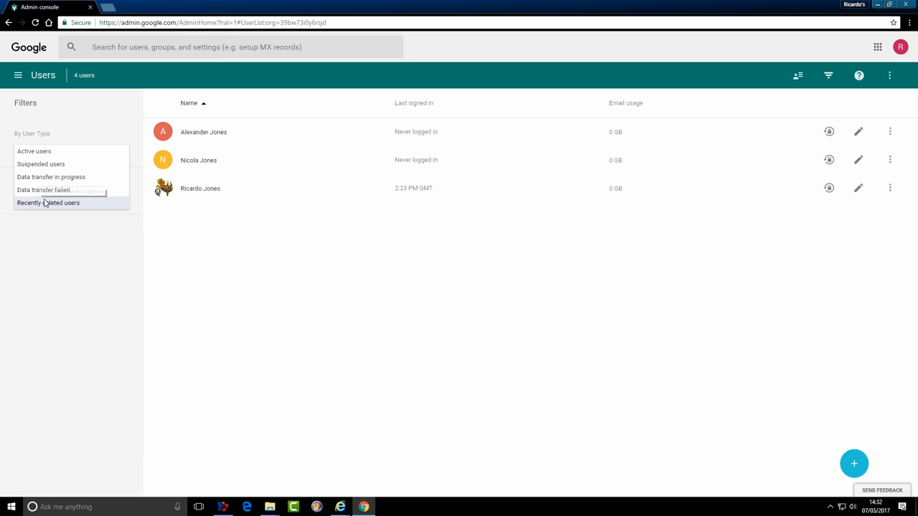
pyautogui.moveTo(43, 190)
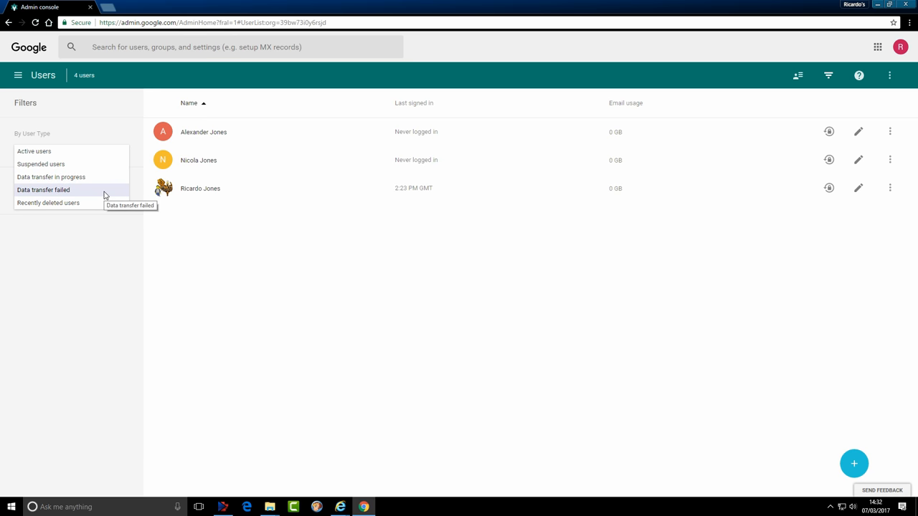
pyautogui.moveTo(100, 204)
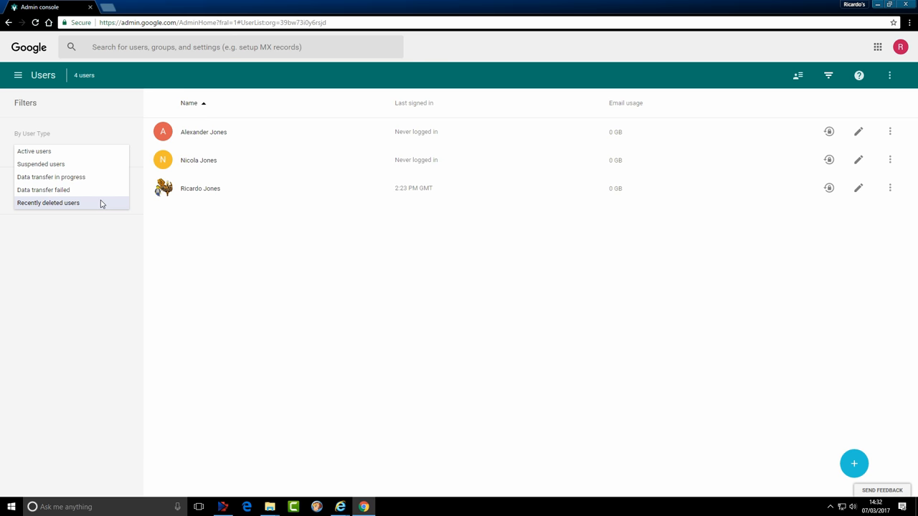
pyautogui.moveTo(100, 203)
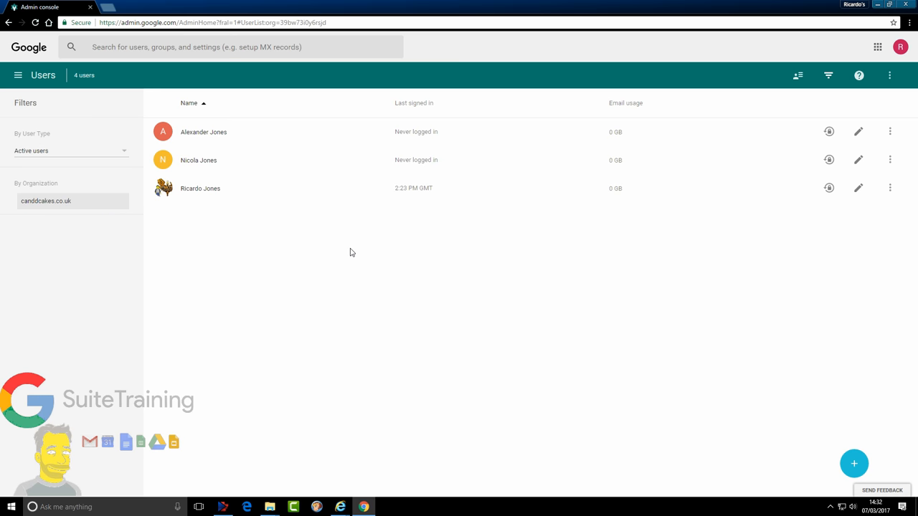
pyautogui.moveTo(381, 255)
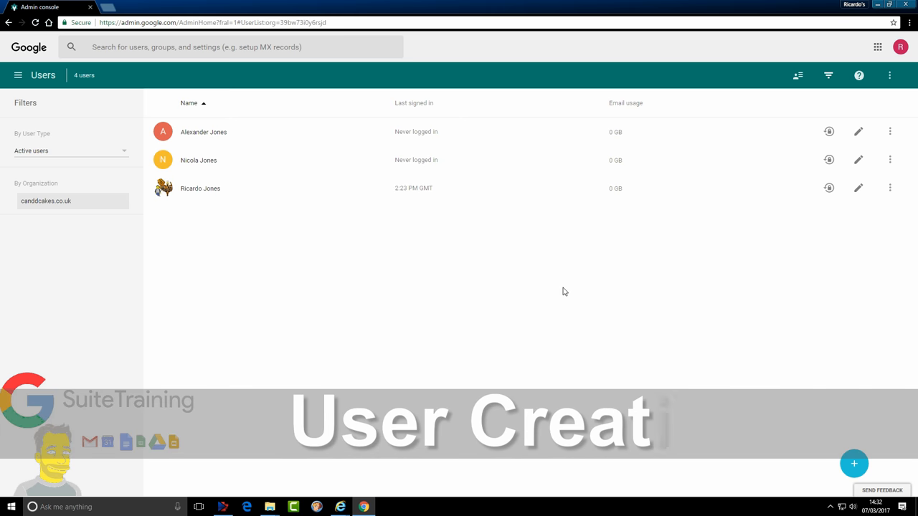
# Start adding a single new user from the Add user options.
pyautogui.click(854, 463)
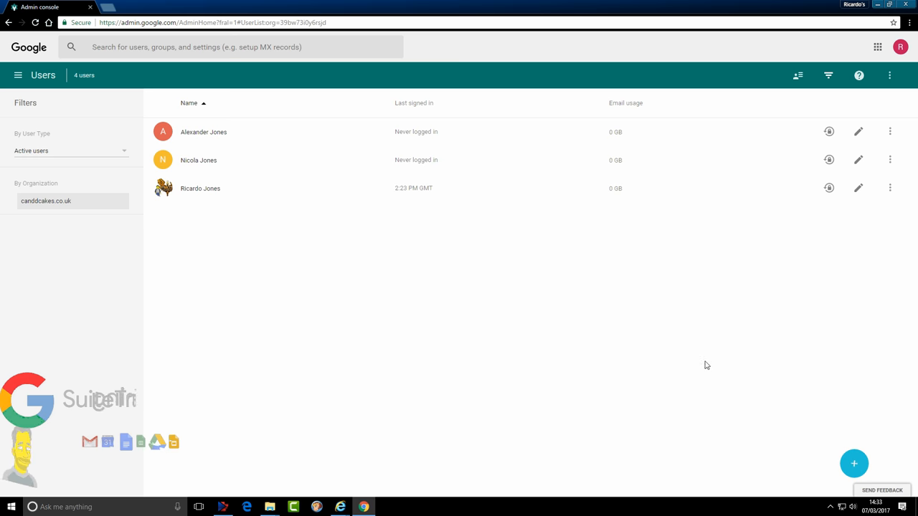
pyautogui.click(854, 463)
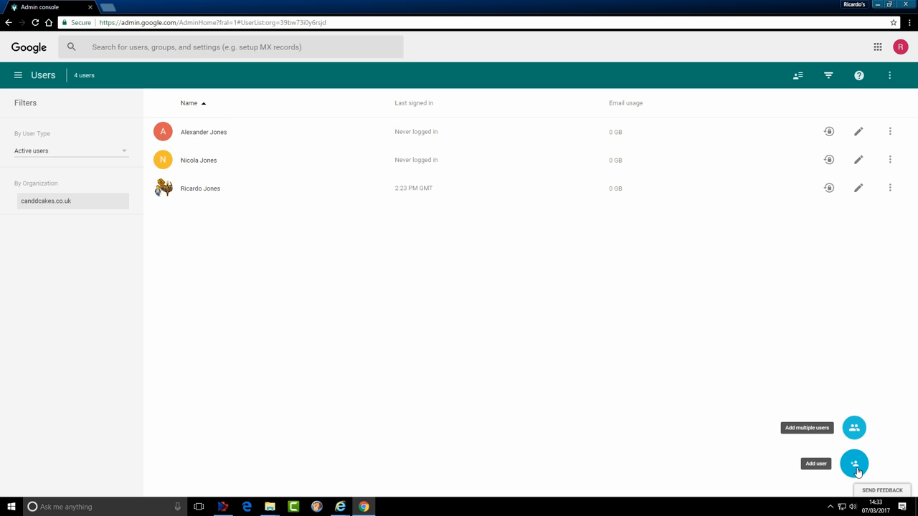
pyautogui.moveTo(854, 464)
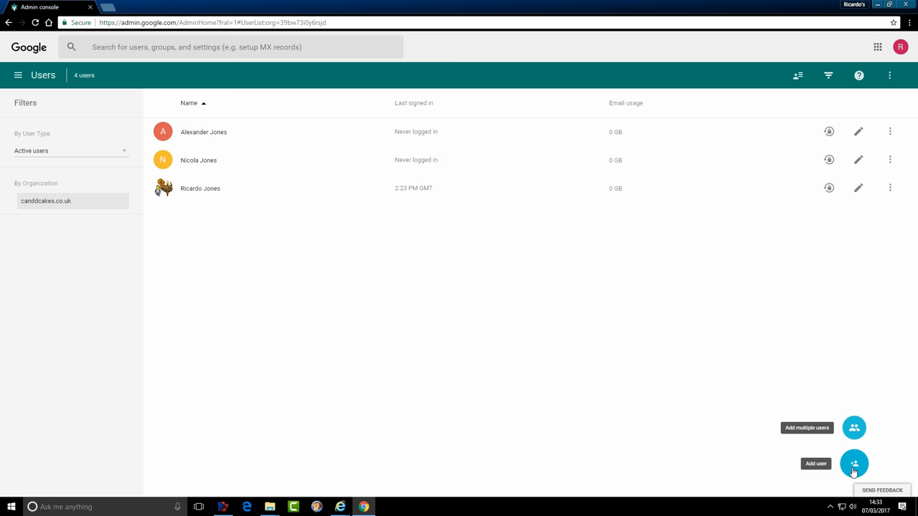
pyautogui.click(853, 463)
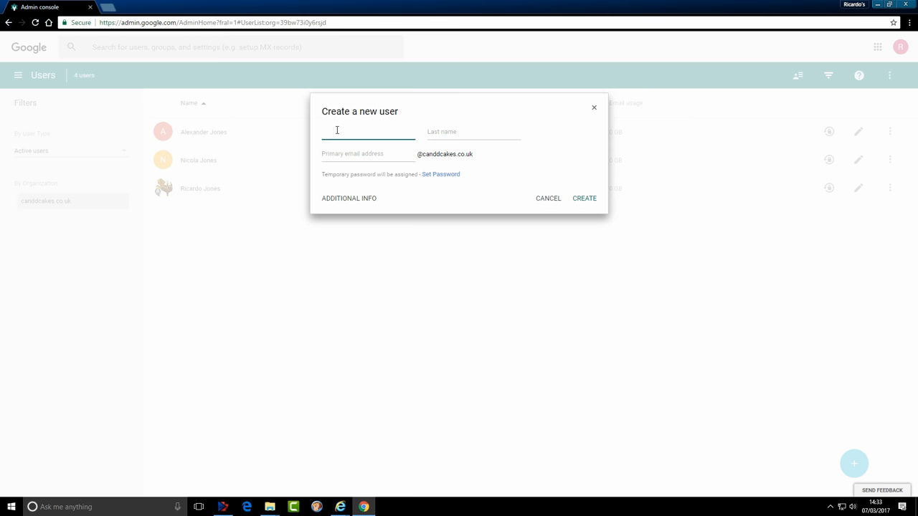
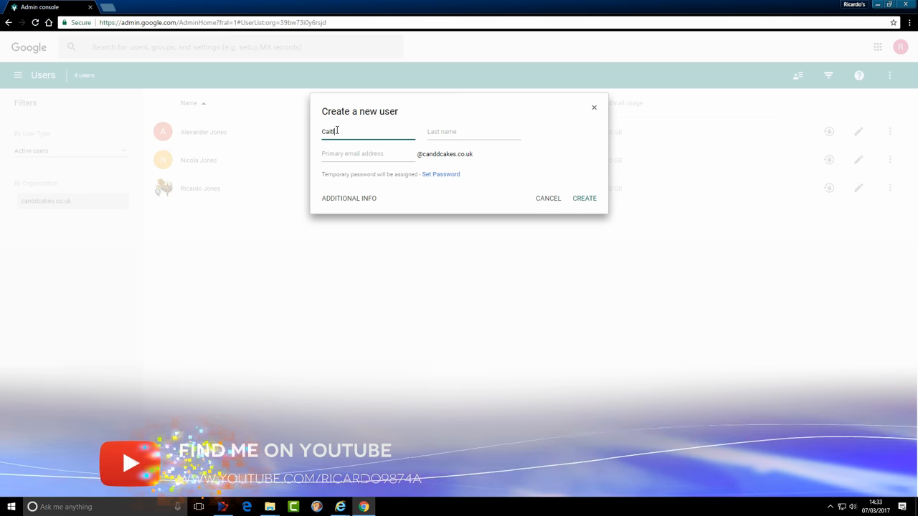
pyautogui.click(473, 132)
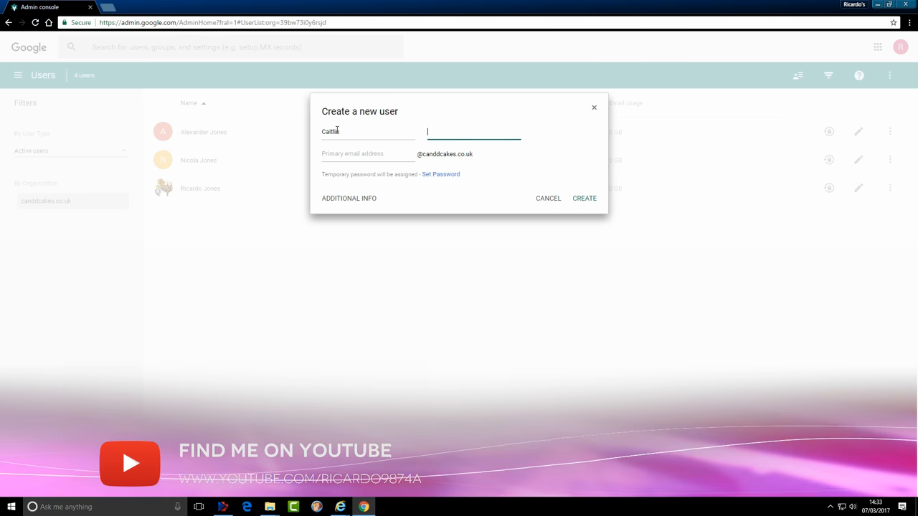
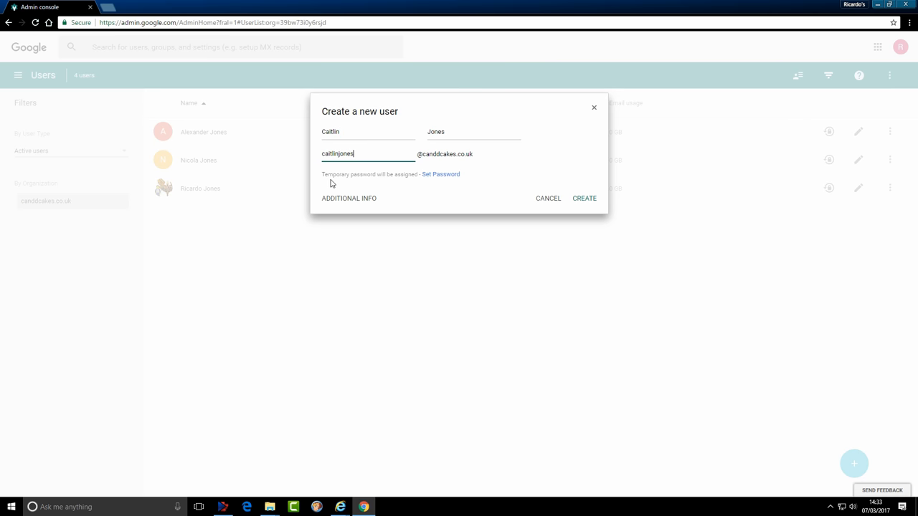
pyautogui.moveTo(407, 183)
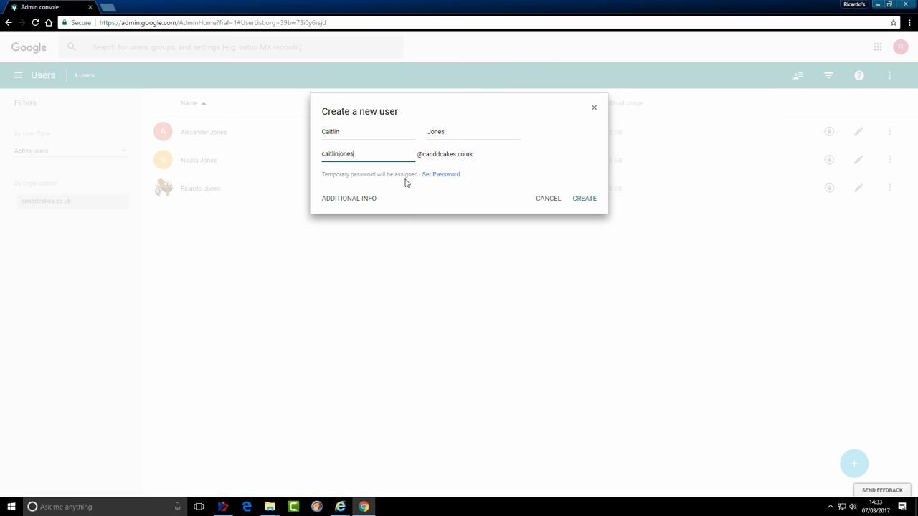
# Under Additional Info, enter home phone 5554477 and work phone 6664444.
pyautogui.click(350, 198)
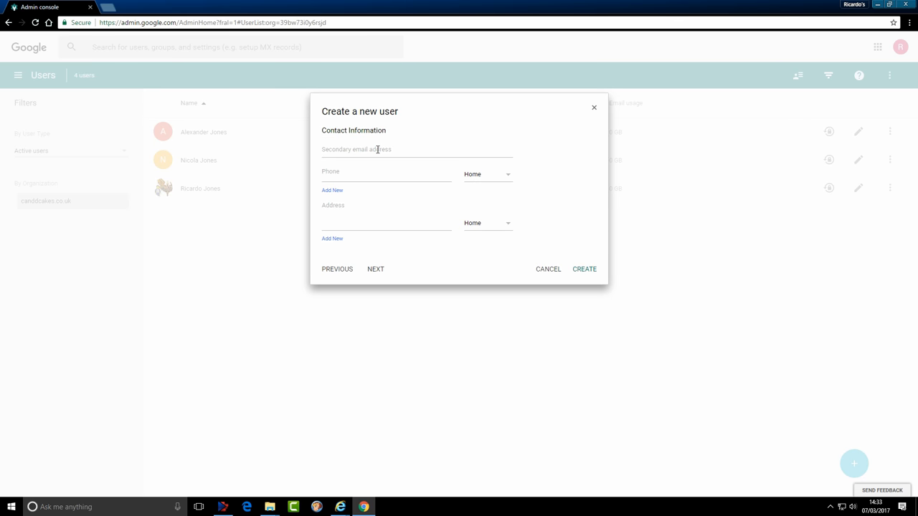
pyautogui.click(376, 149)
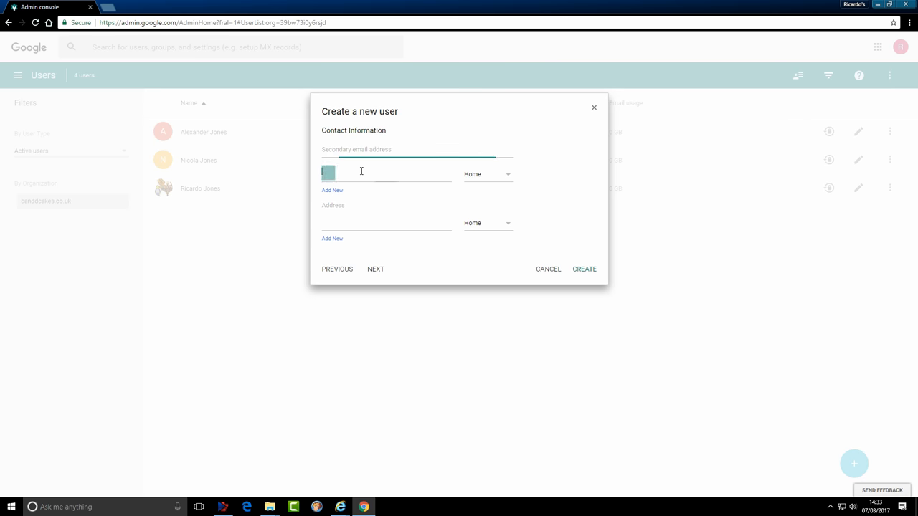
pyautogui.write('5554477')
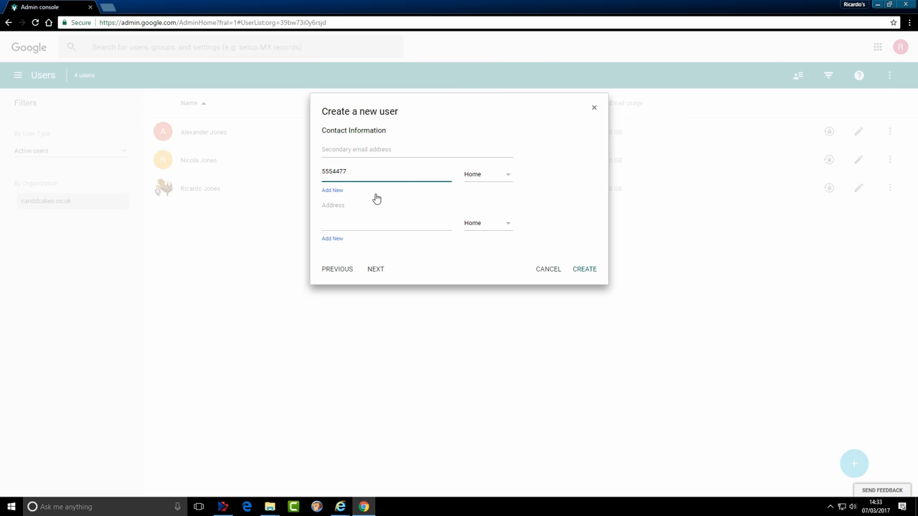
pyautogui.click(333, 189)
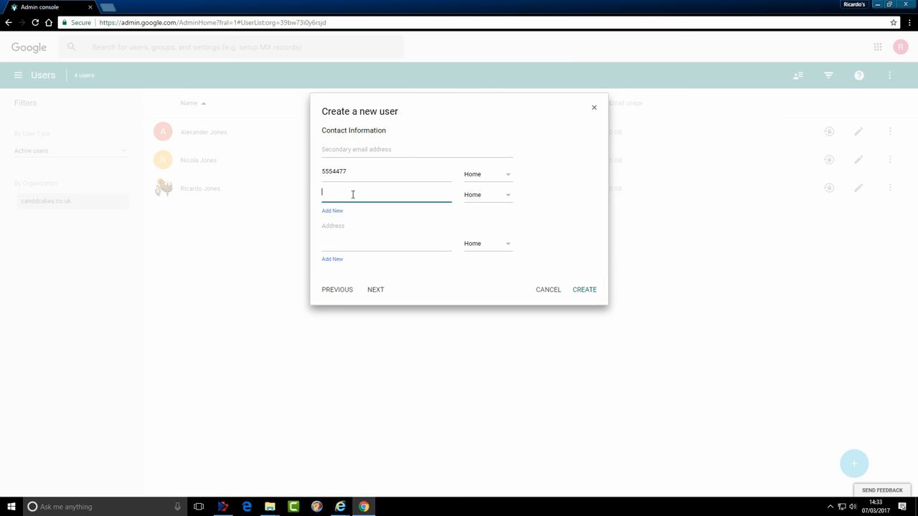
pyautogui.write('6664444')
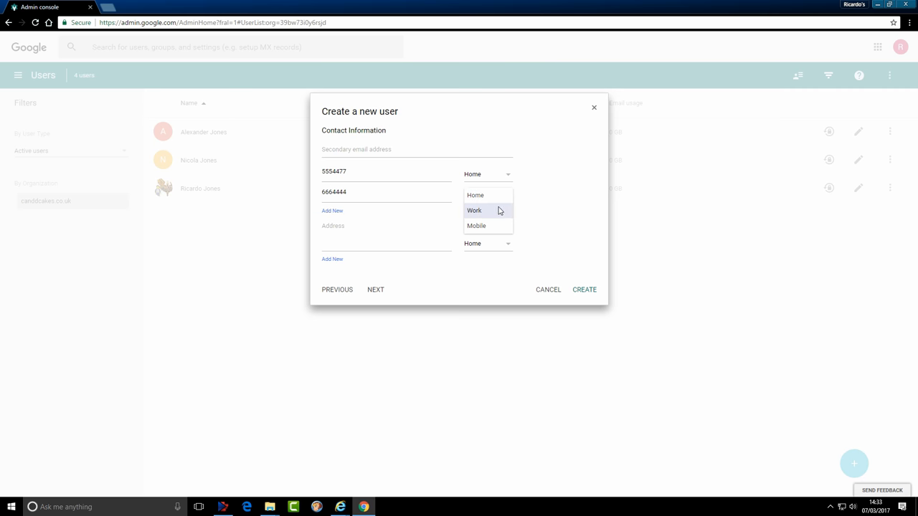
pyautogui.click(473, 209)
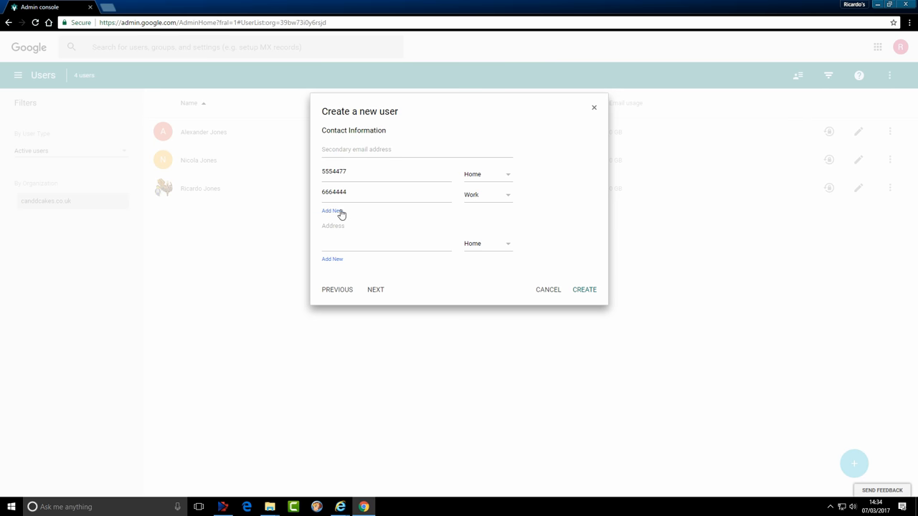
# Add the address The Bakery, C&D Cakes and mark it as Work.
pyautogui.click(331, 211)
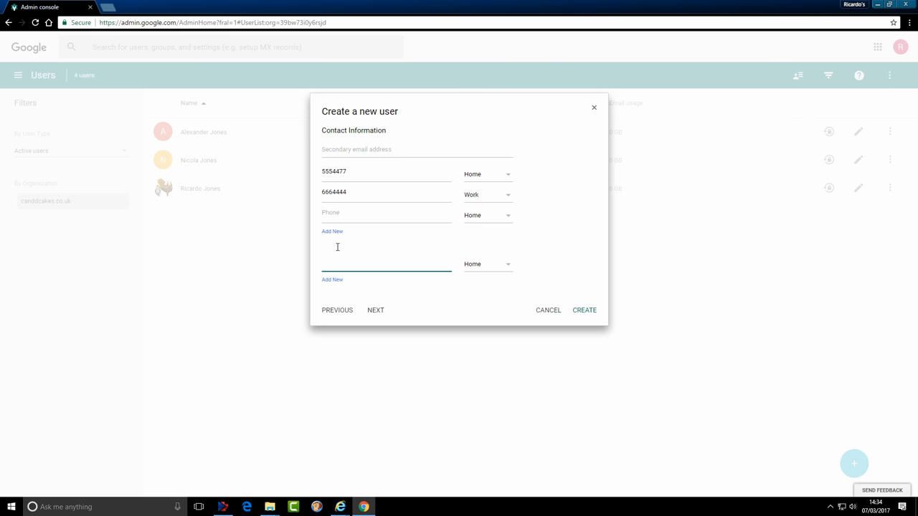
pyautogui.write('1')
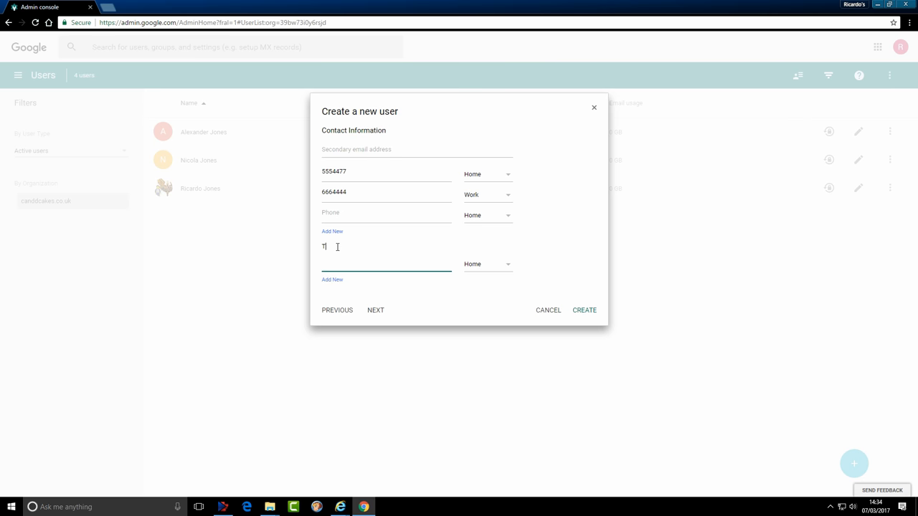
pyautogui.write('The Bakery')
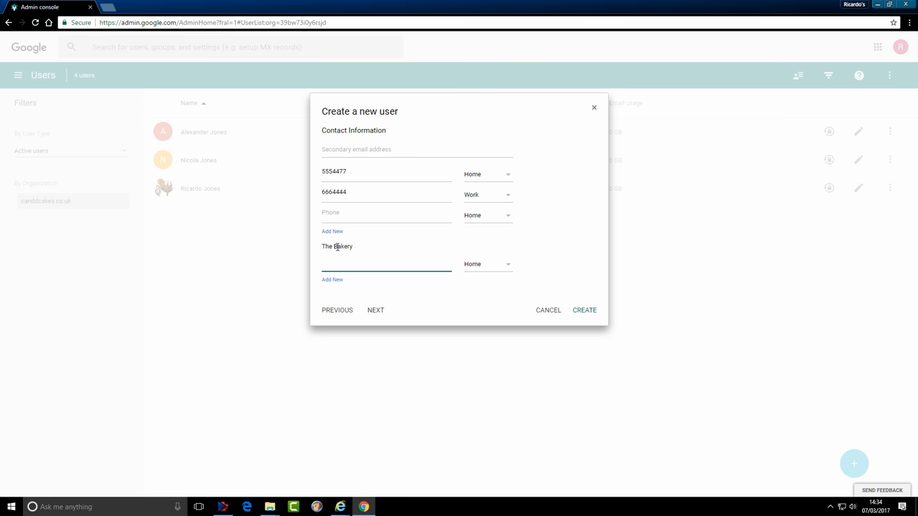
pyautogui.write('c')
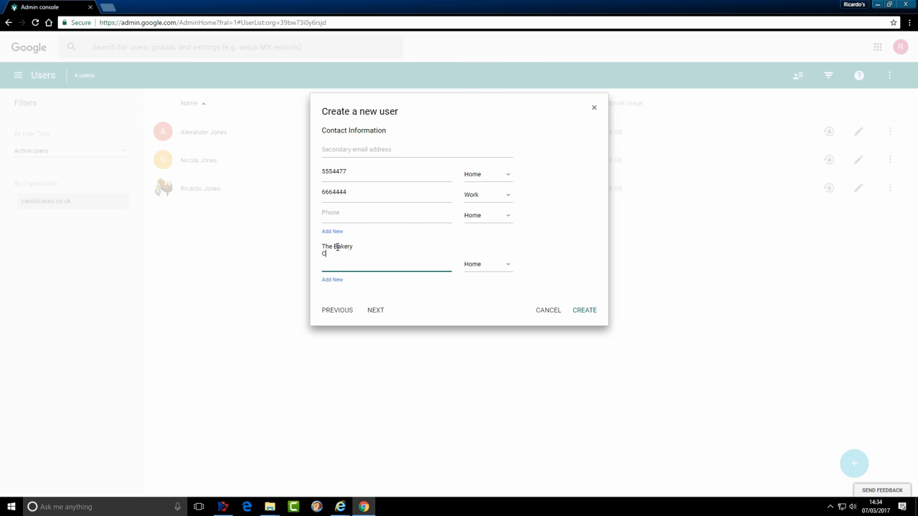
pyautogui.write('C&D Cakes')
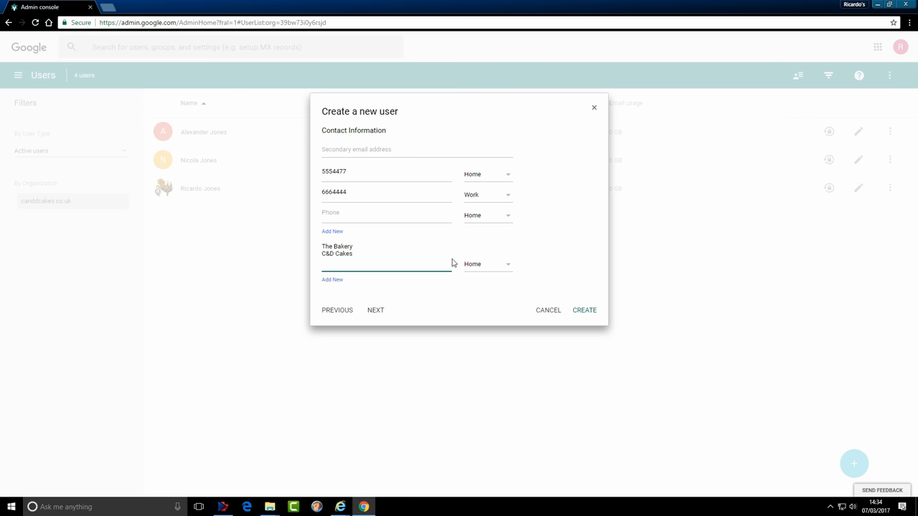
pyautogui.click(488, 263)
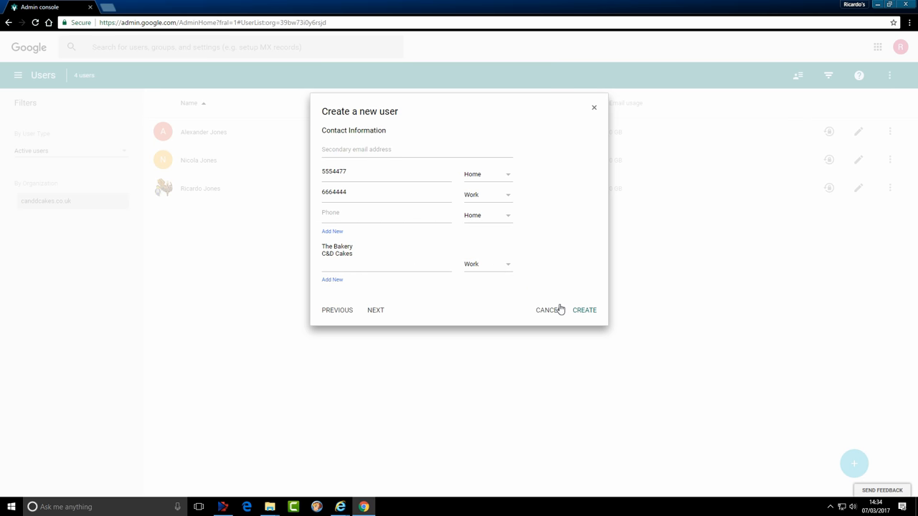
# Enter employee ID 6, type Employee and title Pan Washer.
pyautogui.click(376, 310)
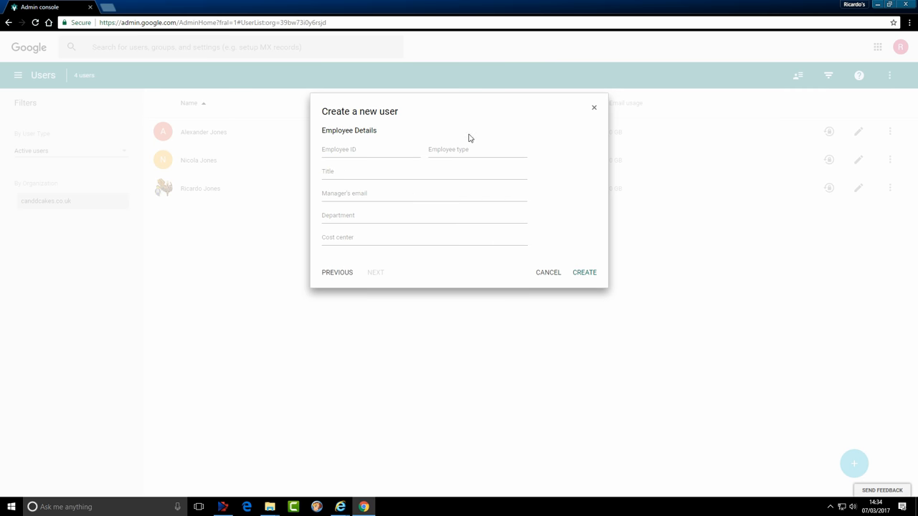
pyautogui.click(370, 149)
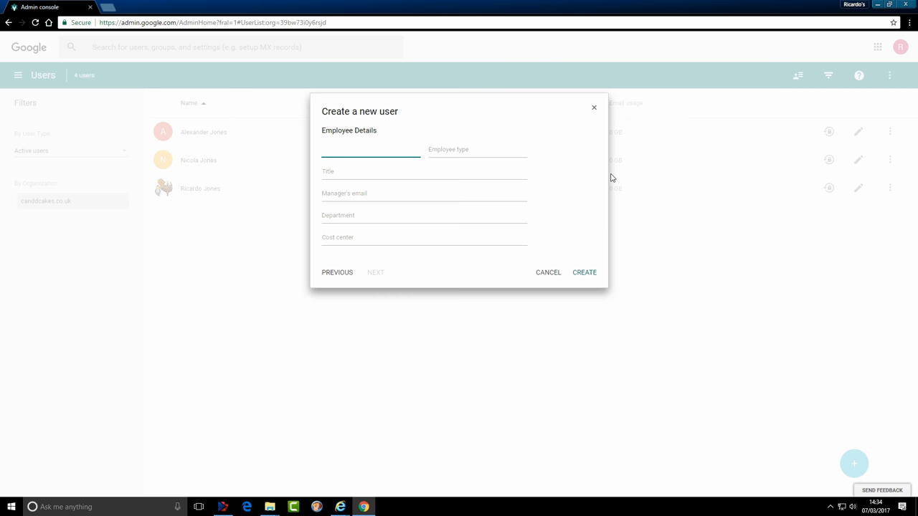
pyautogui.write('6')
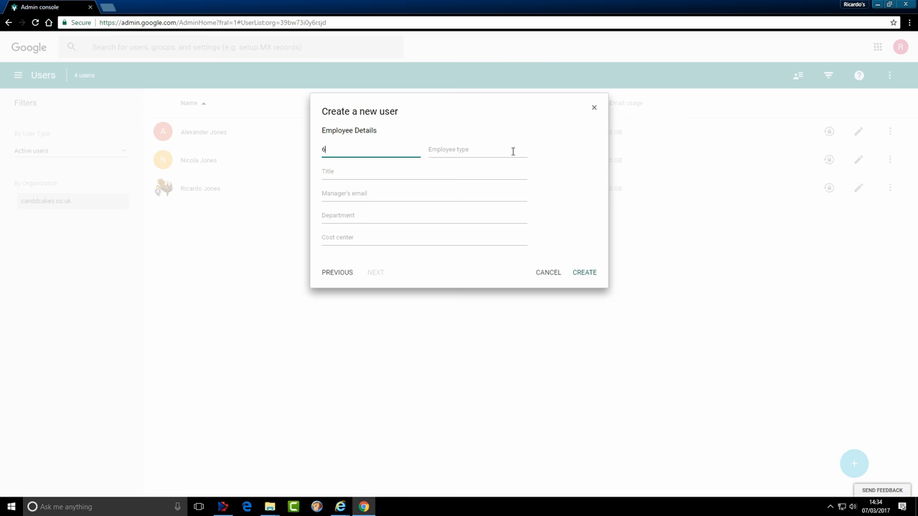
pyautogui.write('Employee')
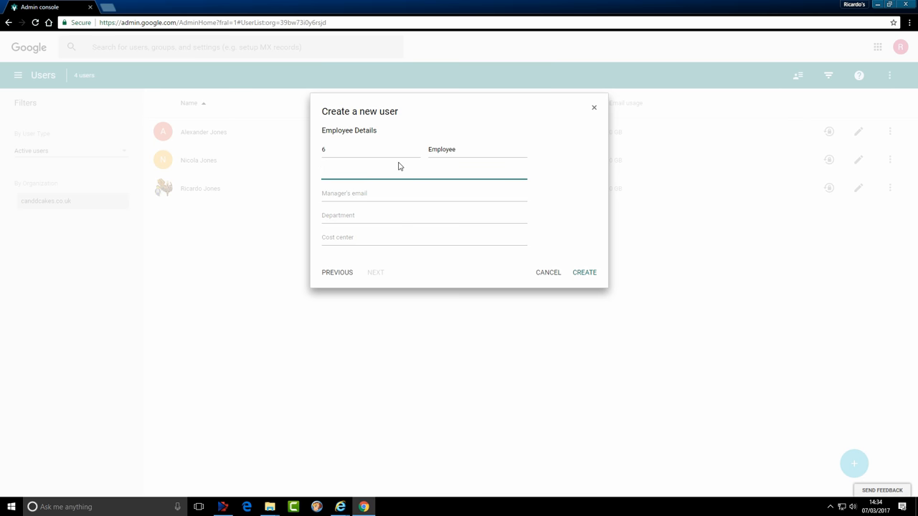
pyautogui.write('Pan Was')
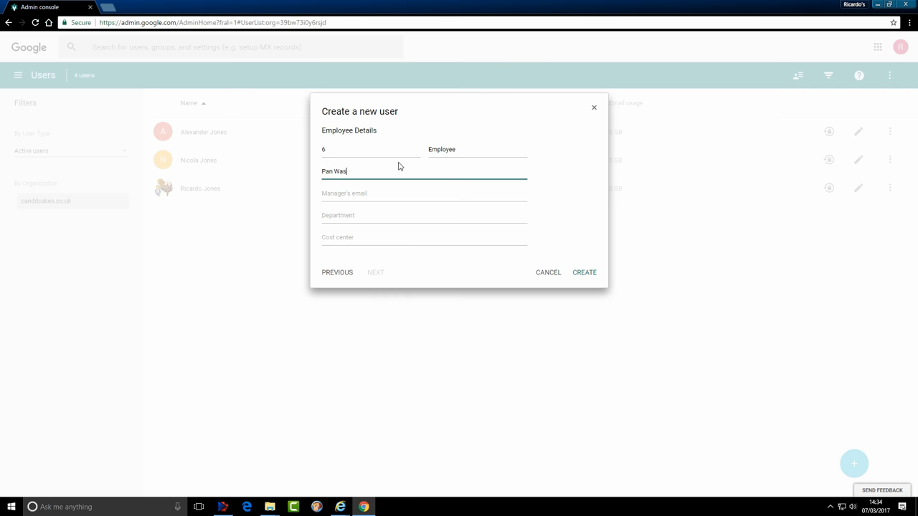
pyautogui.write('her')
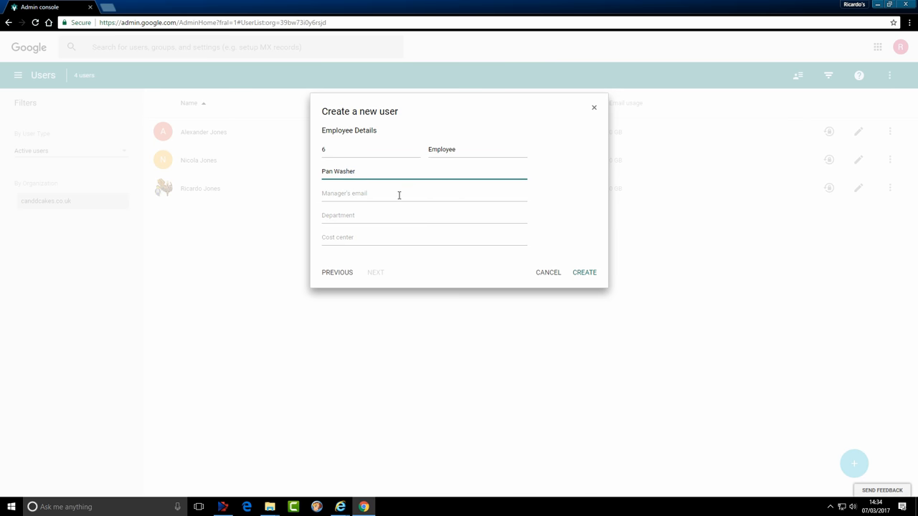
# Enter department Bakery and cost centre 1, then create the user.
pyautogui.click(399, 215)
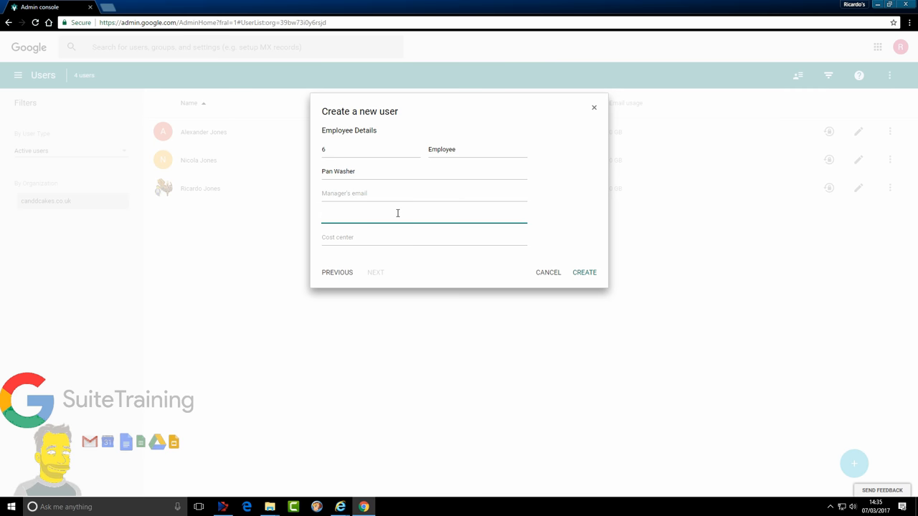
pyautogui.write('Baker')
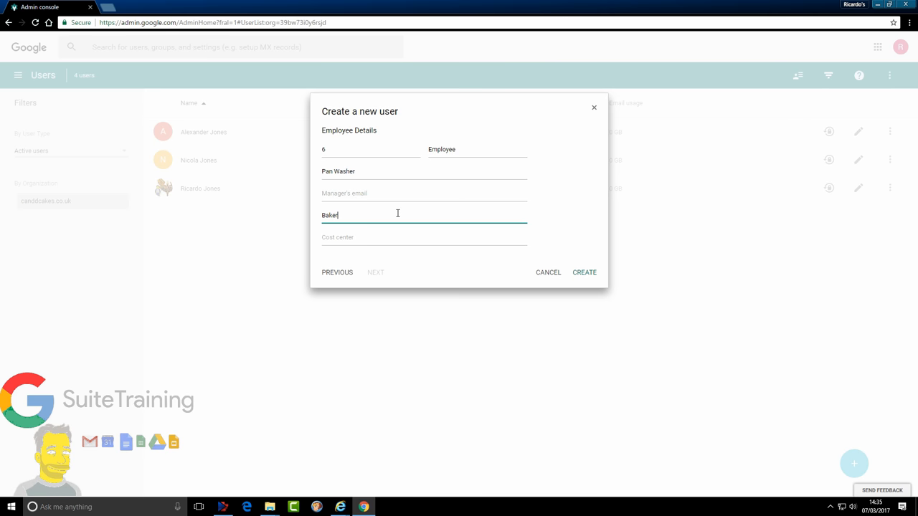
pyautogui.write('y')
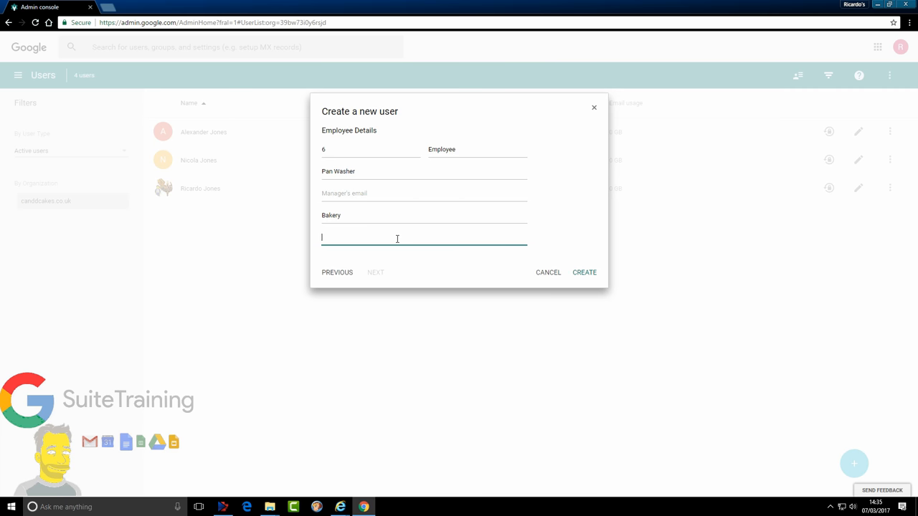
pyautogui.write('1')
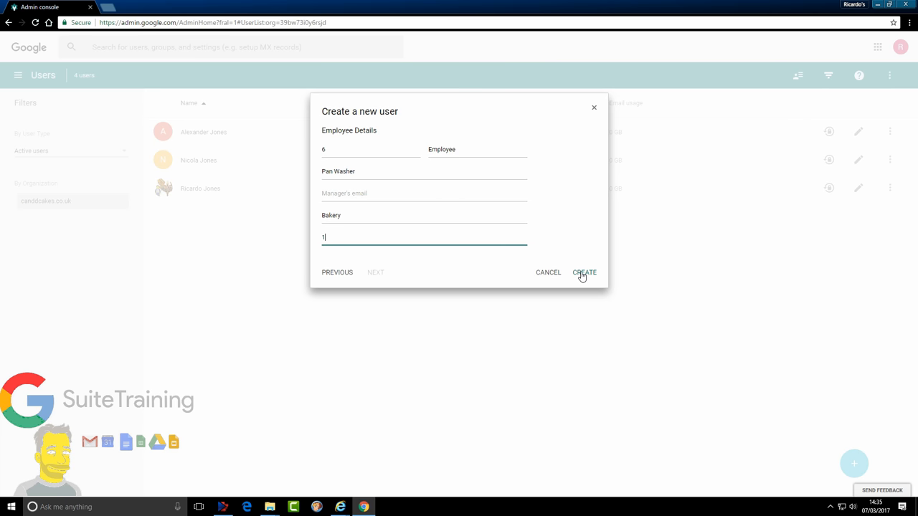
pyautogui.click(584, 273)
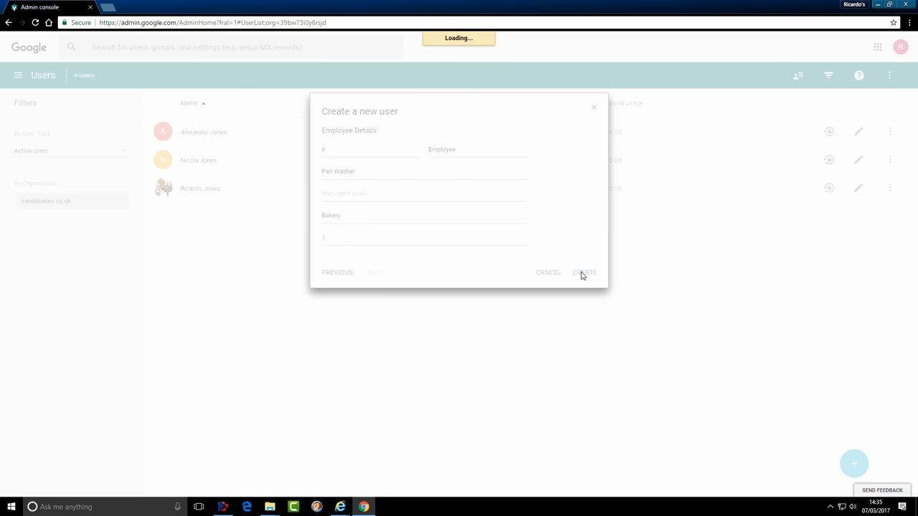
pyautogui.click(584, 273)
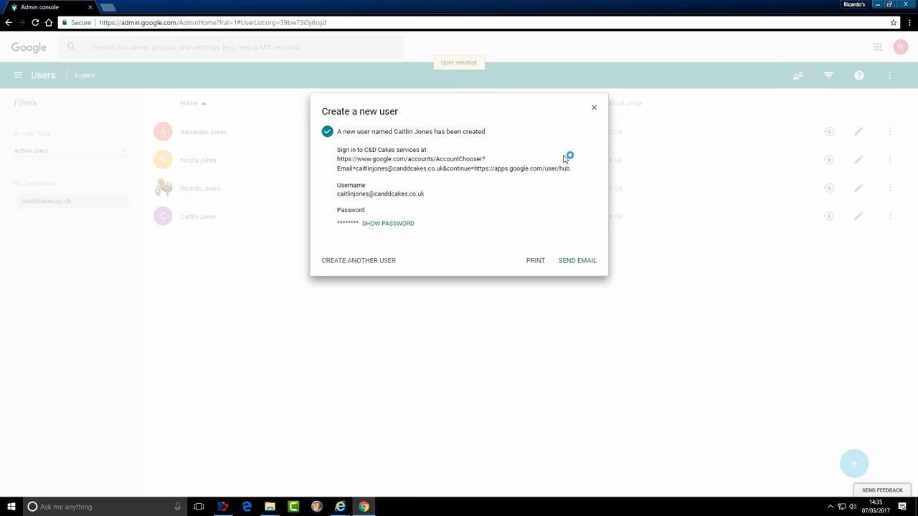
pyautogui.moveTo(561, 174)
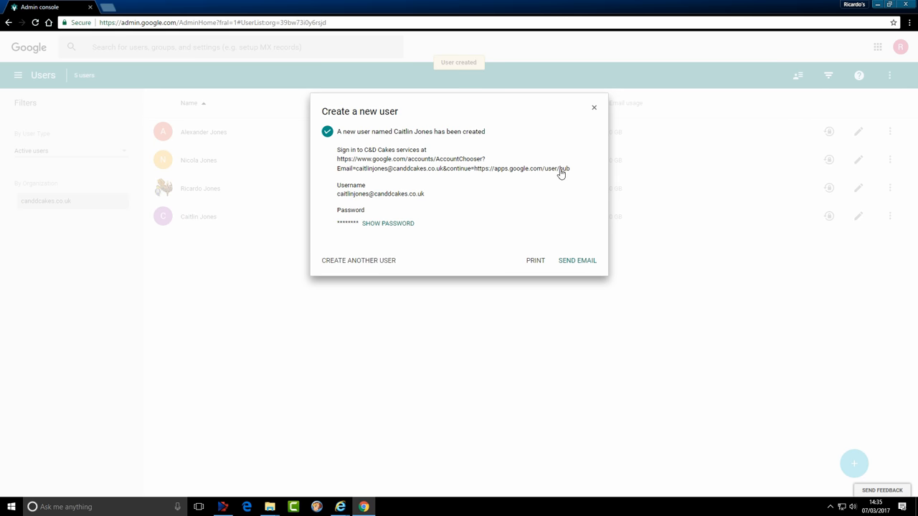
pyautogui.moveTo(531, 270)
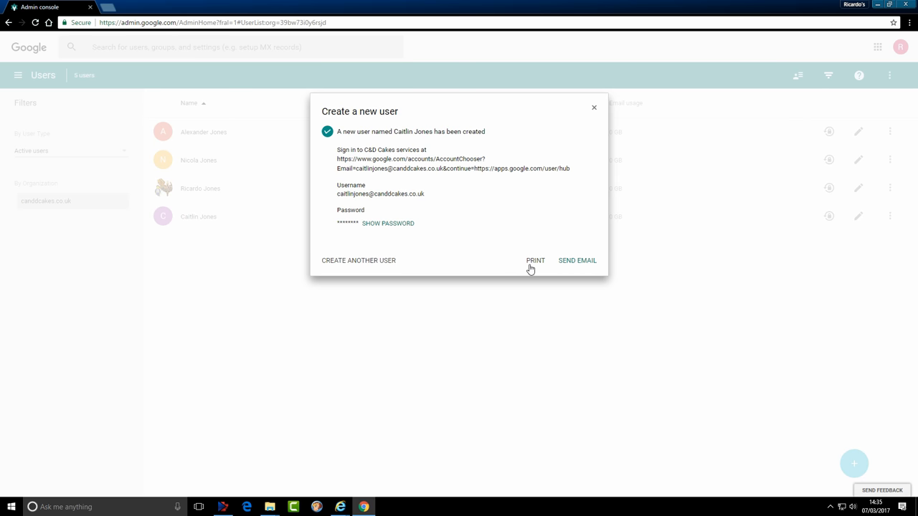
pyautogui.moveTo(573, 264)
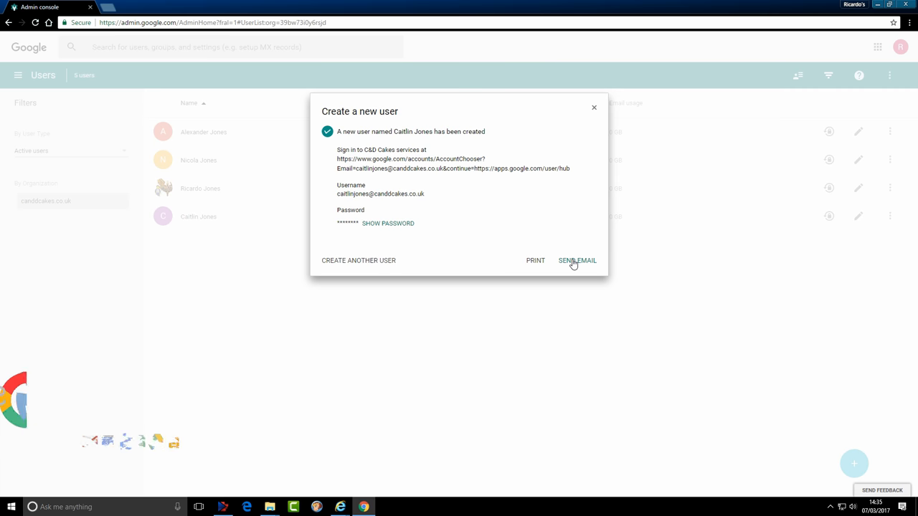
pyautogui.moveTo(536, 261)
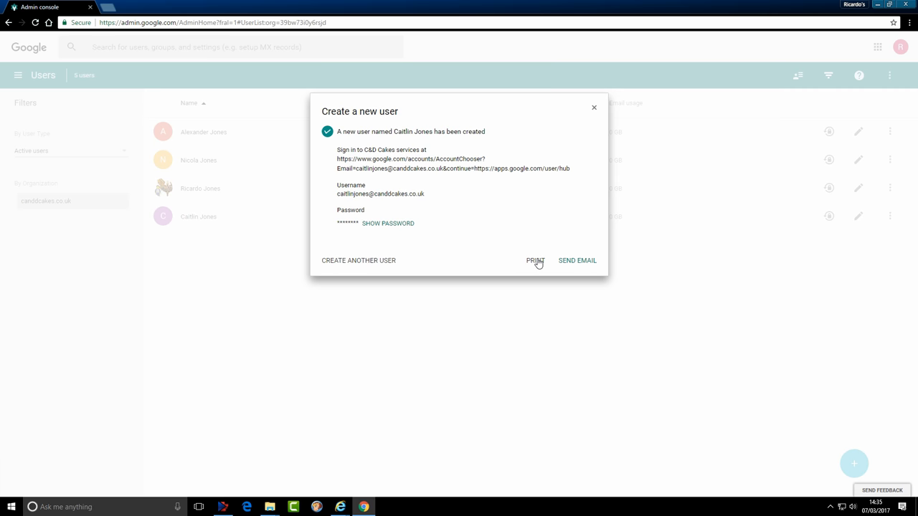
pyautogui.moveTo(325, 248)
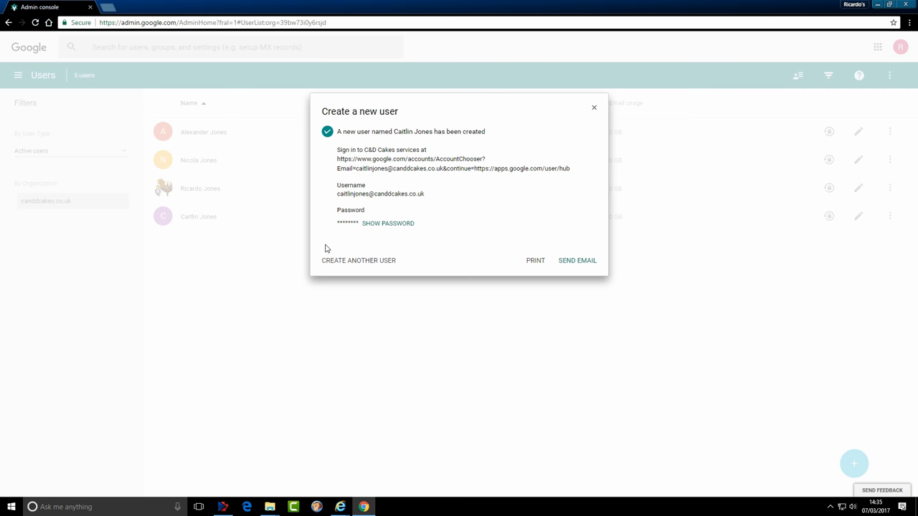
pyautogui.moveTo(347, 278)
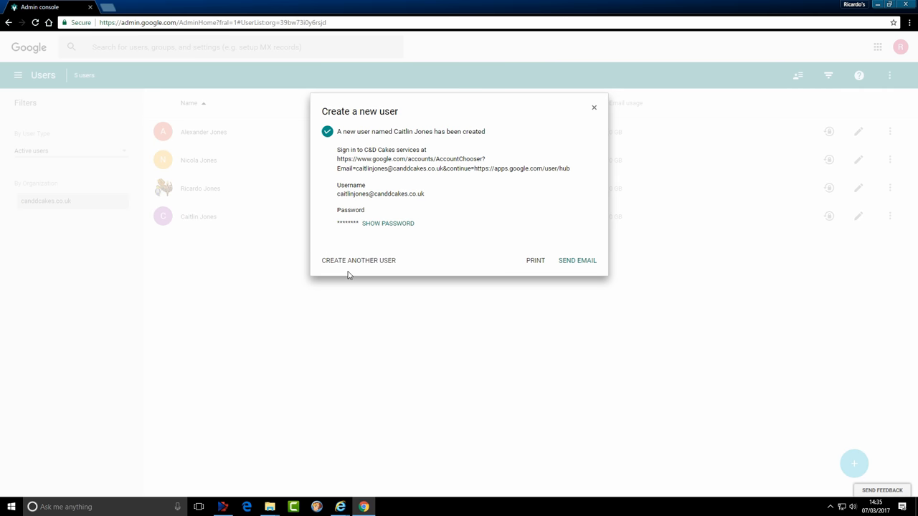
pyautogui.moveTo(365, 264)
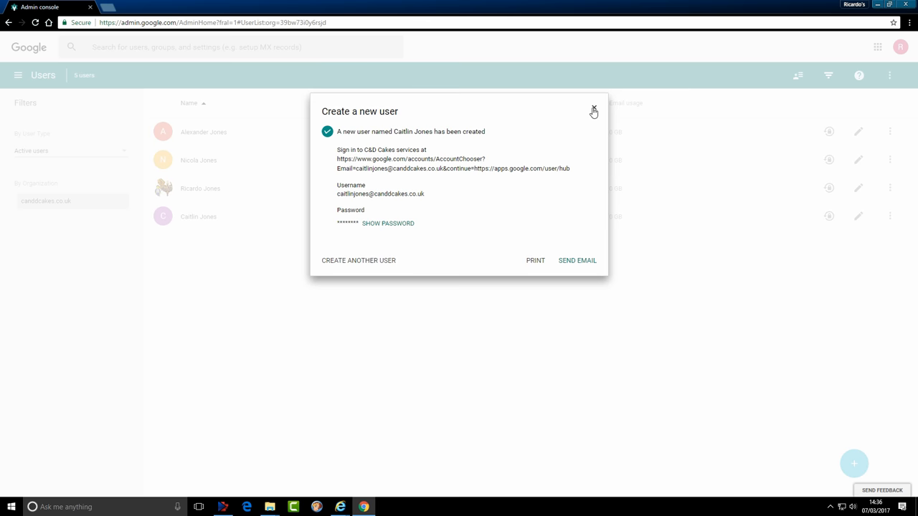
pyautogui.click(593, 112)
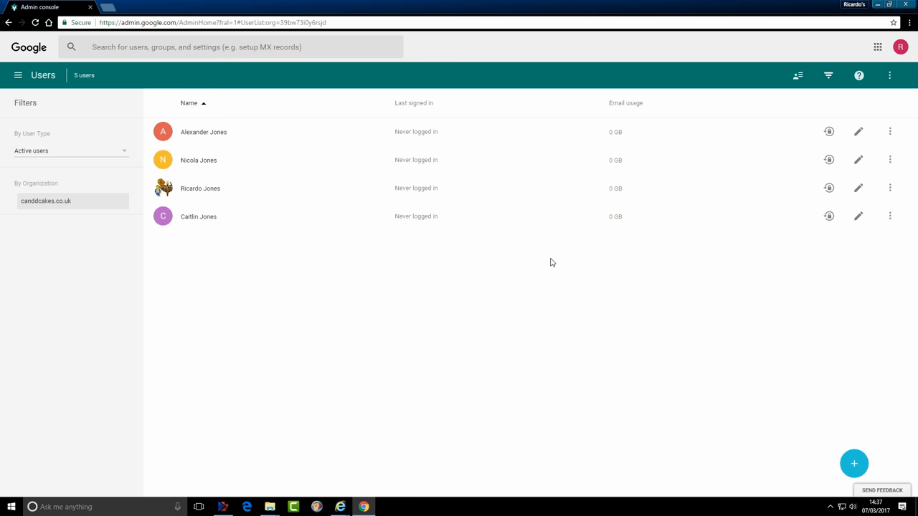
pyautogui.moveTo(820, 258)
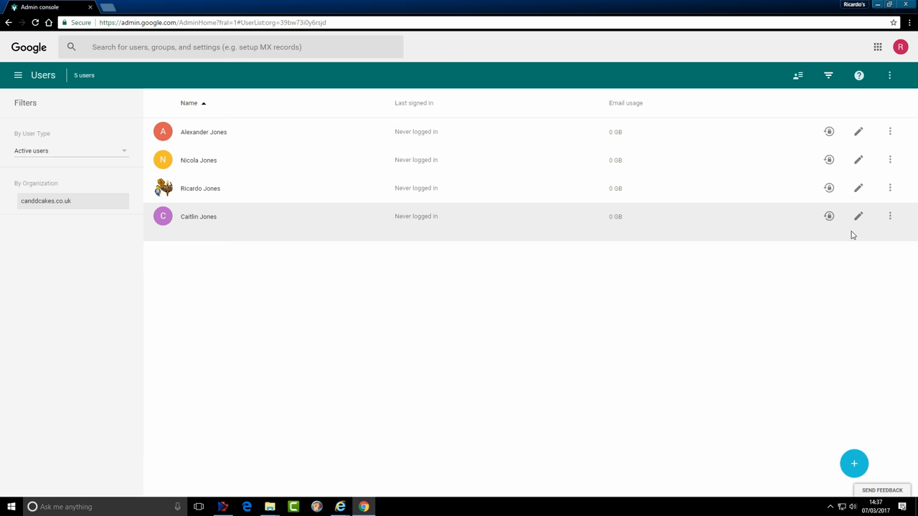
pyautogui.moveTo(858, 215)
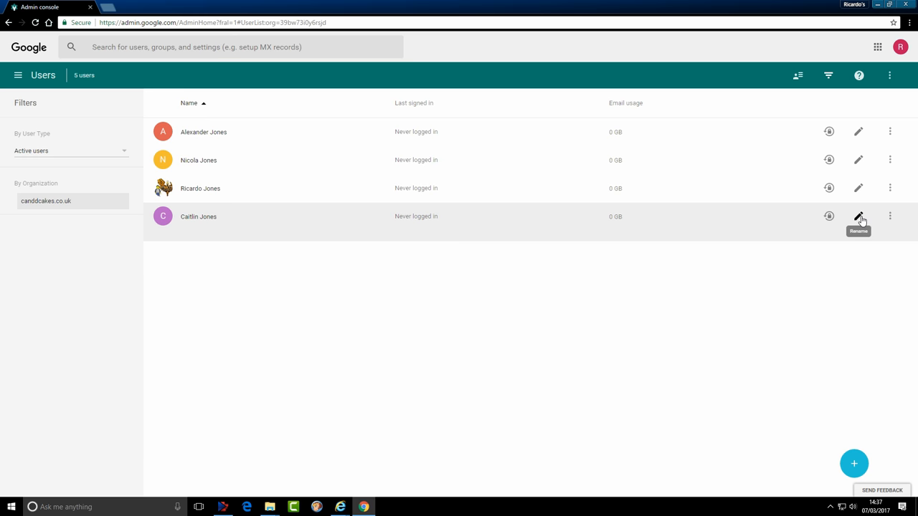
pyautogui.click(889, 215)
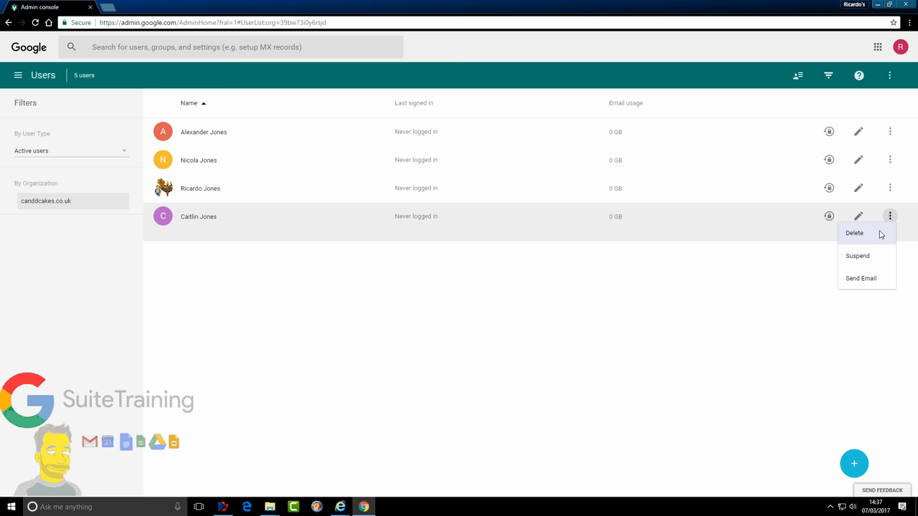
pyautogui.click(855, 232)
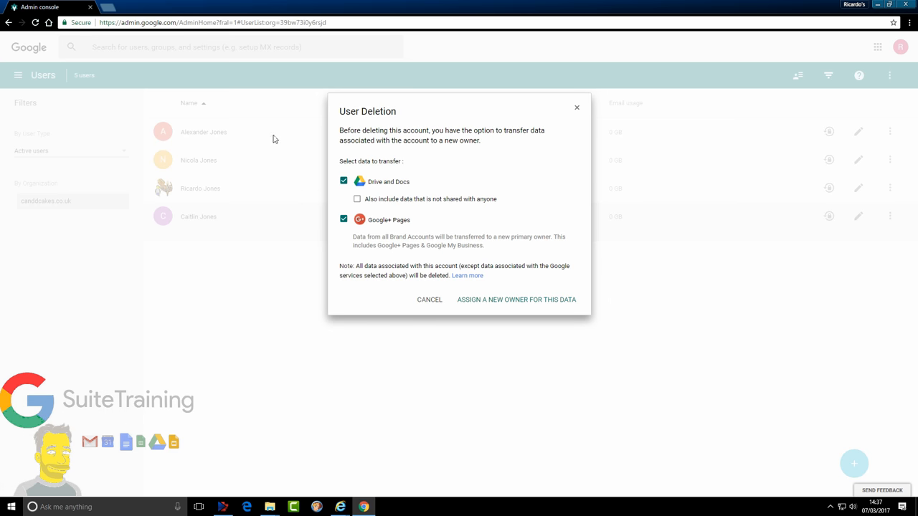
pyautogui.moveTo(515, 203)
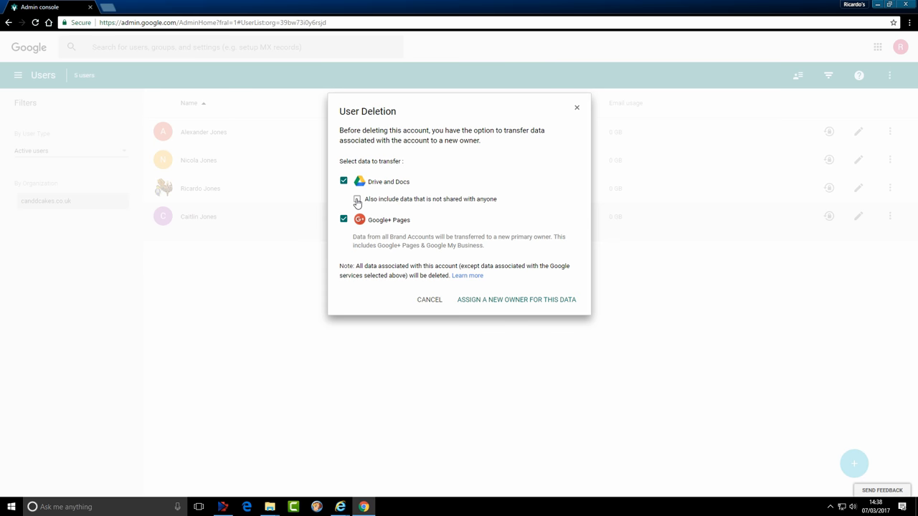
pyautogui.click(355, 199)
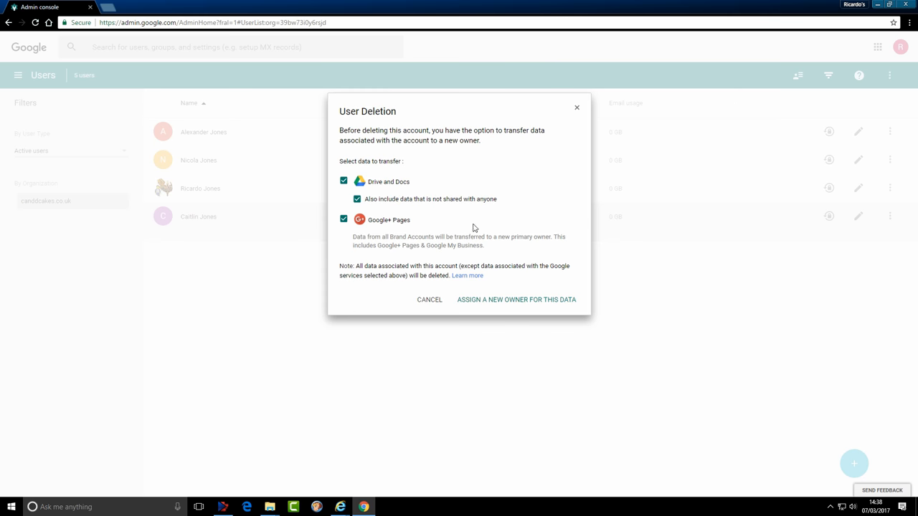
pyautogui.moveTo(522, 224)
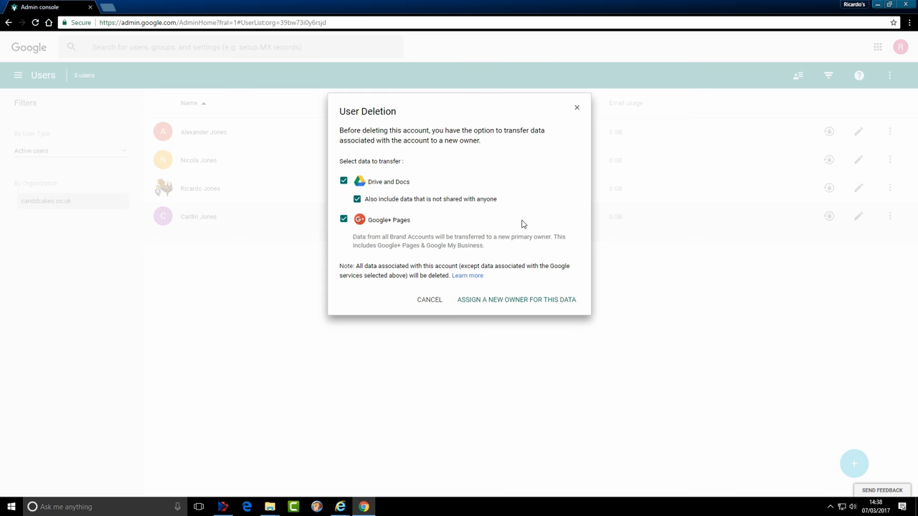
pyautogui.click(516, 299)
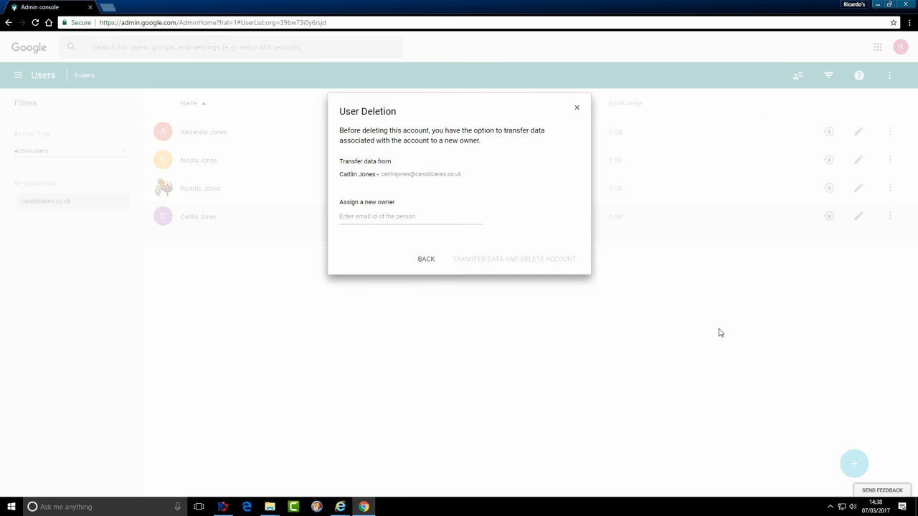
pyautogui.click(410, 215)
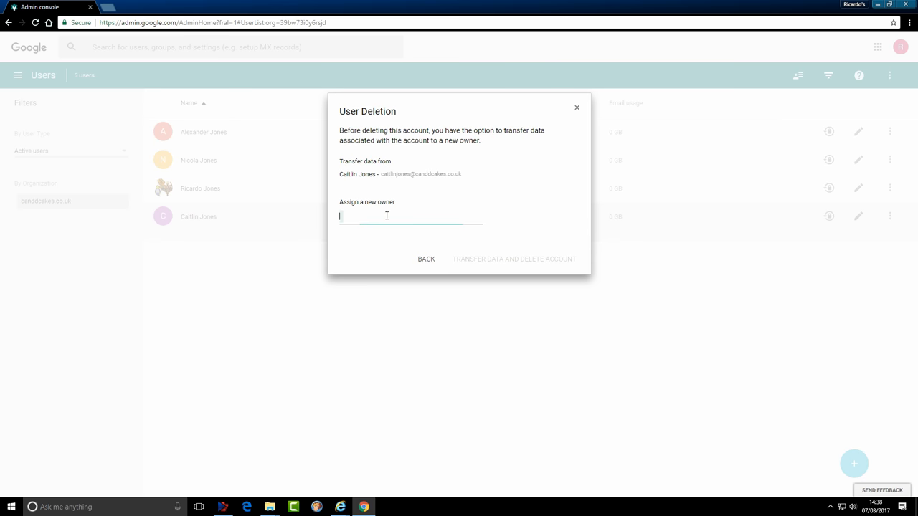
pyautogui.write('r')
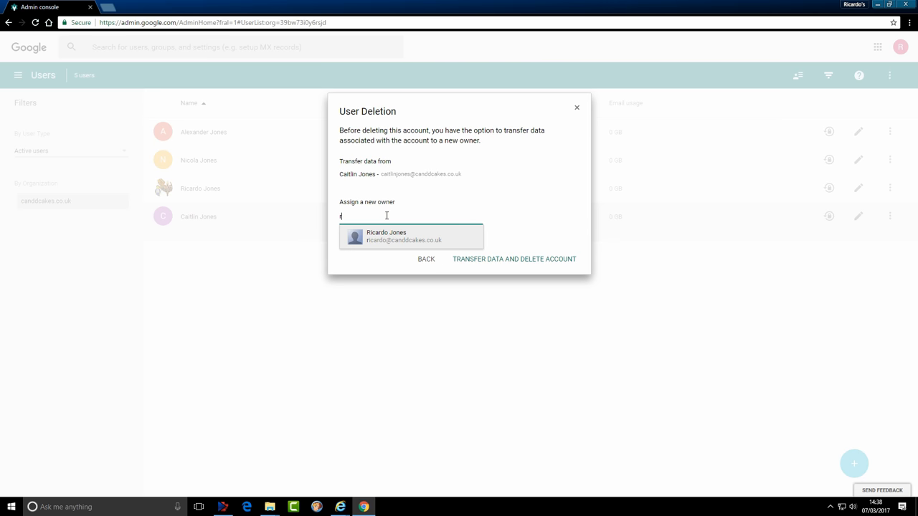
pyautogui.click(386, 235)
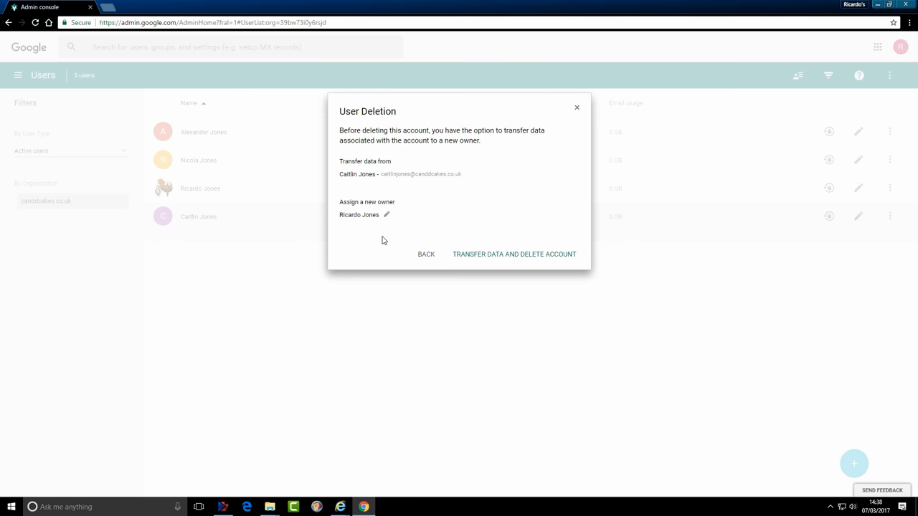
pyautogui.moveTo(537, 261)
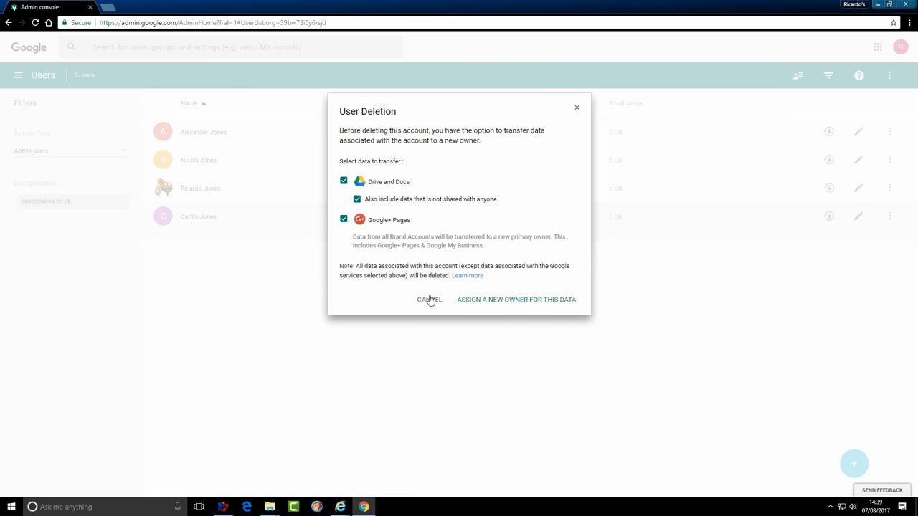
pyautogui.click(429, 299)
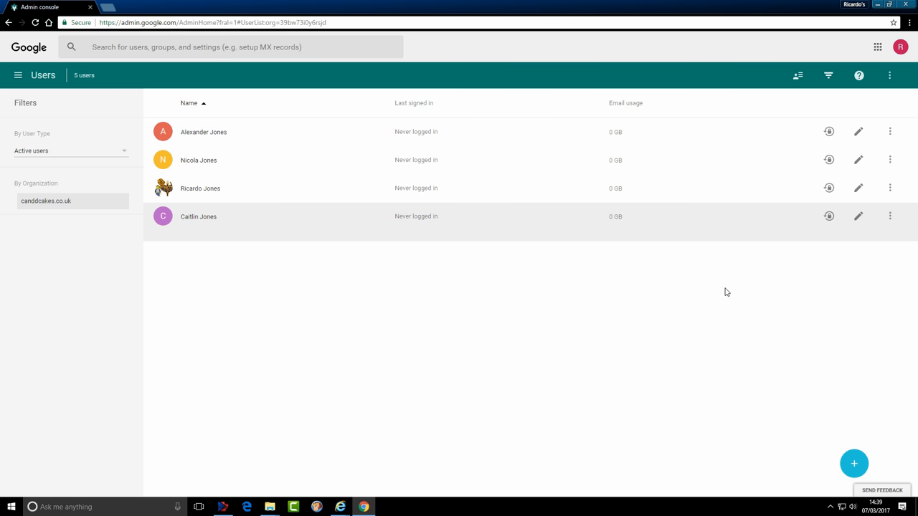
pyautogui.moveTo(723, 290)
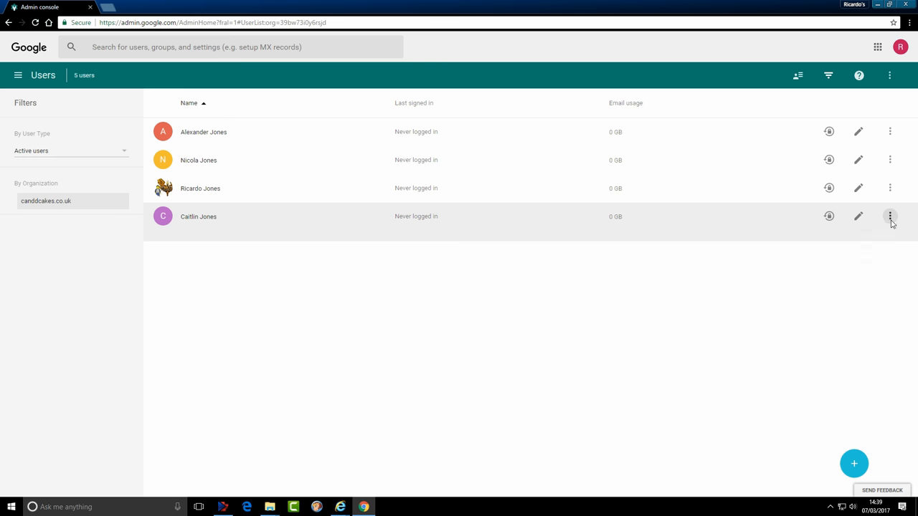
pyautogui.click(890, 215)
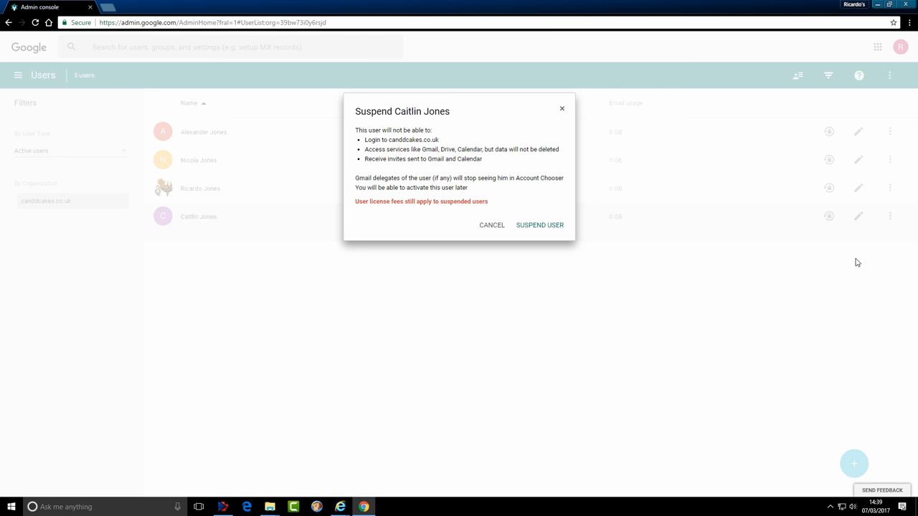
pyautogui.moveTo(488, 146)
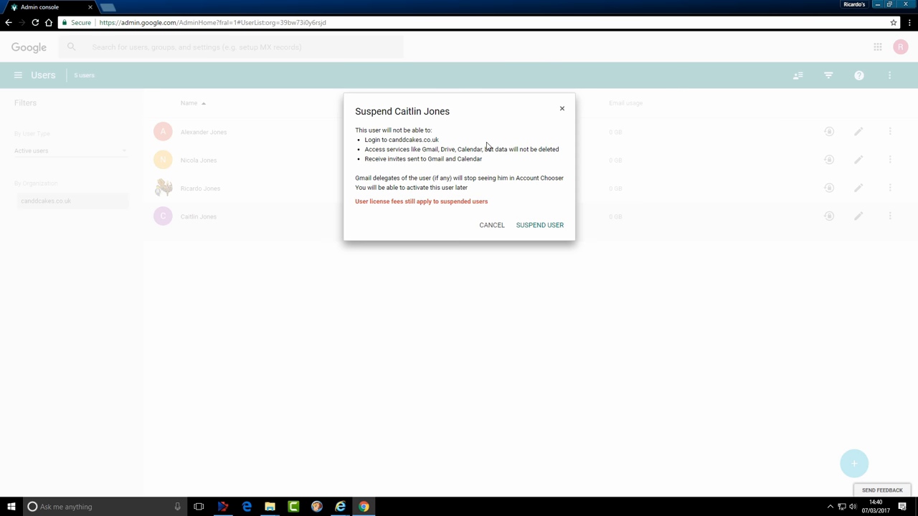
pyautogui.moveTo(493, 142)
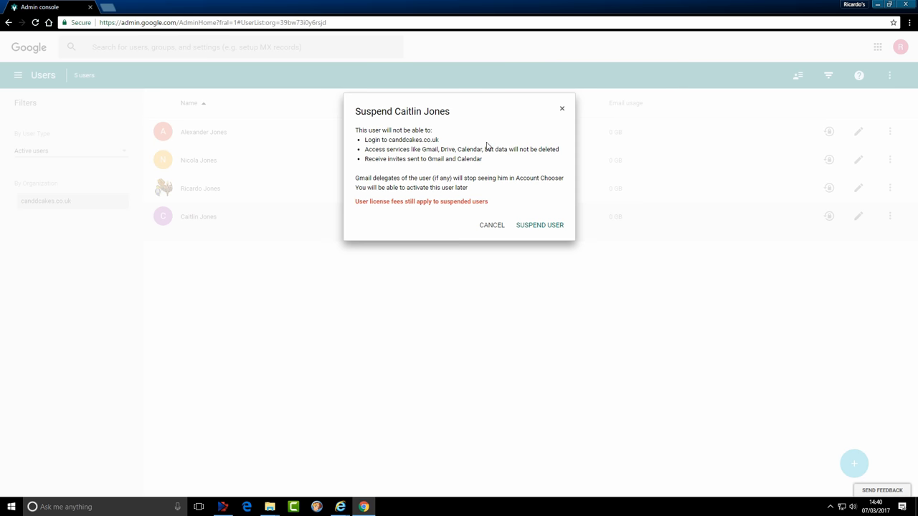
pyautogui.moveTo(525, 212)
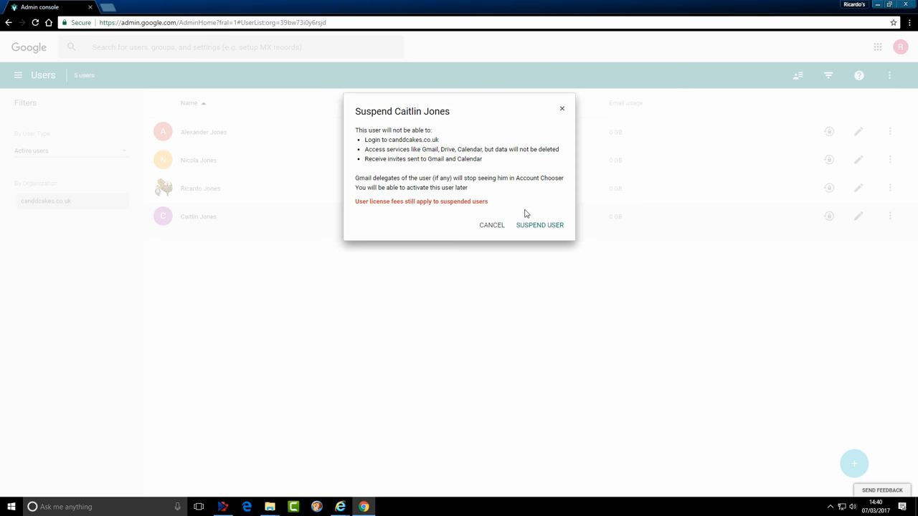
pyautogui.moveTo(494, 227)
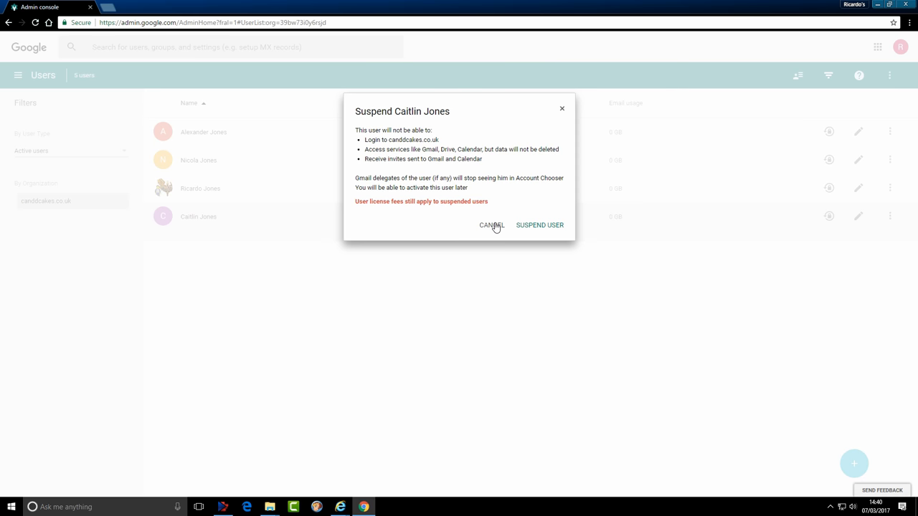
pyautogui.click(492, 225)
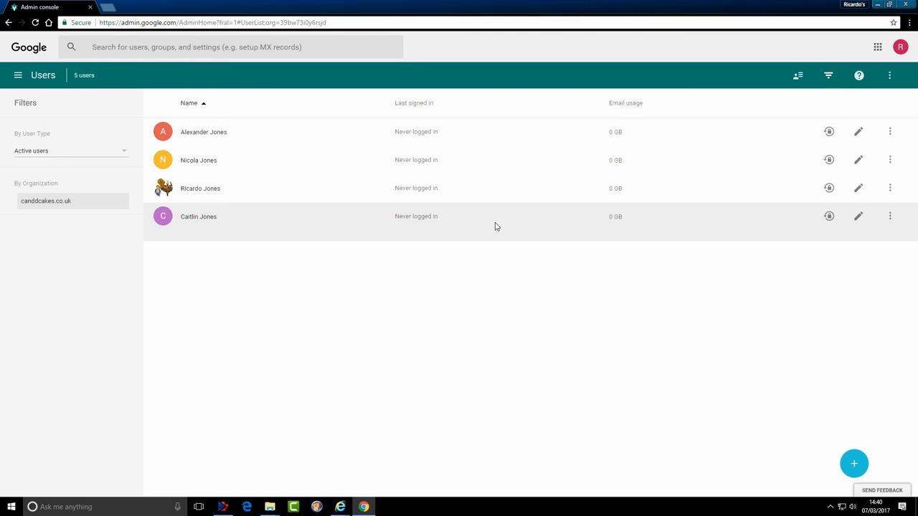
pyautogui.moveTo(756, 264)
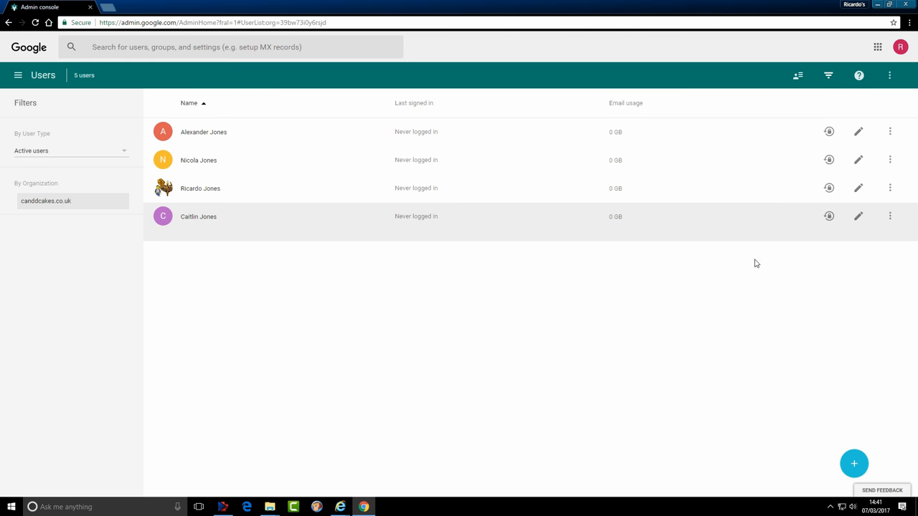
pyautogui.moveTo(775, 263)
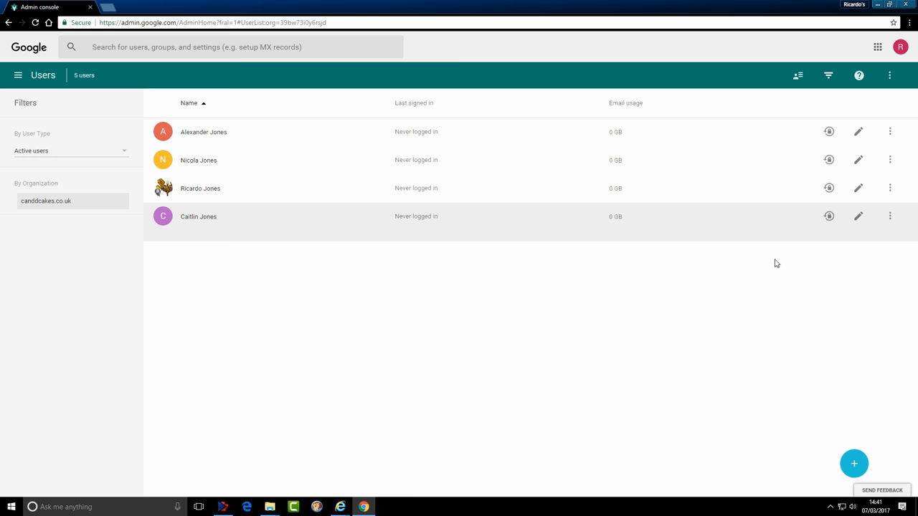
# Begin deleting the last listed user, including unshared data, and move to choosing a new owner.
pyautogui.click(889, 215)
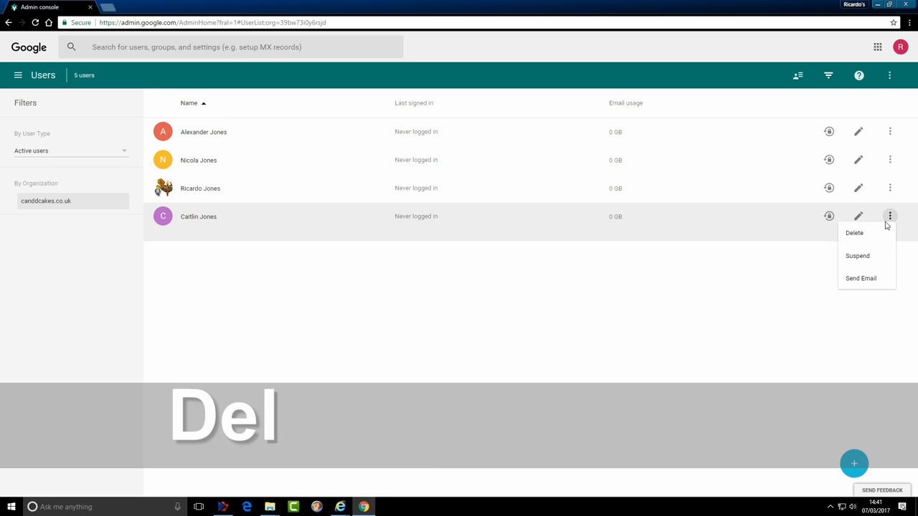
pyautogui.click(855, 232)
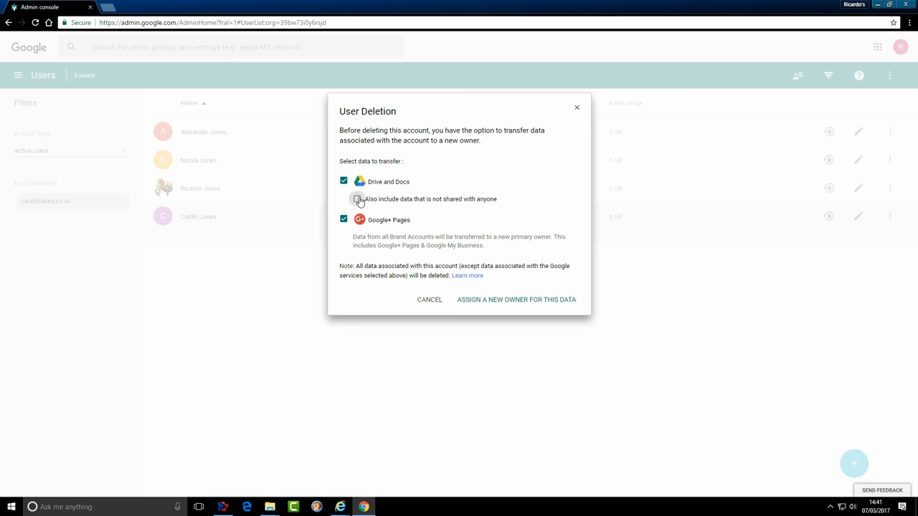
pyautogui.click(357, 198)
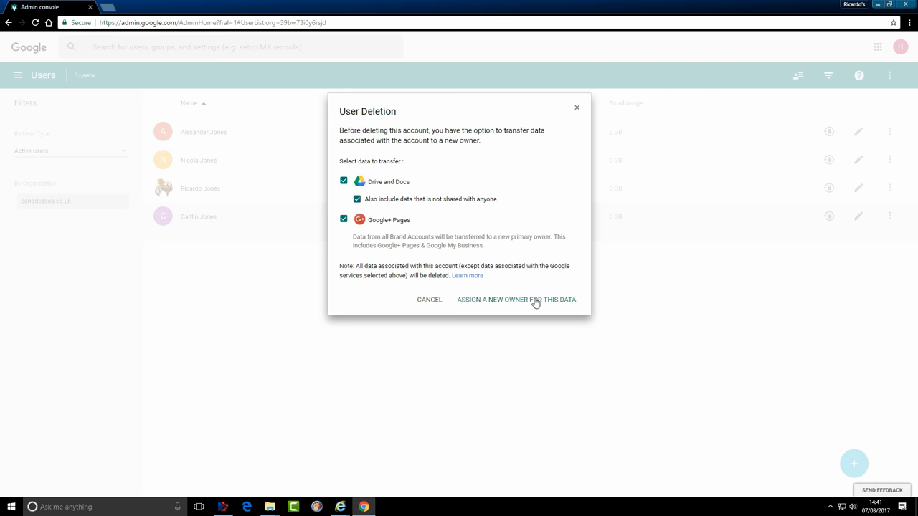
pyautogui.click(516, 300)
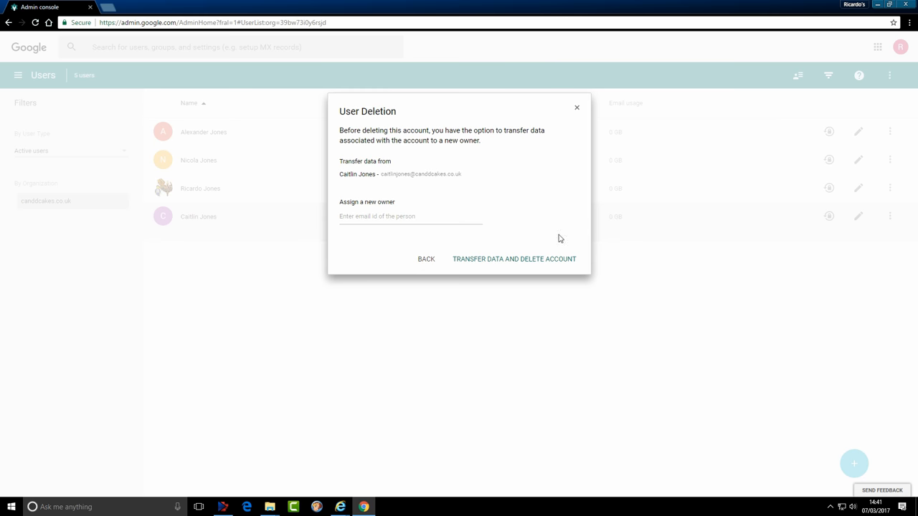
pyautogui.write('r')
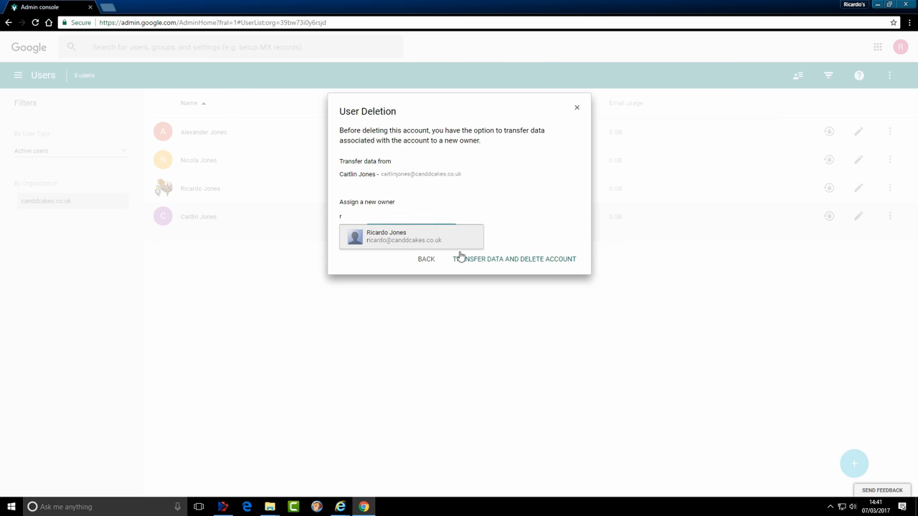
pyautogui.click(386, 236)
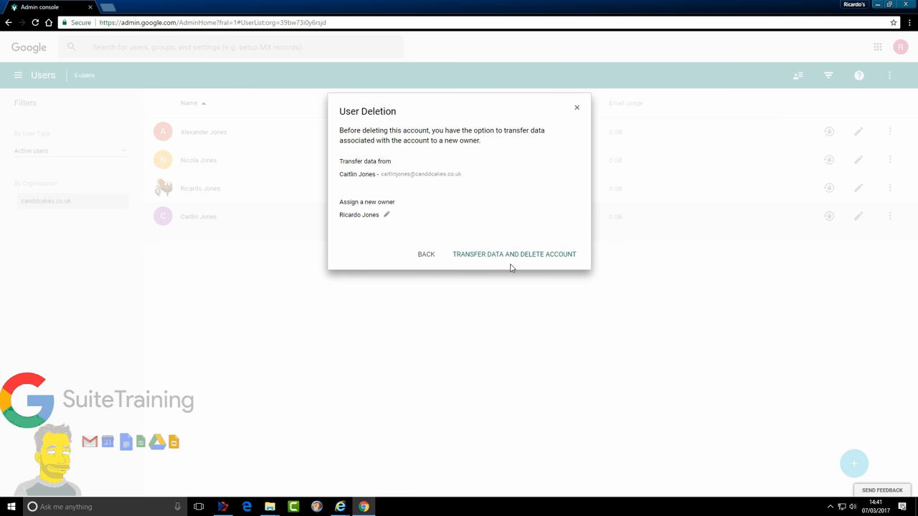
pyautogui.moveTo(526, 261)
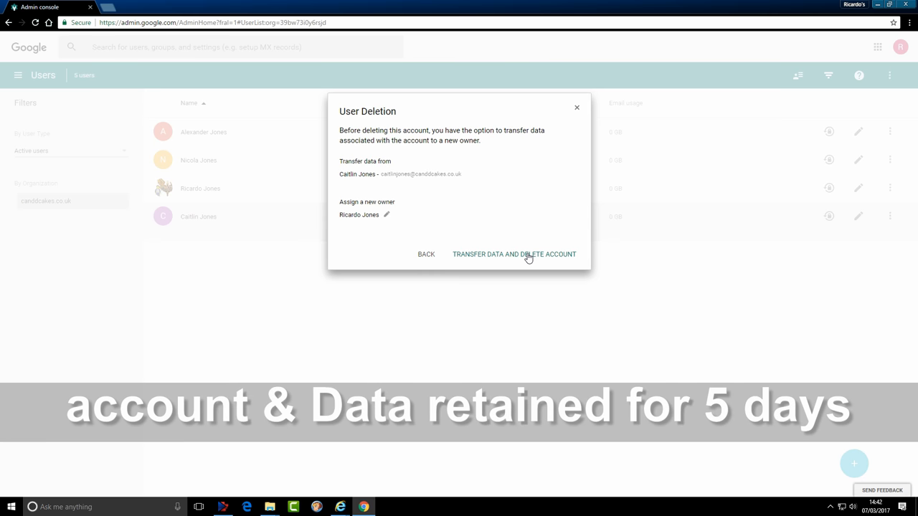
pyautogui.click(514, 254)
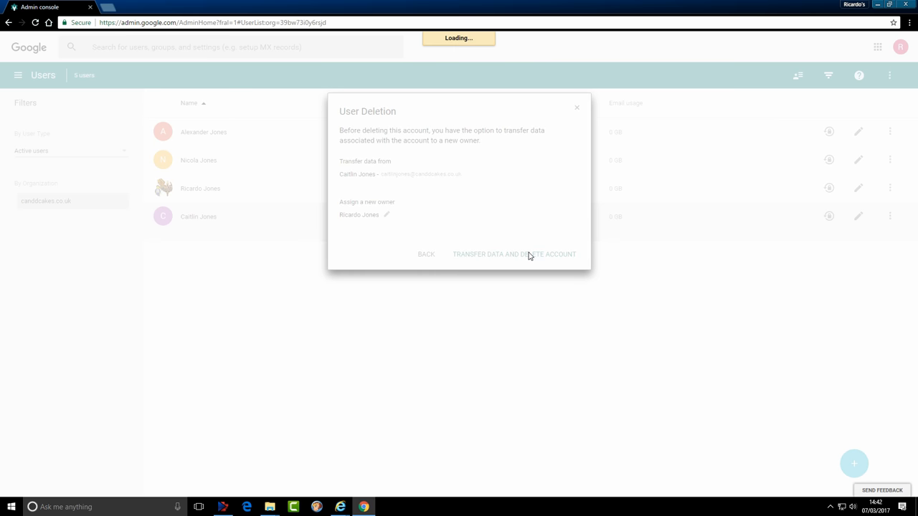
pyautogui.click(513, 254)
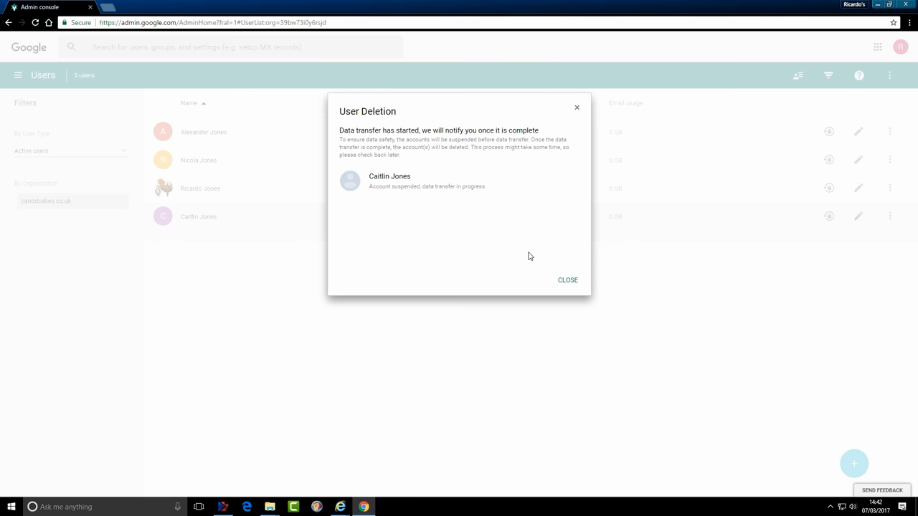
# Close the User Deletion notice and filter the list to Suspended users.
pyautogui.click(566, 280)
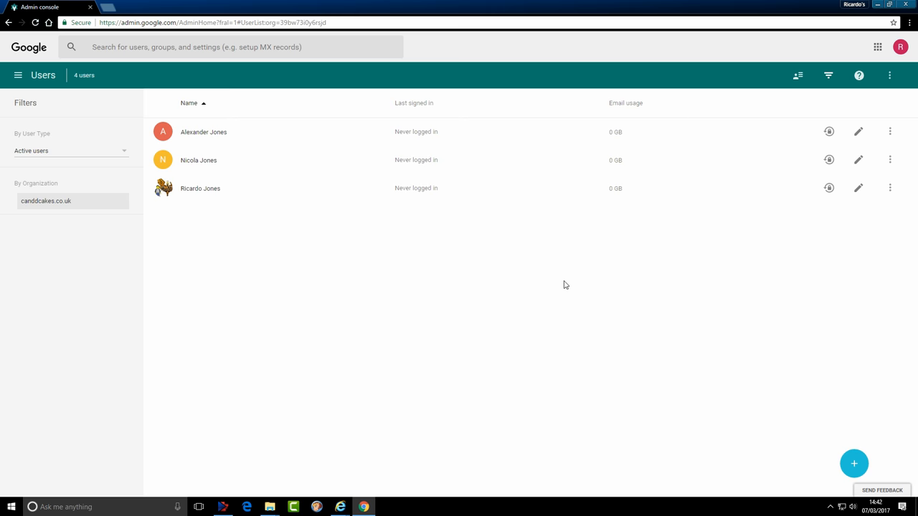
pyautogui.moveTo(717, 222)
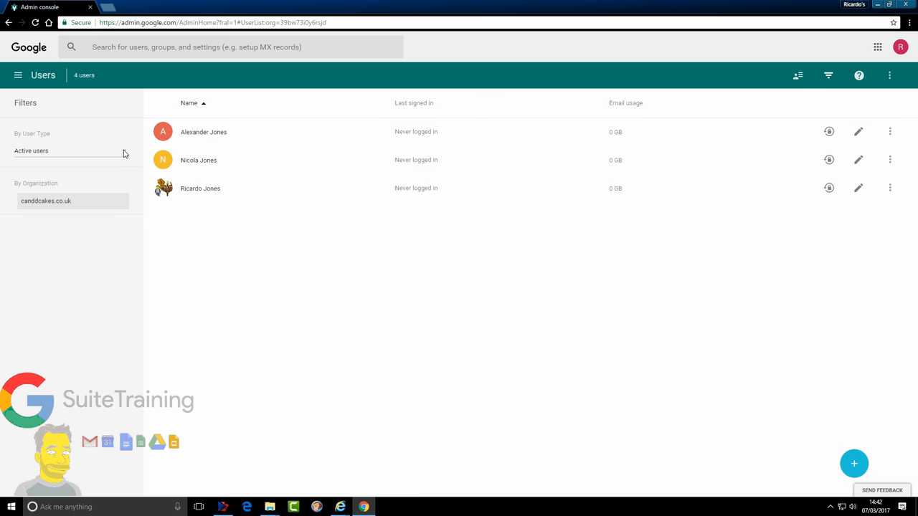
pyautogui.click(69, 150)
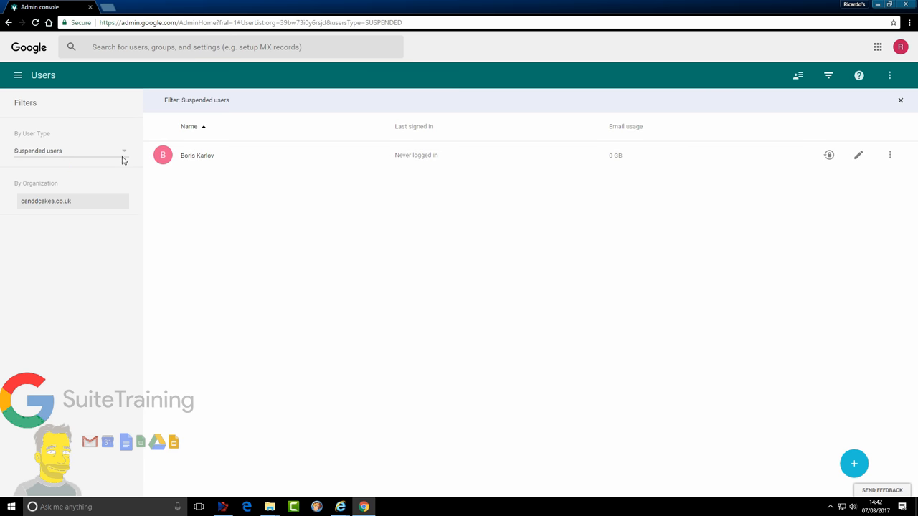
# Filter to Recently deleted users and select the second deleted account.
pyautogui.click(69, 150)
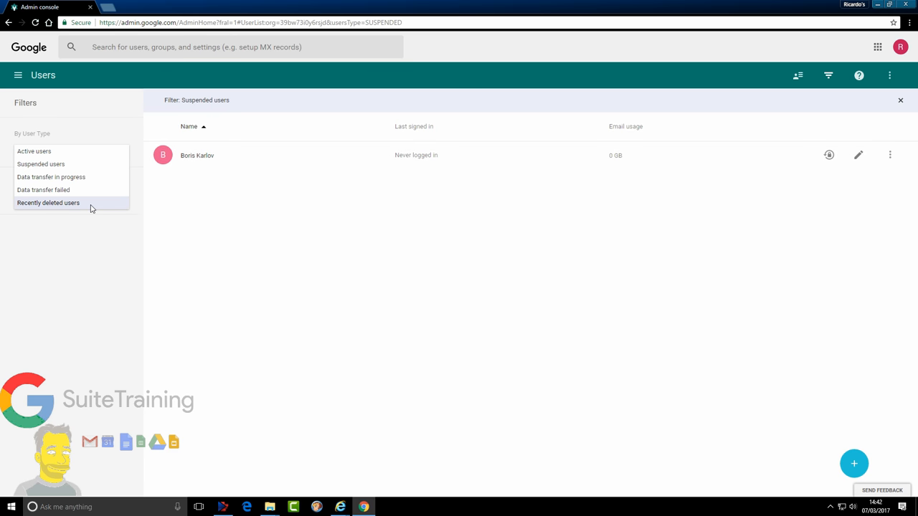
pyautogui.click(49, 202)
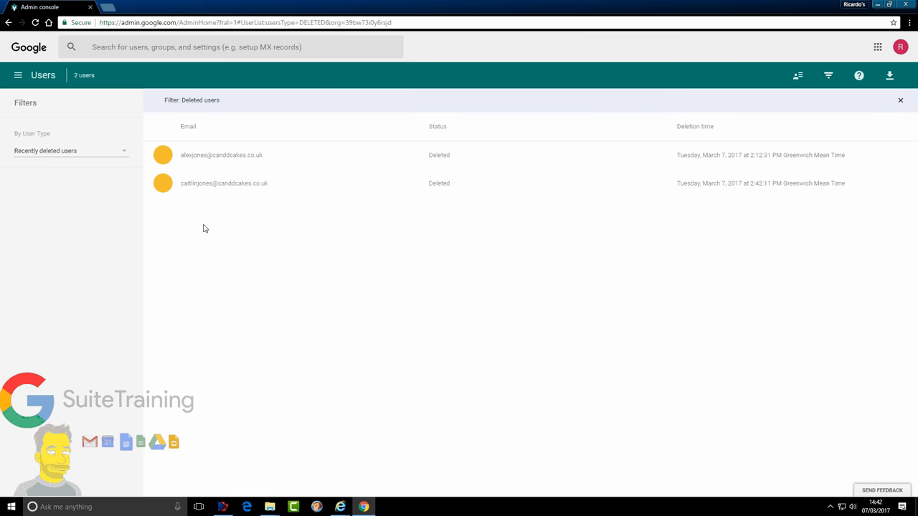
pyautogui.moveTo(273, 170)
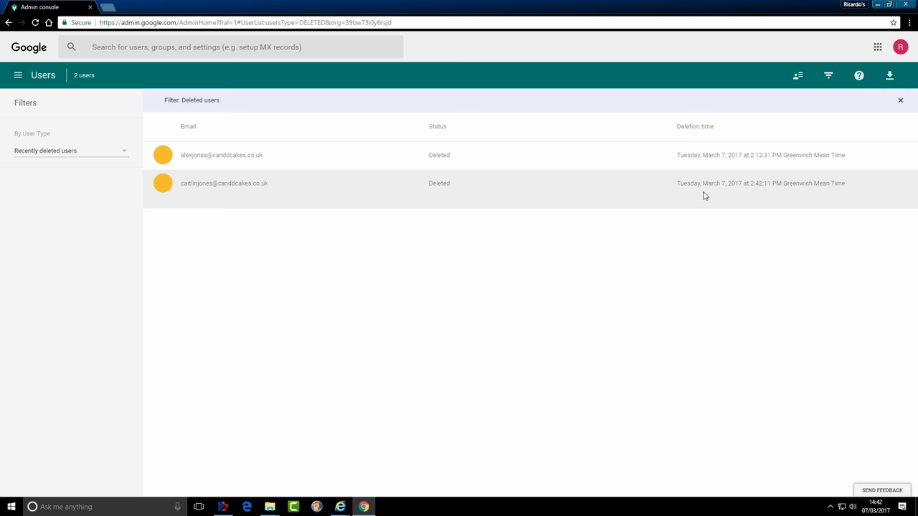
pyautogui.moveTo(711, 195)
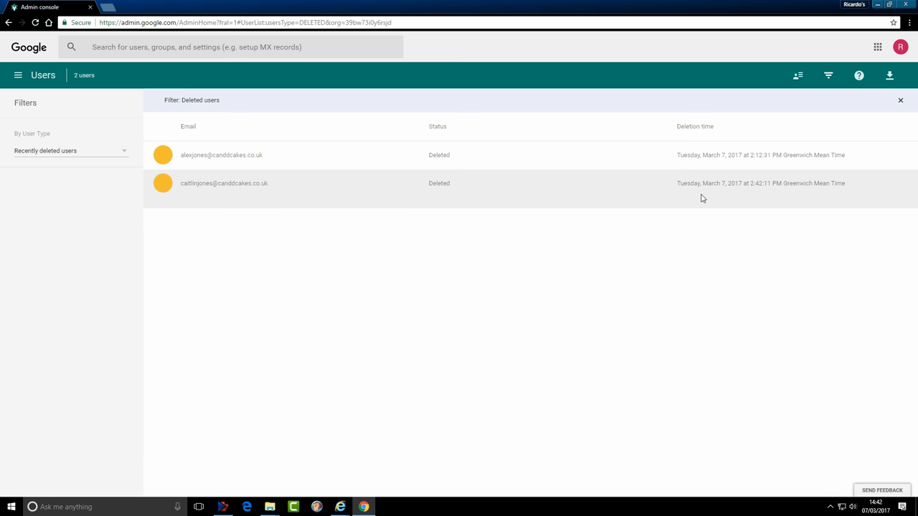
pyautogui.moveTo(720, 202)
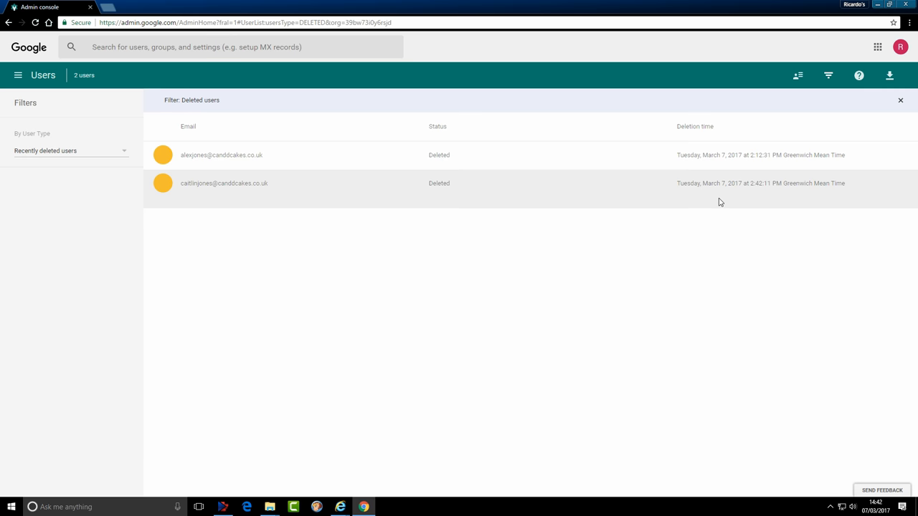
pyautogui.click(164, 184)
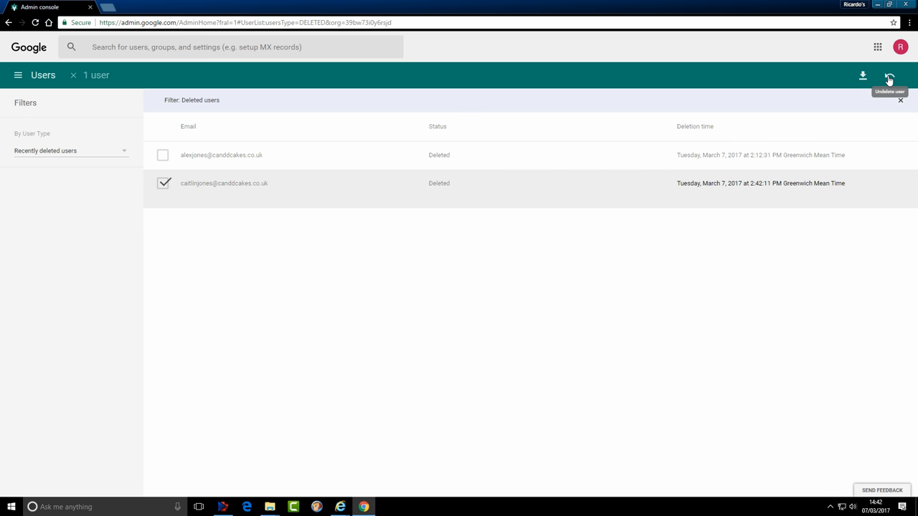
# Undelete the selected account, leaving the recently deleted list empty.
pyautogui.click(889, 74)
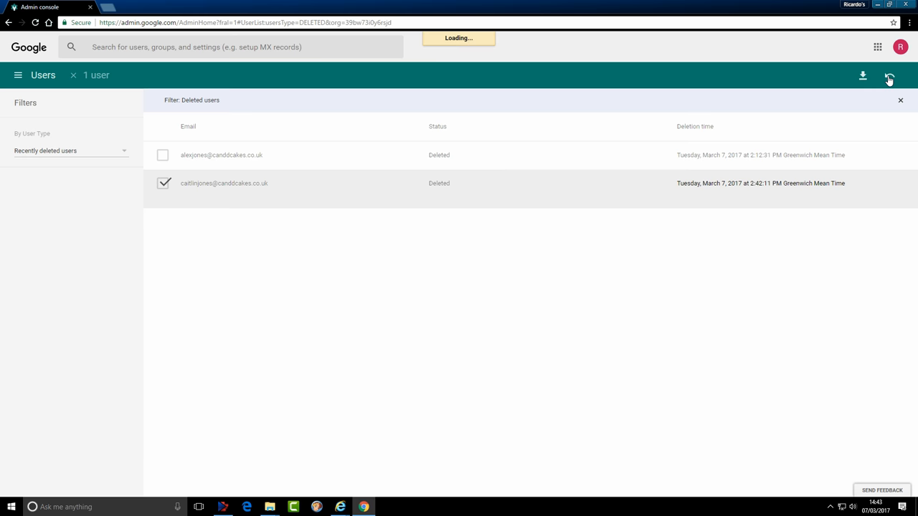
pyautogui.click(864, 75)
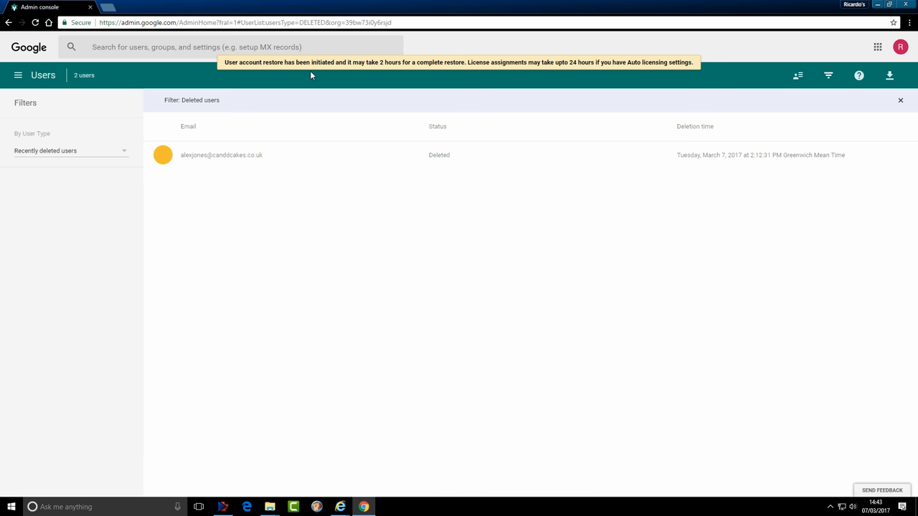
pyautogui.moveTo(385, 72)
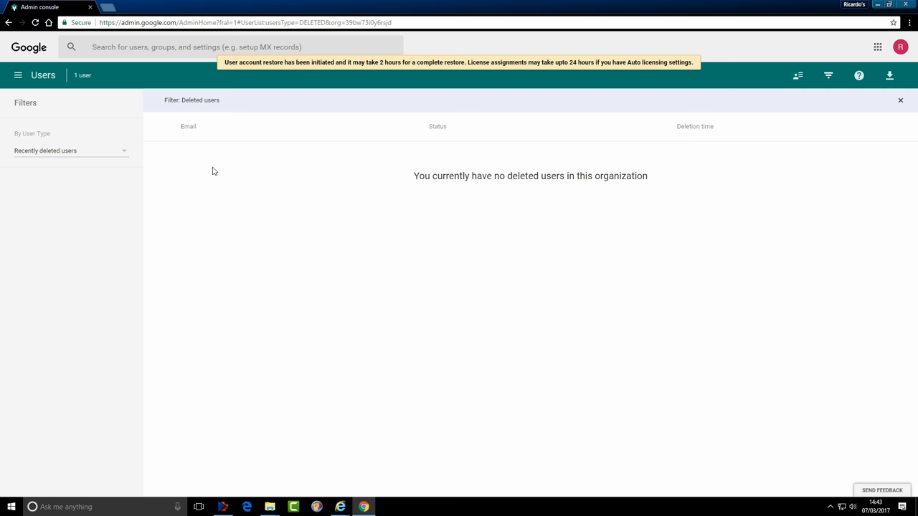
pyautogui.click(68, 151)
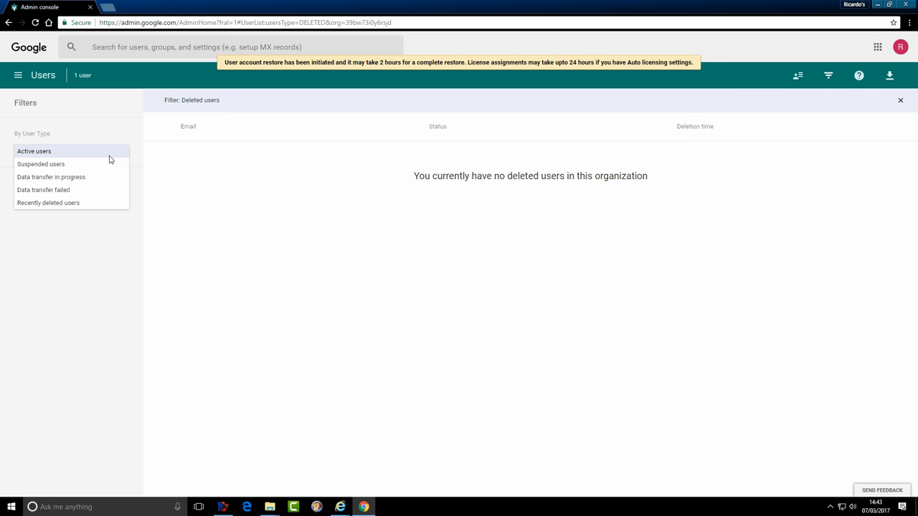
pyautogui.click(40, 164)
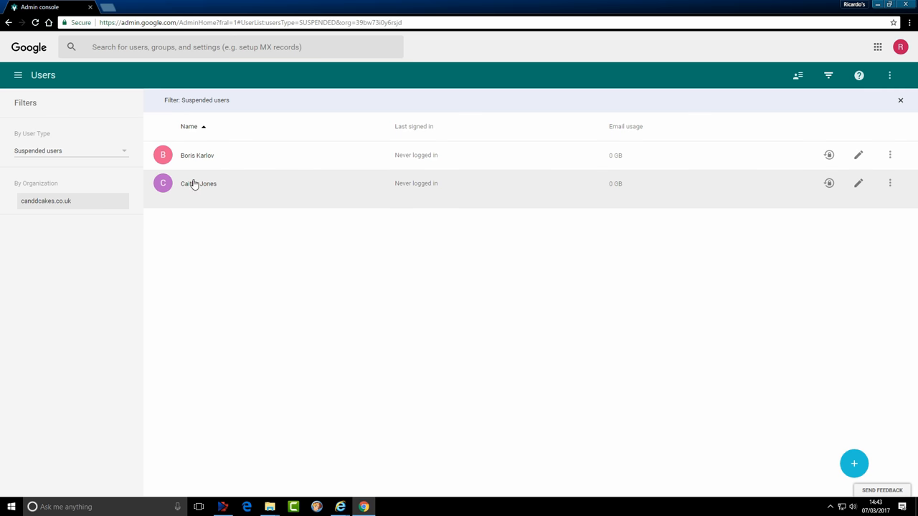
pyautogui.moveTo(218, 192)
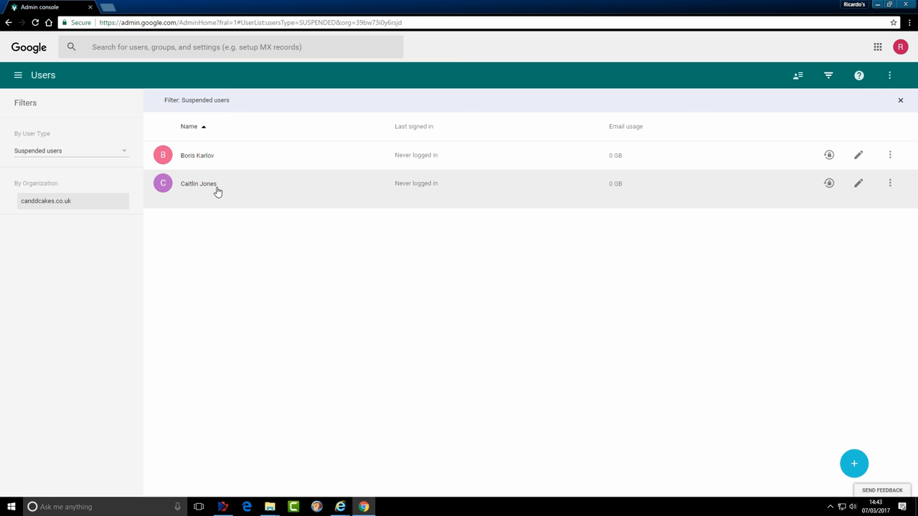
pyautogui.moveTo(172, 193)
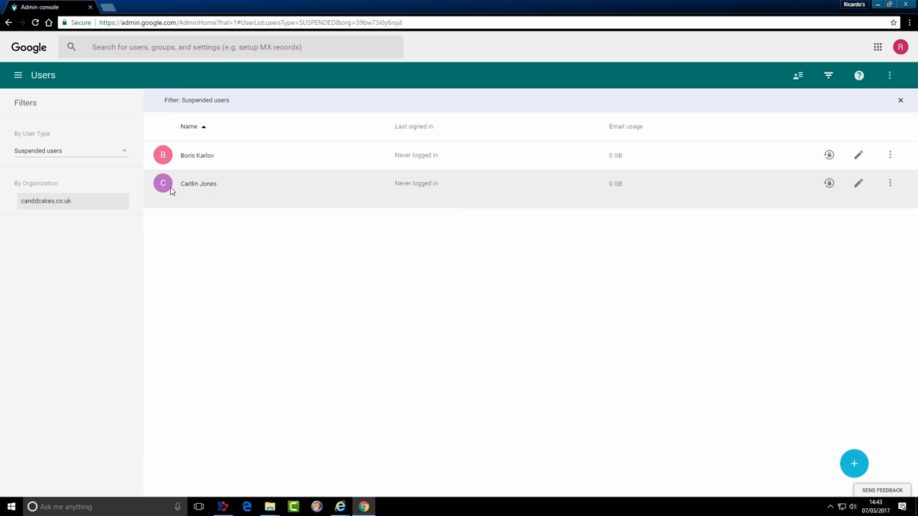
pyautogui.click(69, 151)
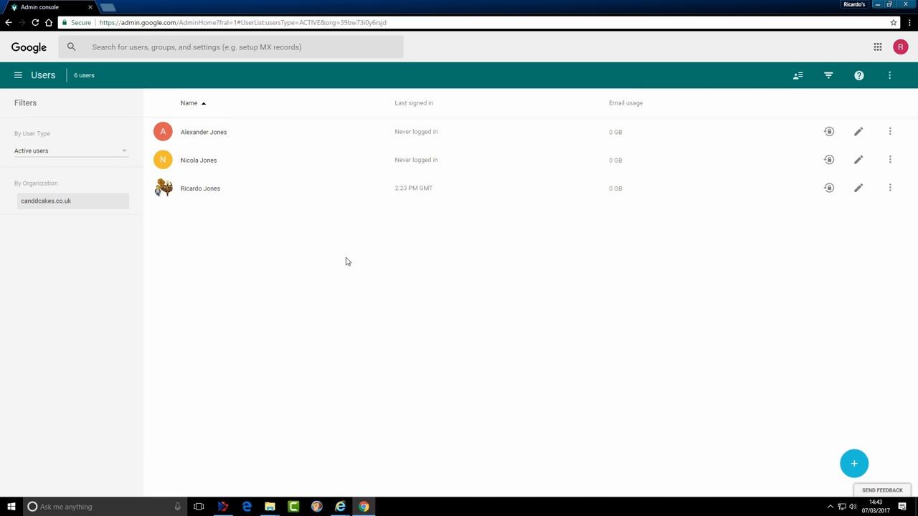
pyautogui.moveTo(672, 253)
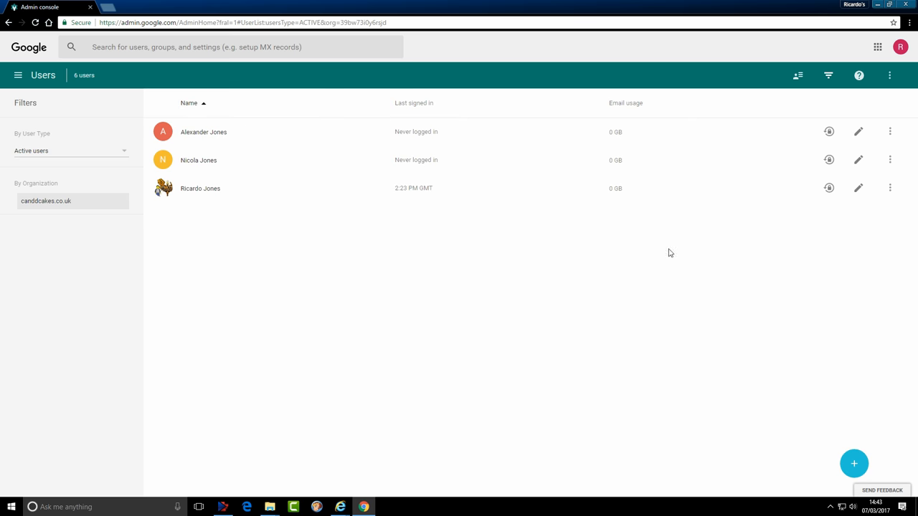
pyautogui.moveTo(413, 82)
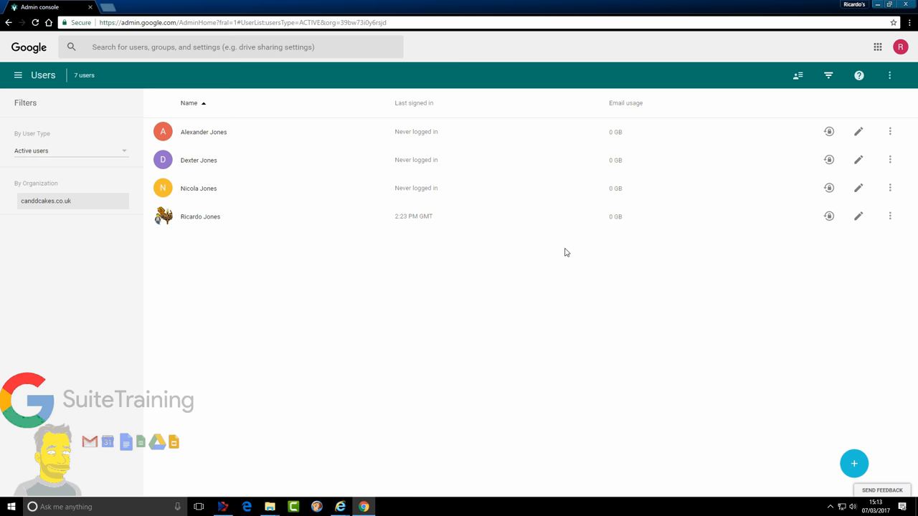
pyautogui.moveTo(810, 424)
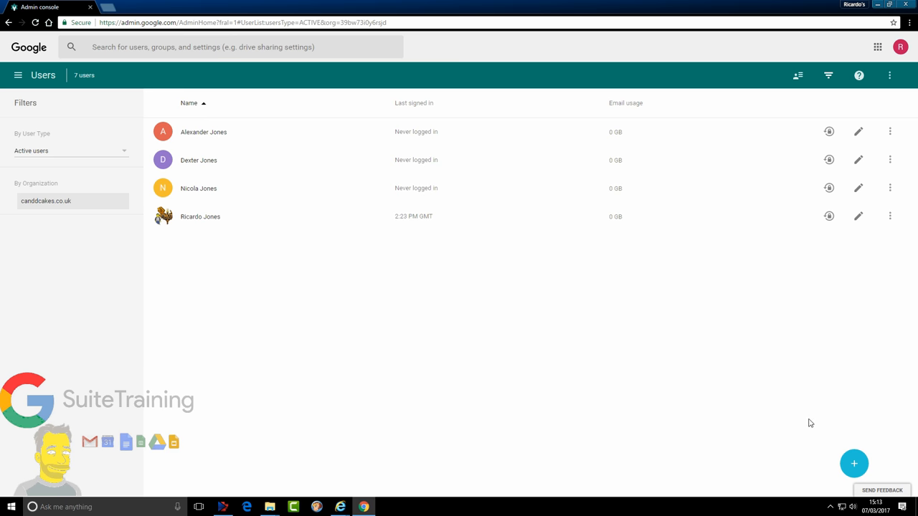
pyautogui.click(853, 463)
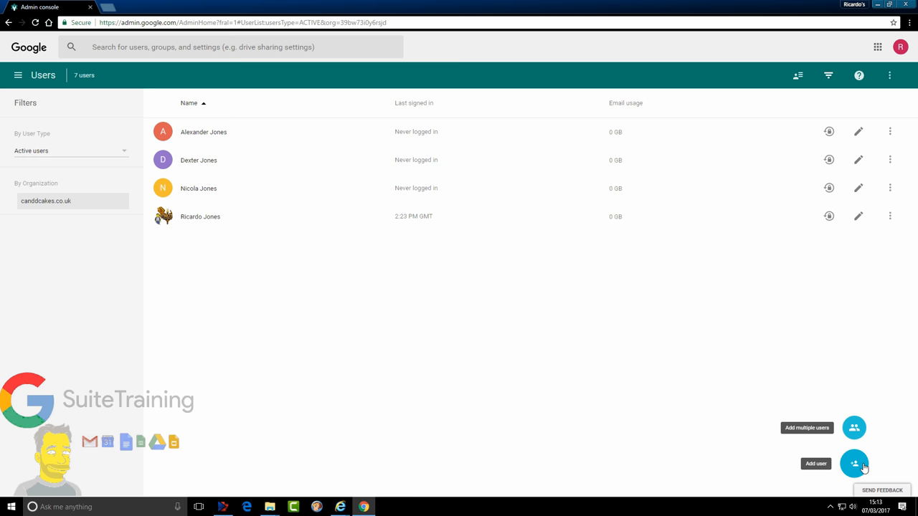
# Start Add multiple users, download the sample CSV and open it from the browser's download bar.
pyautogui.click(853, 428)
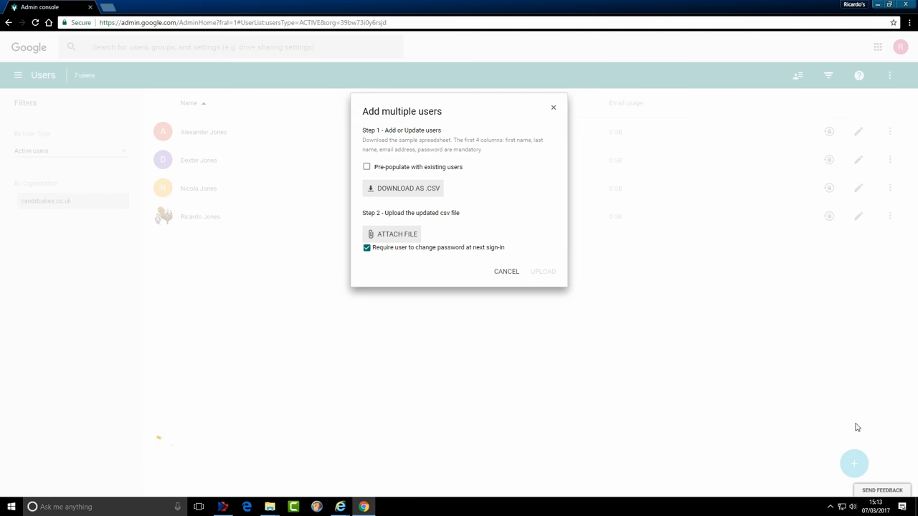
pyautogui.moveTo(448, 155)
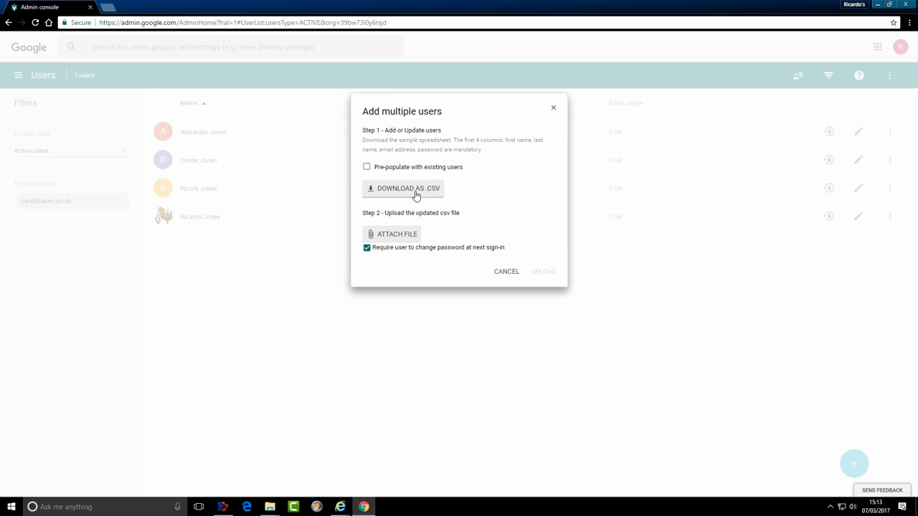
pyautogui.click(402, 188)
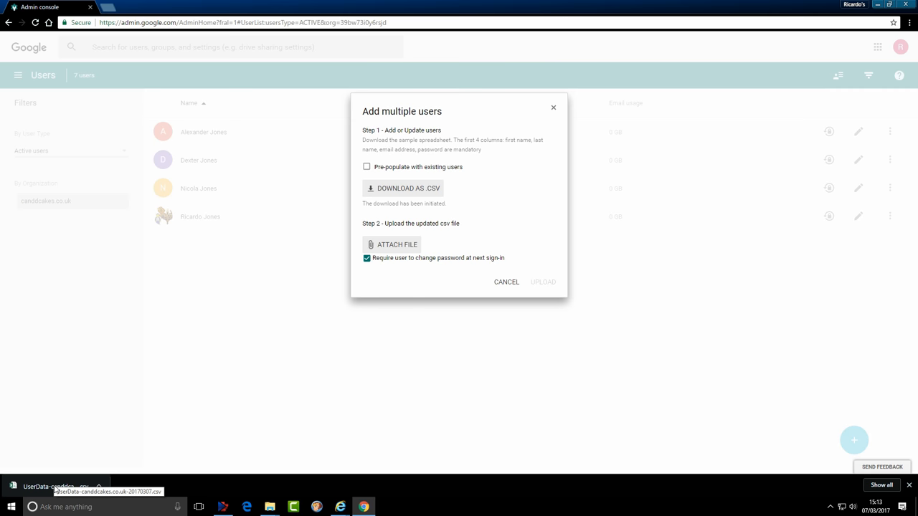
pyautogui.click(55, 487)
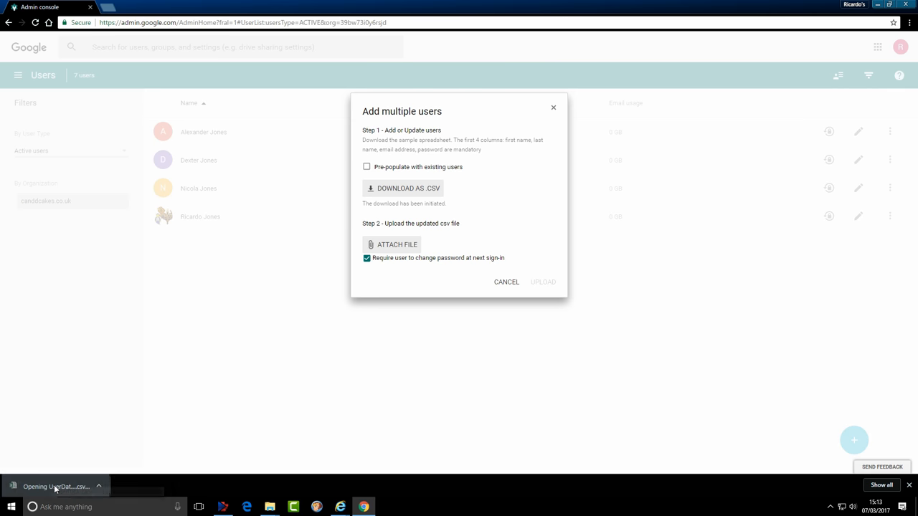
pyautogui.click(56, 486)
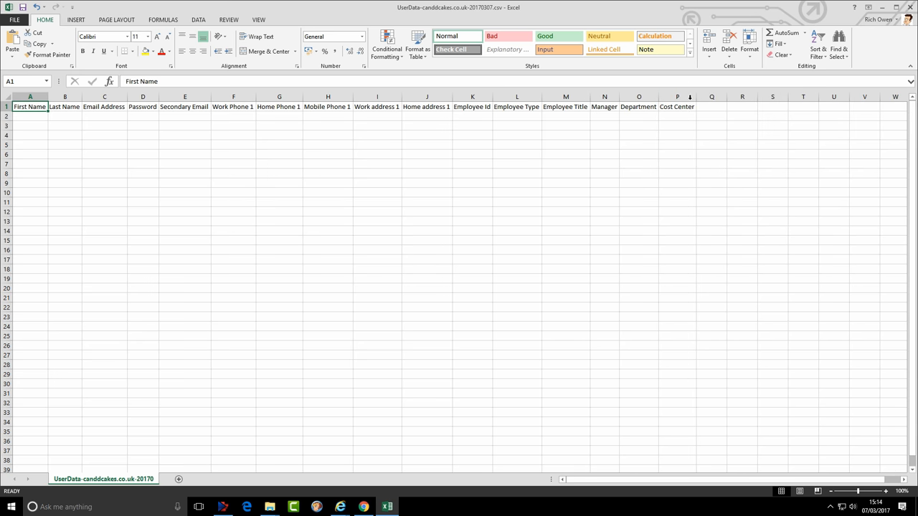
pyautogui.moveTo(341, 169)
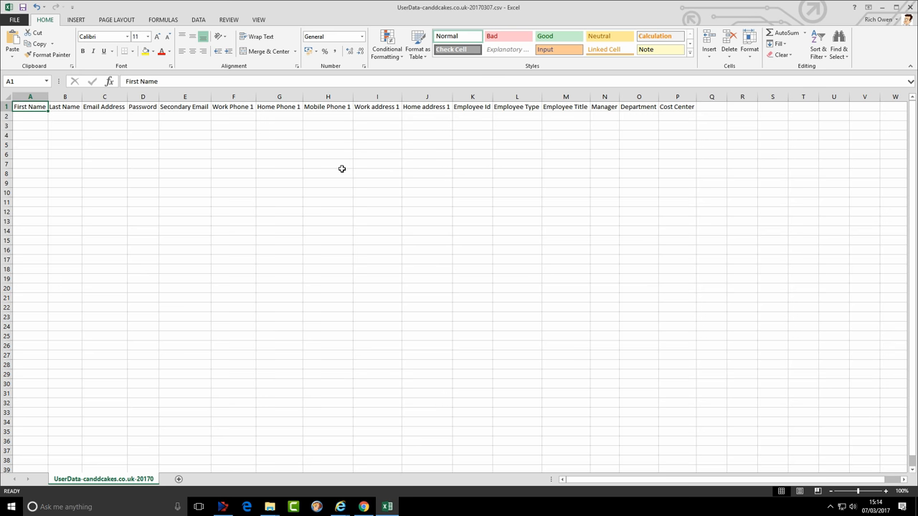
pyautogui.click(28, 116)
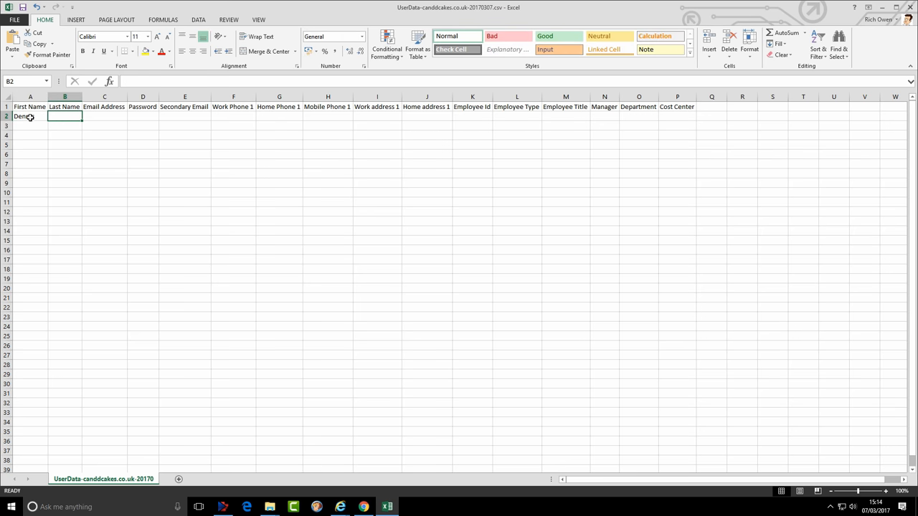
pyautogui.write('Jones')
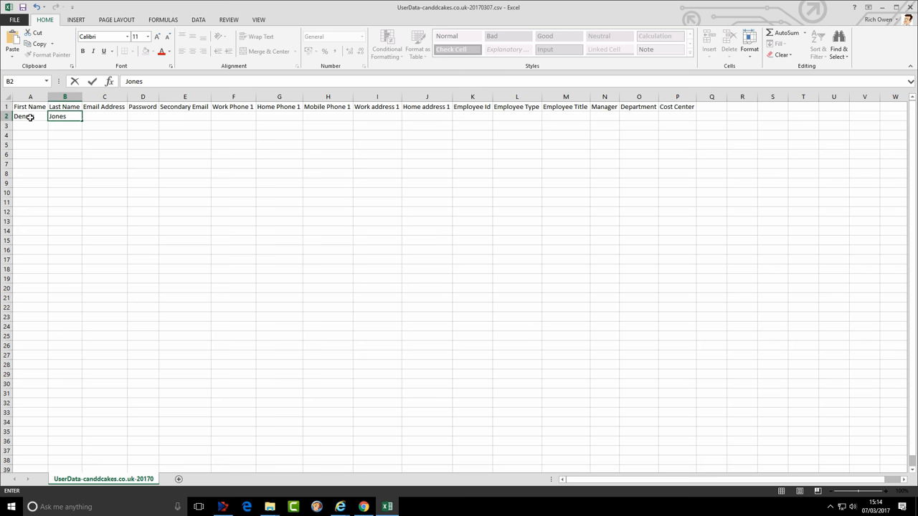
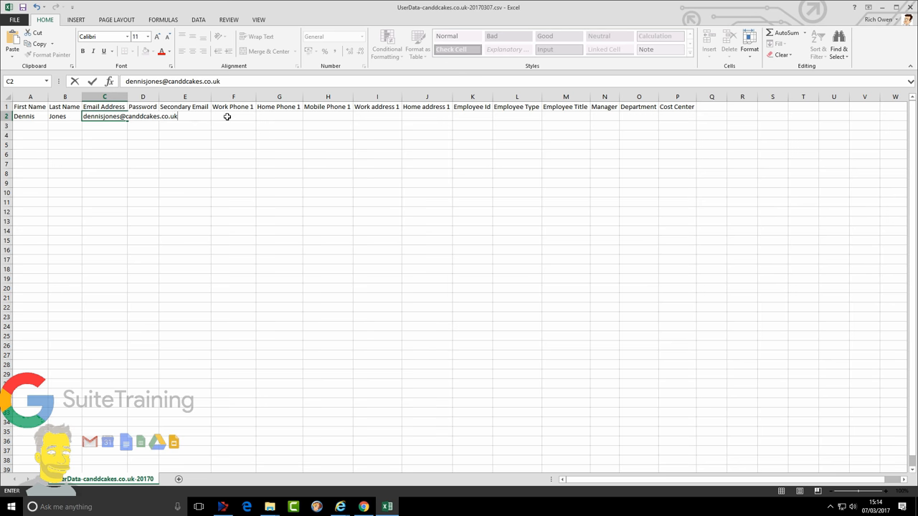
pyautogui.write('444555')
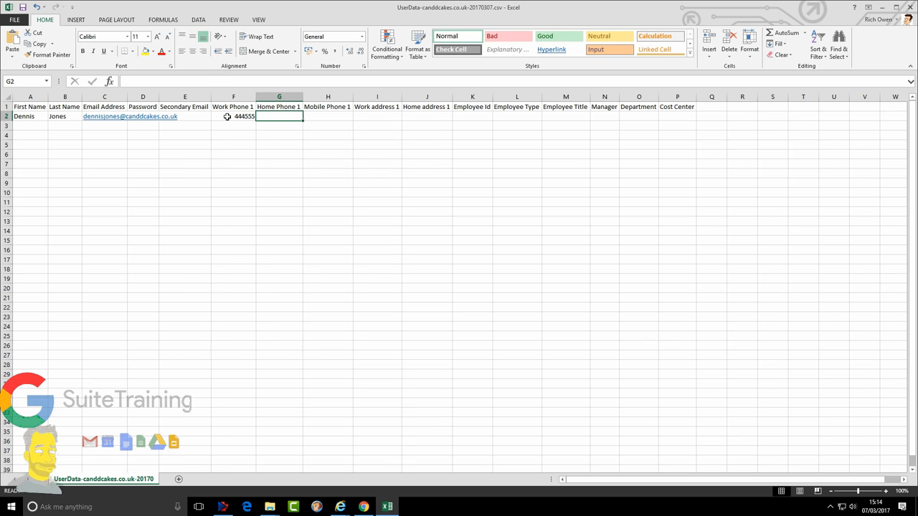
pyautogui.write('666555')
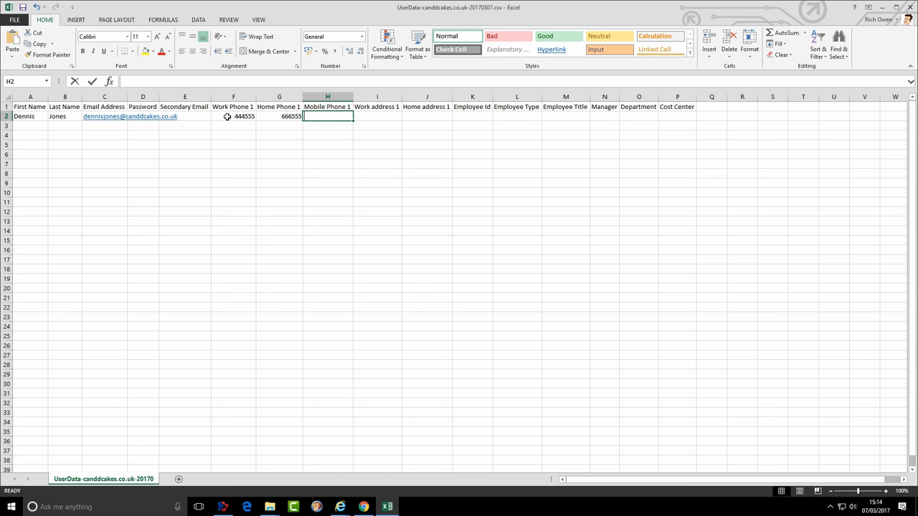
pyautogui.write('22222')
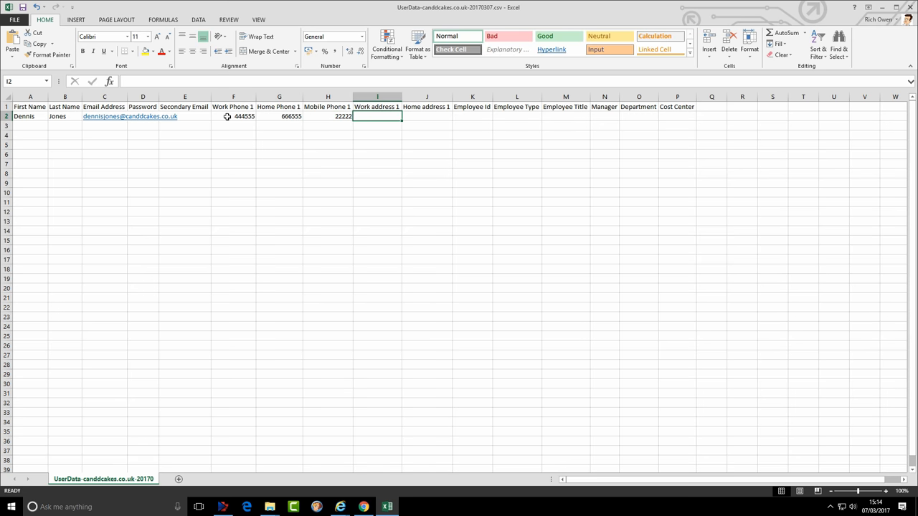
pyautogui.write('The Bakery')
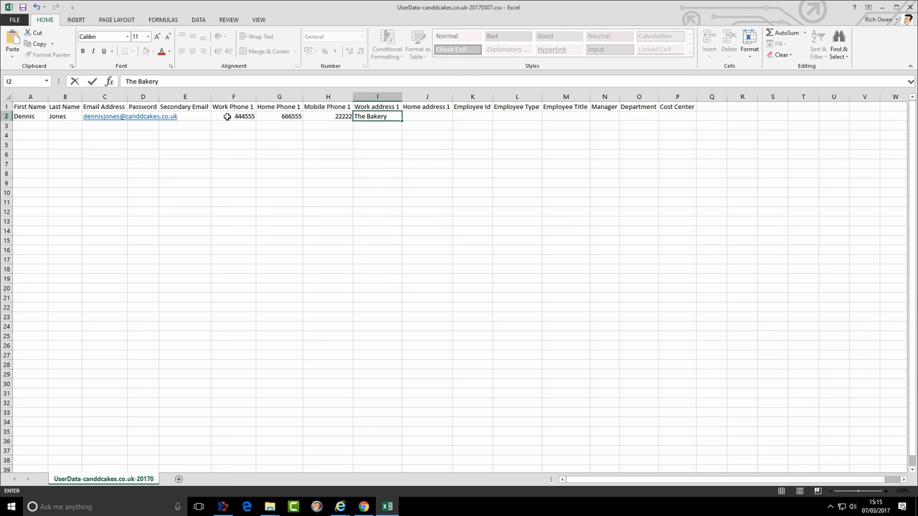
pyautogui.moveTo(442, 129)
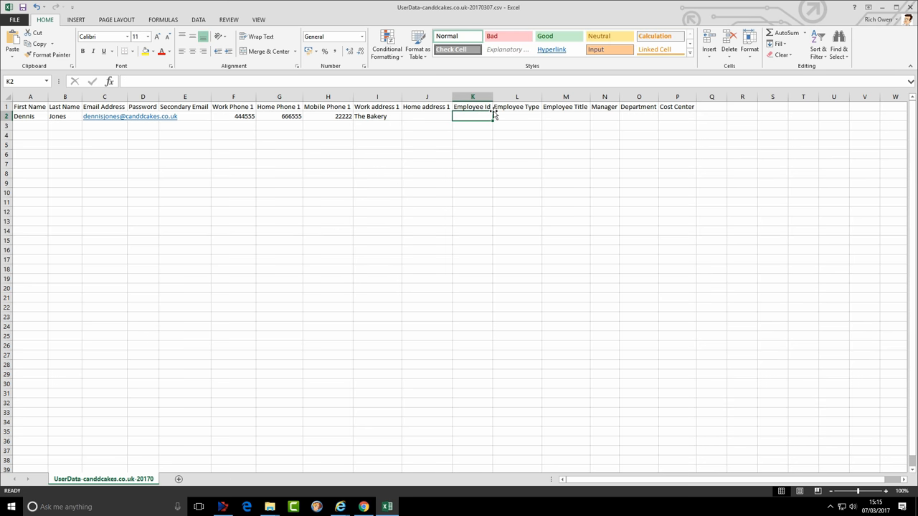
# Add employee ID 11, type Employee, title Spoon Washer, department Bakery and cost center 1, then save.
pyautogui.write('11')
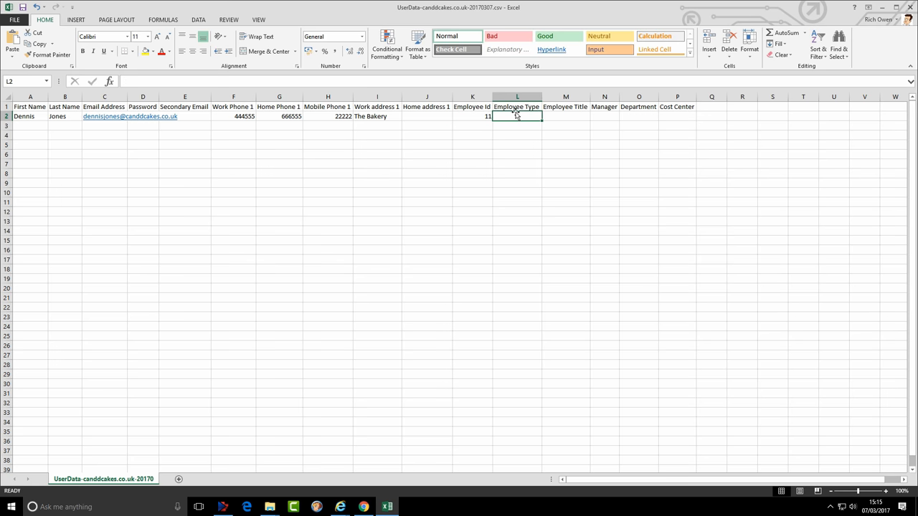
pyautogui.write('Employee')
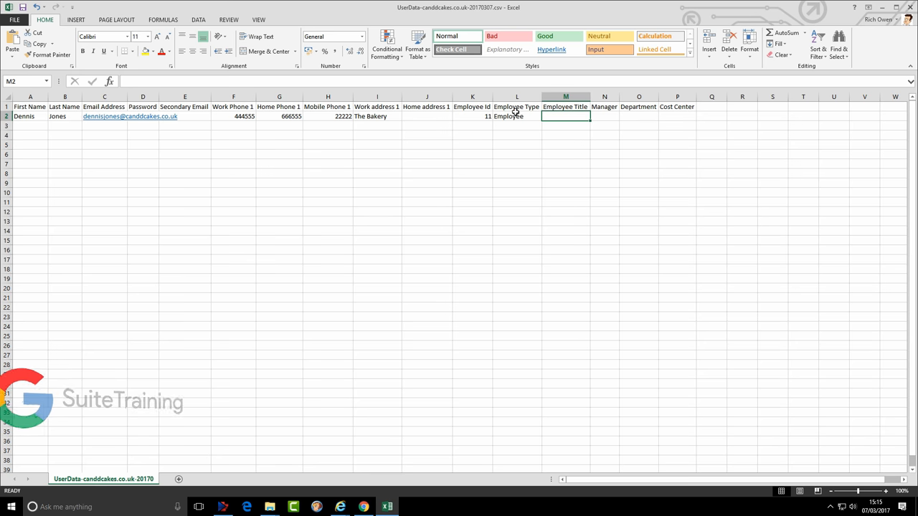
pyautogui.write('Spoon Washer')
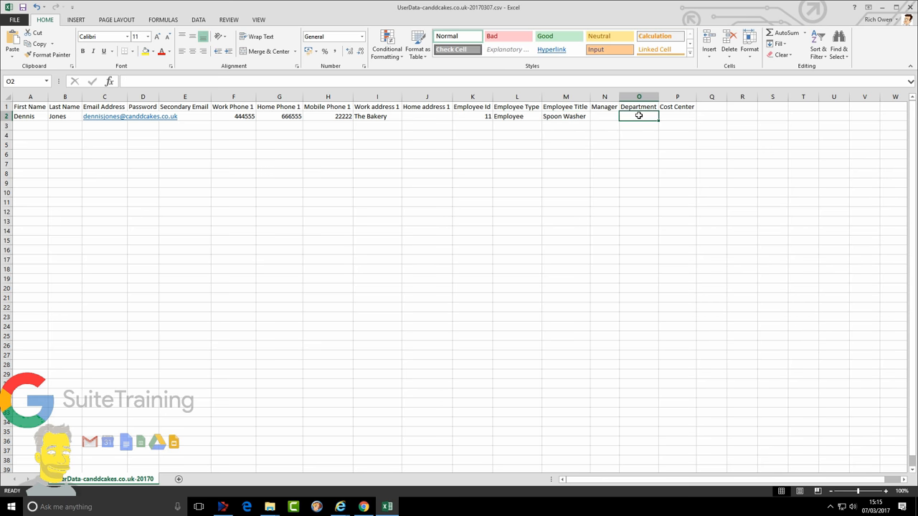
pyautogui.write('Bakery')
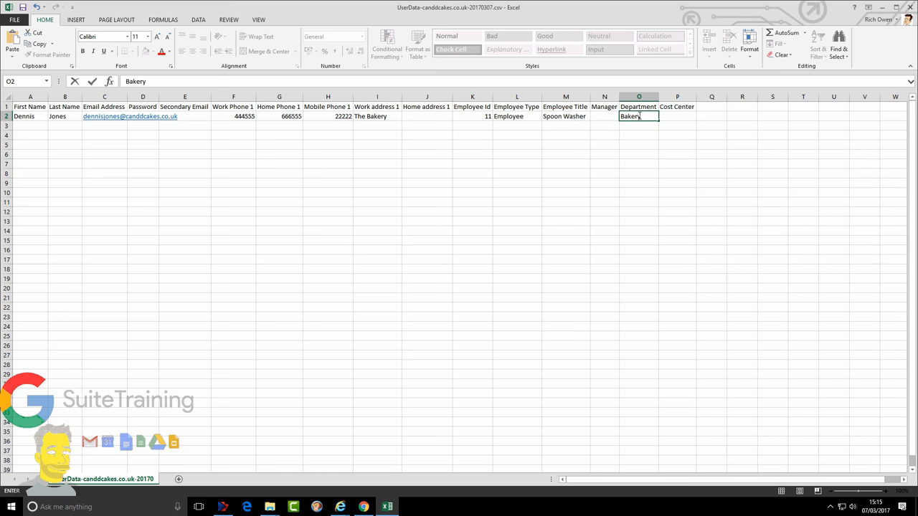
pyautogui.write('1')
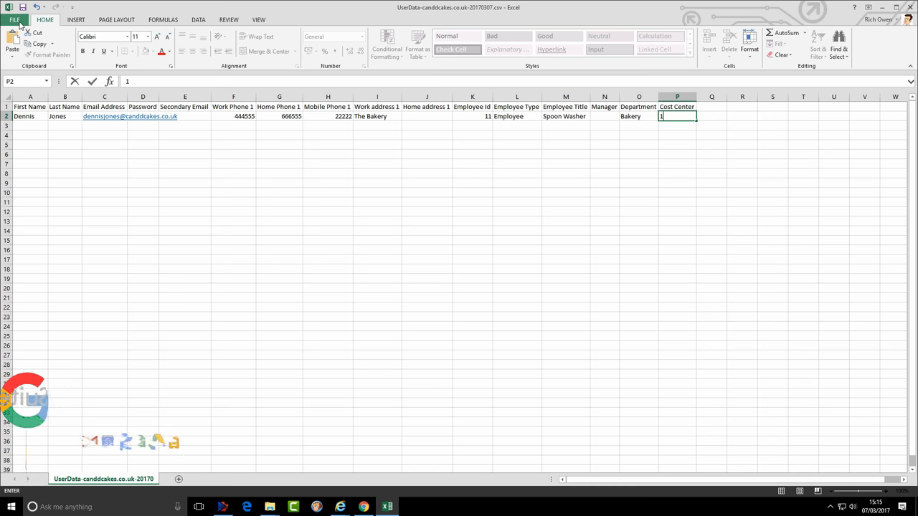
pyautogui.press('ctrl+s')
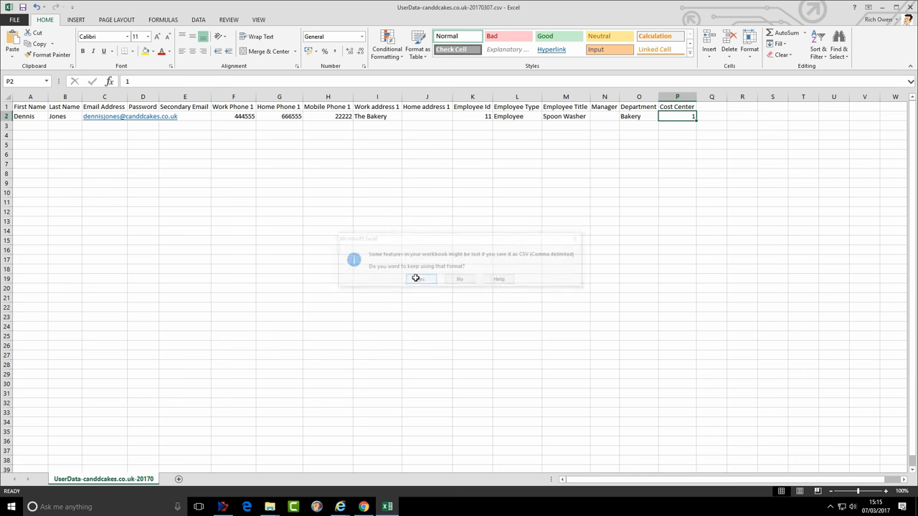
# Confirm Yes to keep the saved sheet in CSV format.
pyautogui.click(419, 279)
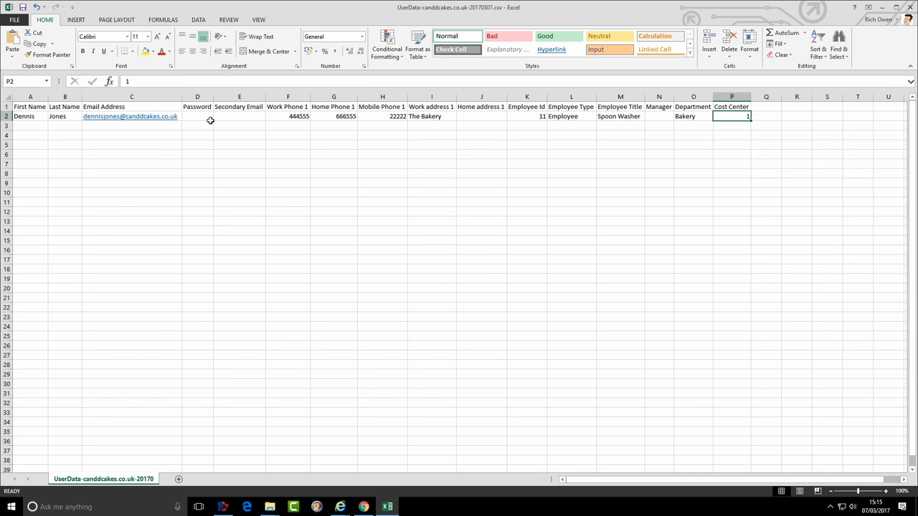
pyautogui.moveTo(202, 118)
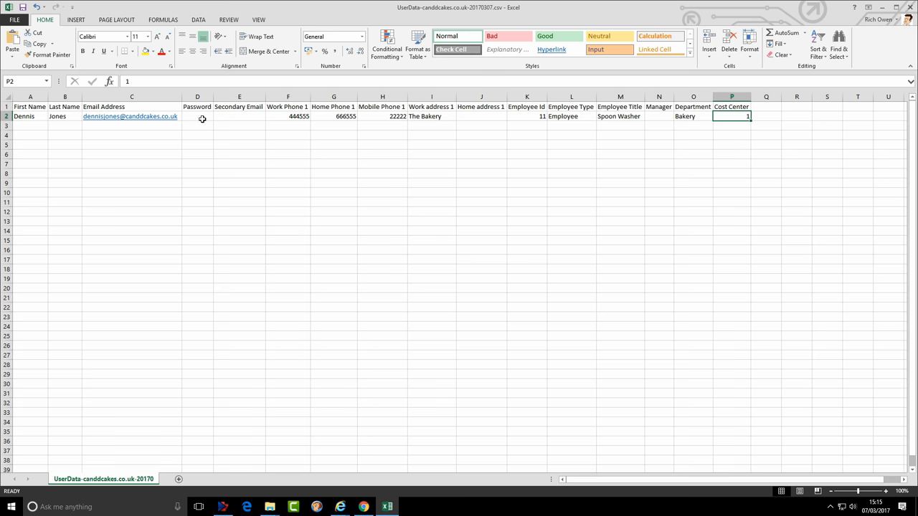
pyautogui.moveTo(202, 108)
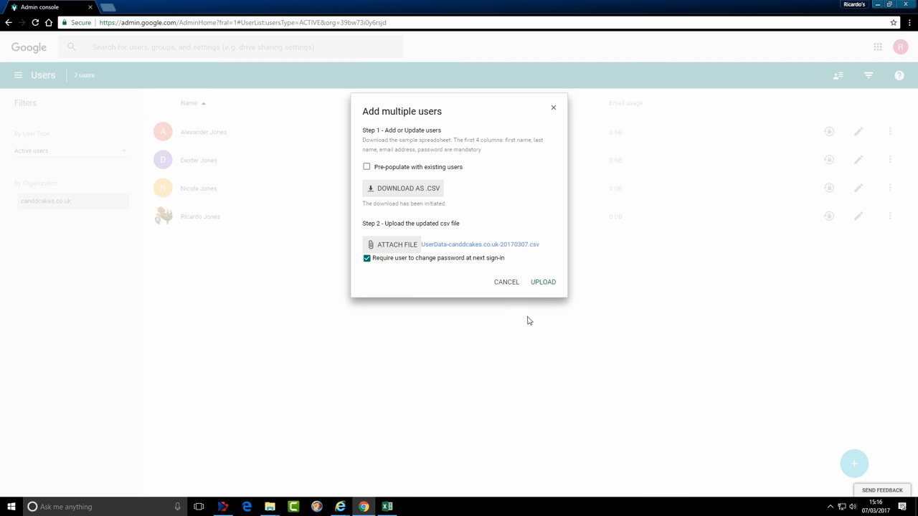
pyautogui.moveTo(391, 265)
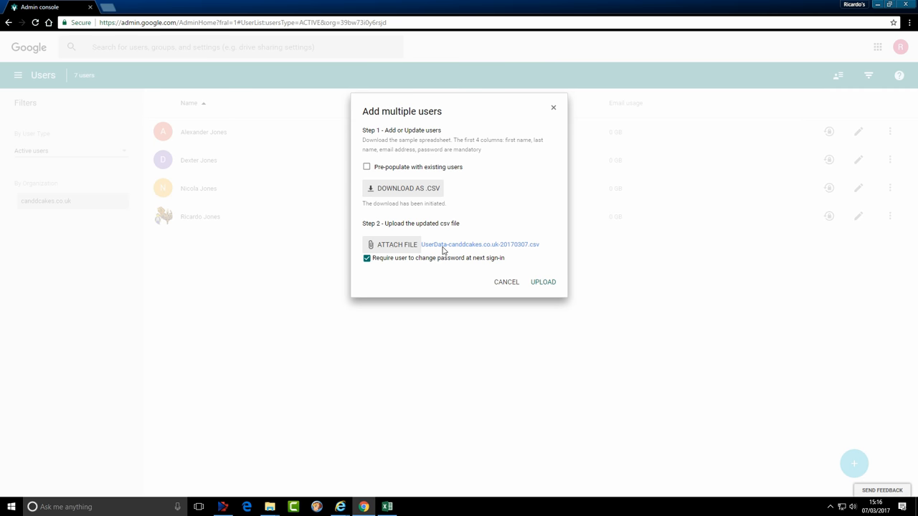
pyautogui.moveTo(542, 282)
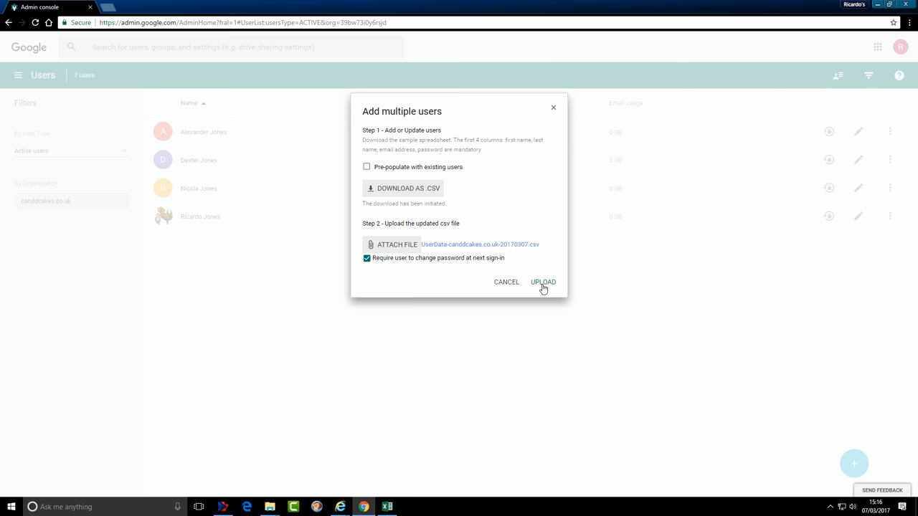
pyautogui.click(543, 281)
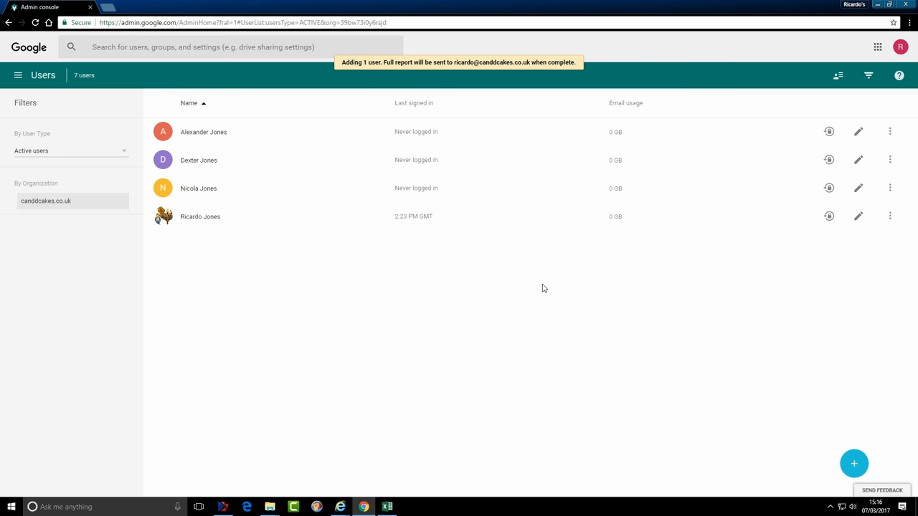
pyautogui.moveTo(462, 70)
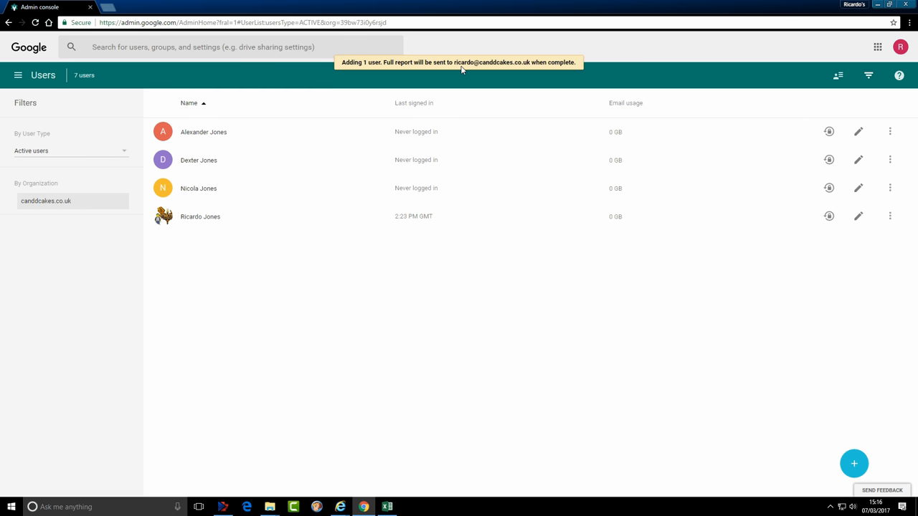
pyautogui.moveTo(444, 232)
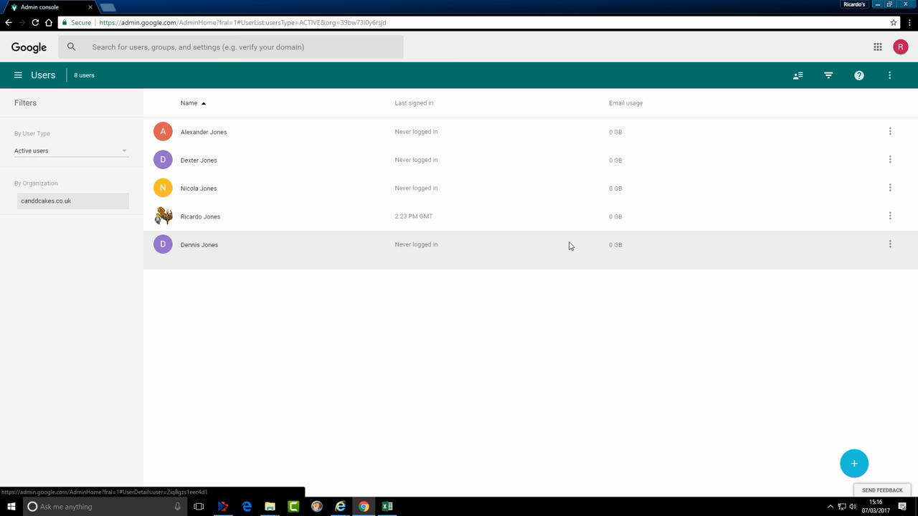
pyautogui.moveTo(620, 244)
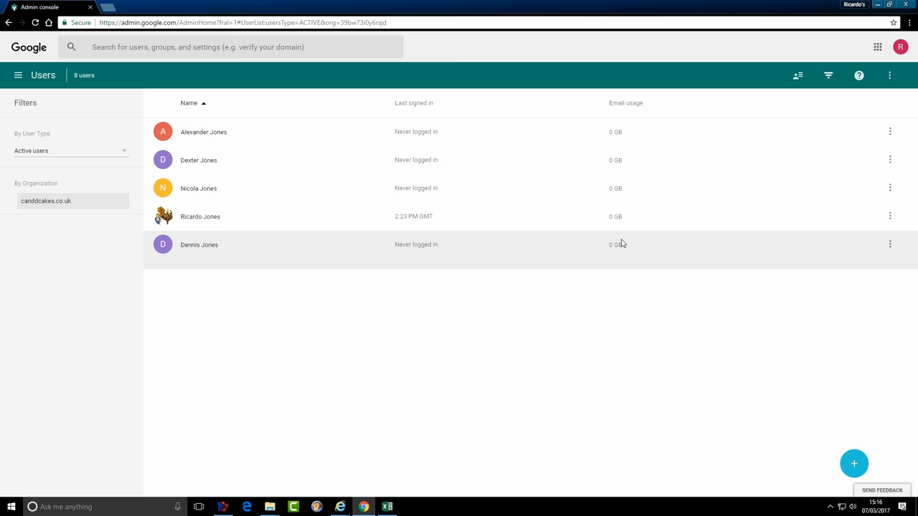
pyautogui.click(201, 244)
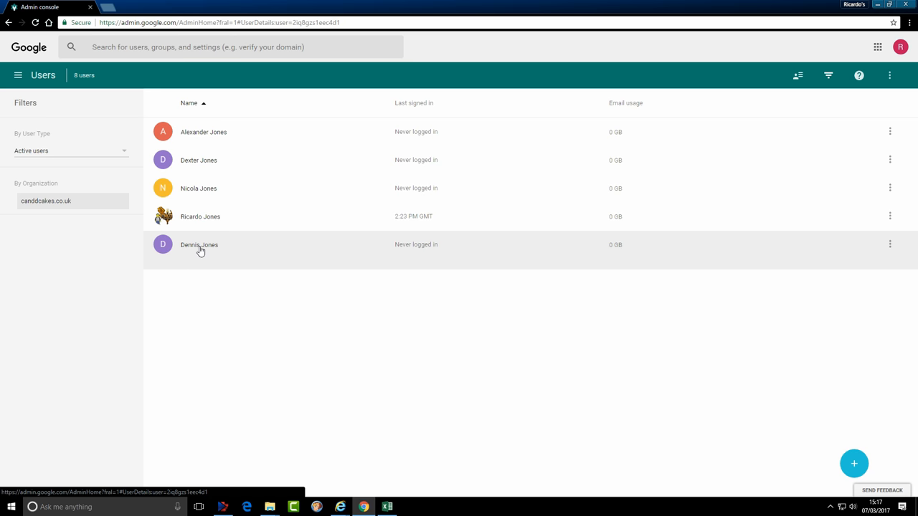
pyautogui.click(200, 244)
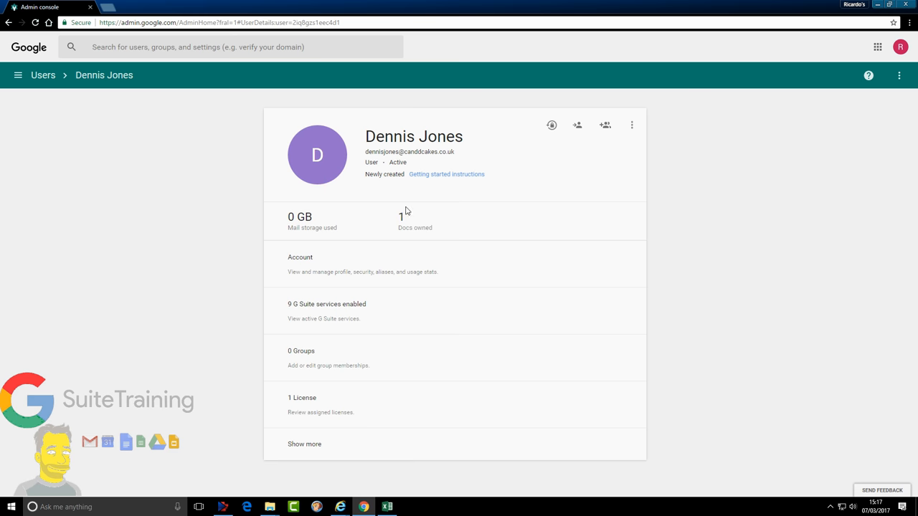
pyautogui.moveTo(422, 211)
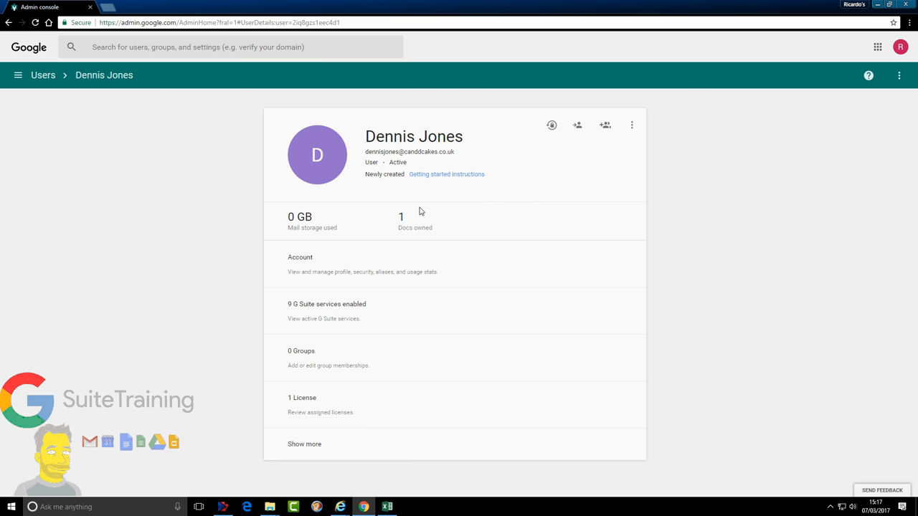
pyautogui.click(447, 175)
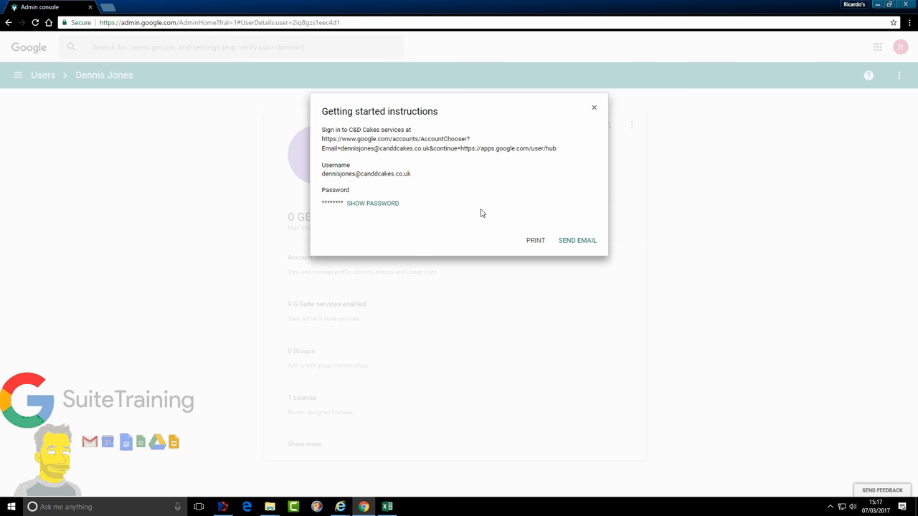
pyautogui.moveTo(462, 216)
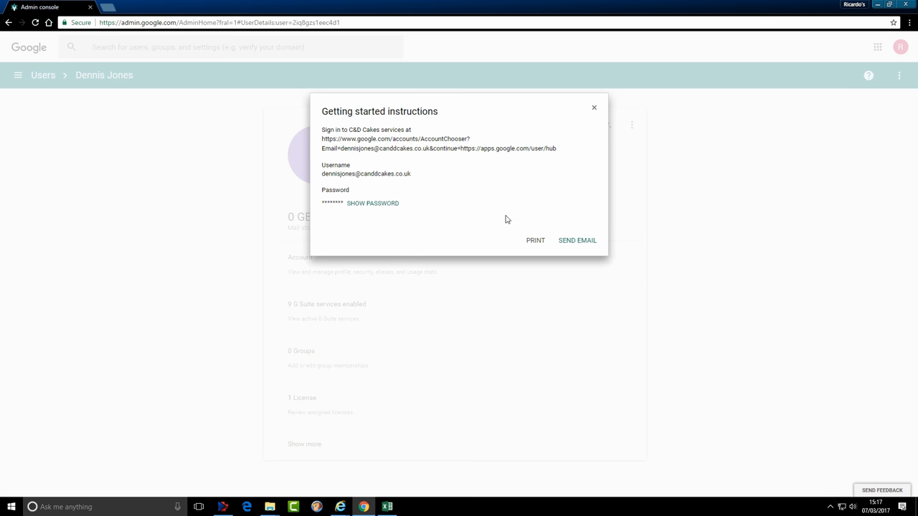
pyautogui.moveTo(579, 244)
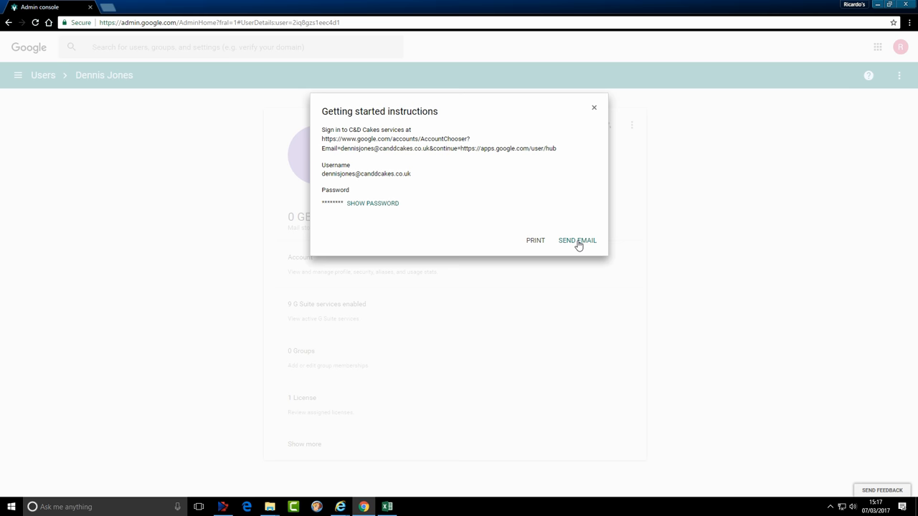
pyautogui.moveTo(488, 184)
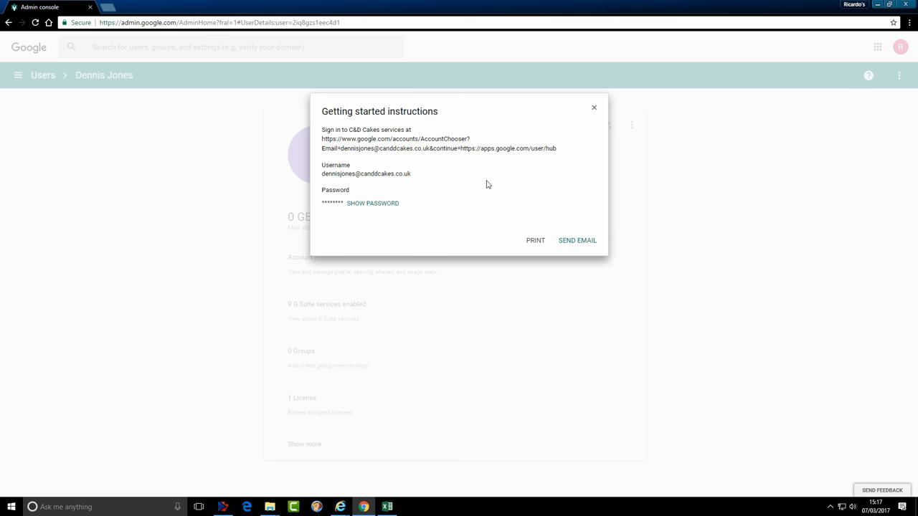
pyautogui.moveTo(571, 241)
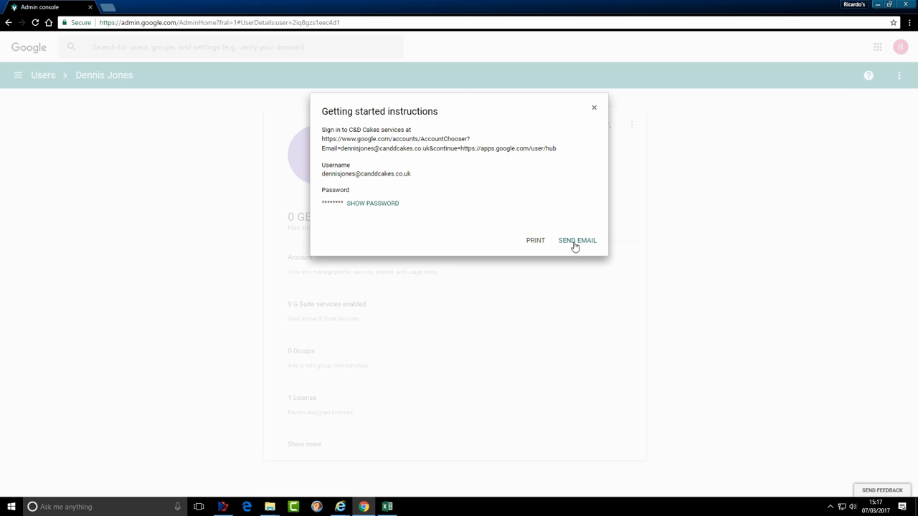
pyautogui.moveTo(597, 116)
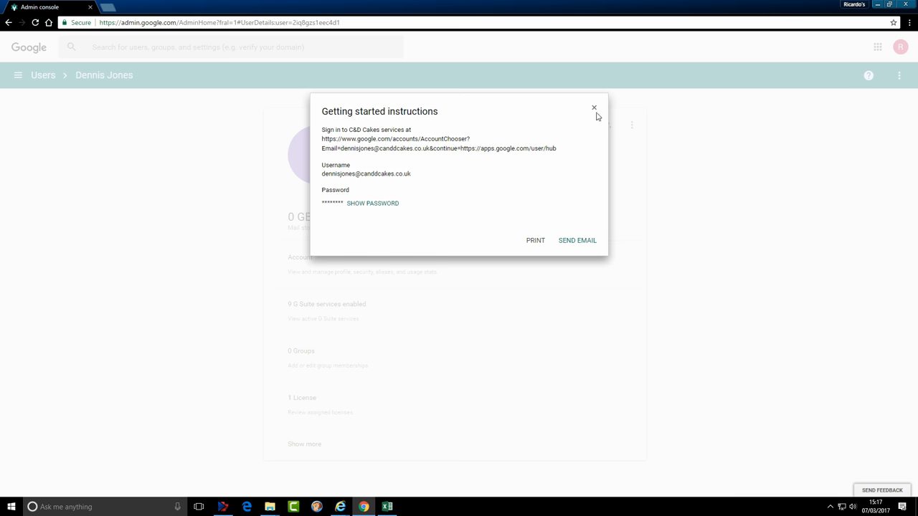
pyautogui.click(594, 106)
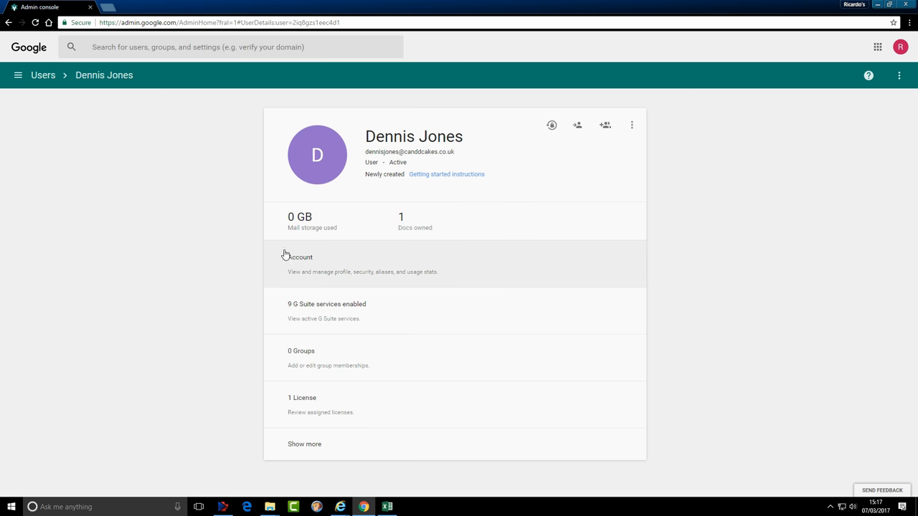
pyautogui.moveTo(369, 266)
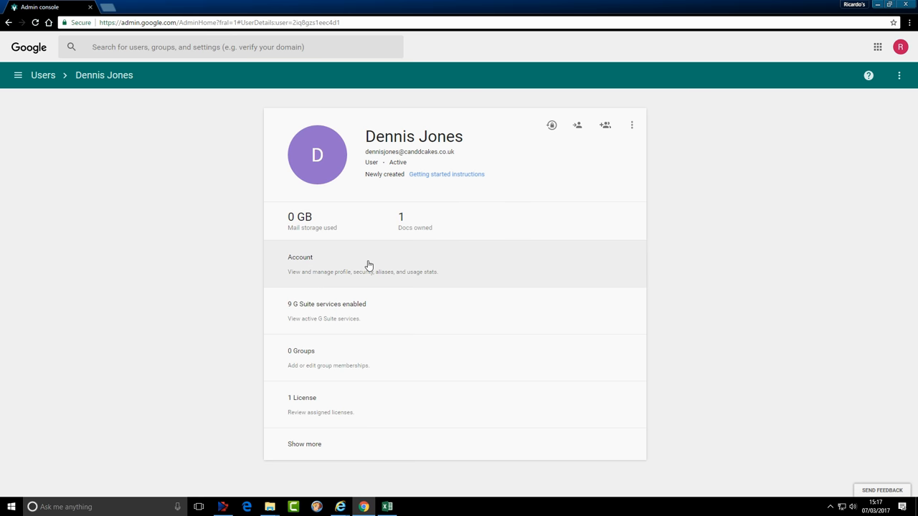
# Expand the Account card, briefly reveal and re-hide the temporary password, and scroll to Aliases.
pyautogui.click(300, 257)
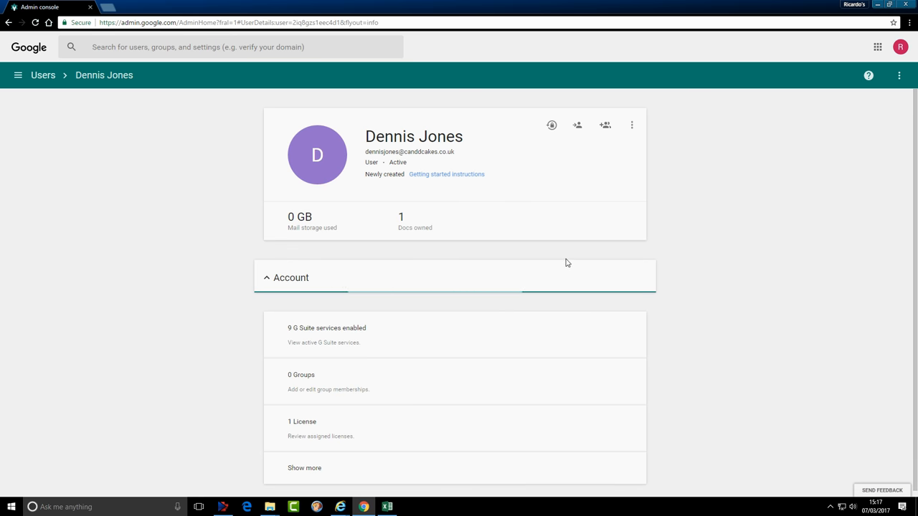
pyautogui.scroll(-3)
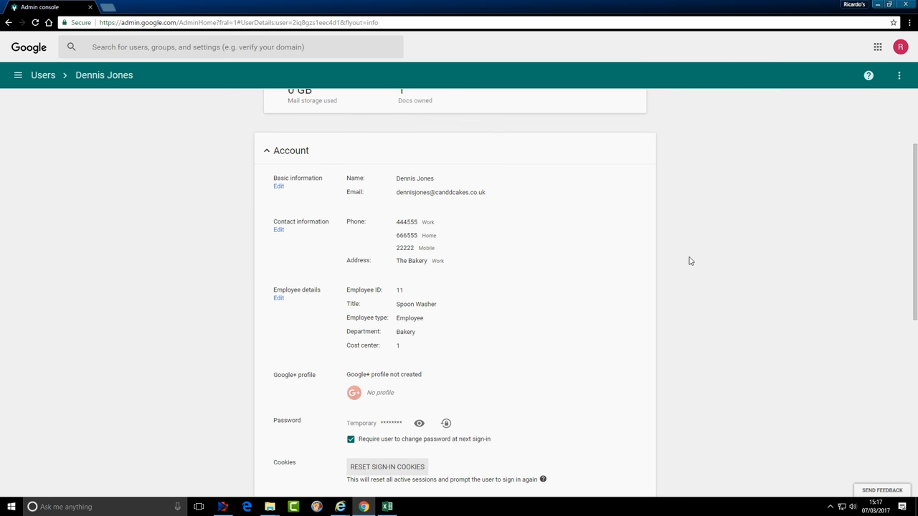
pyautogui.moveTo(565, 249)
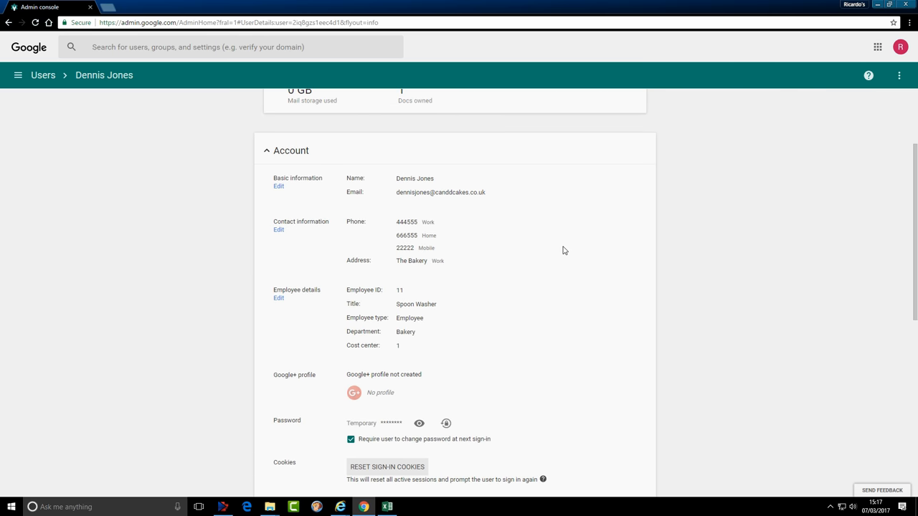
pyautogui.scroll(-3)
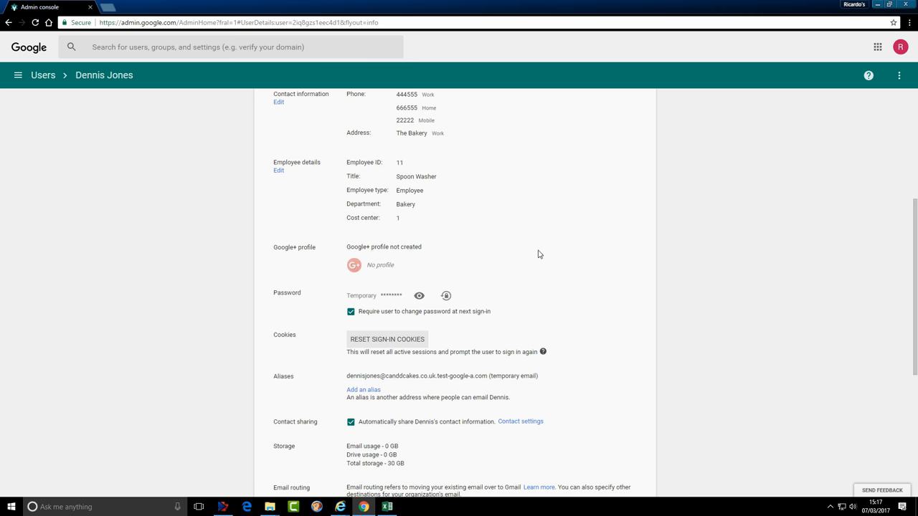
pyautogui.moveTo(408, 266)
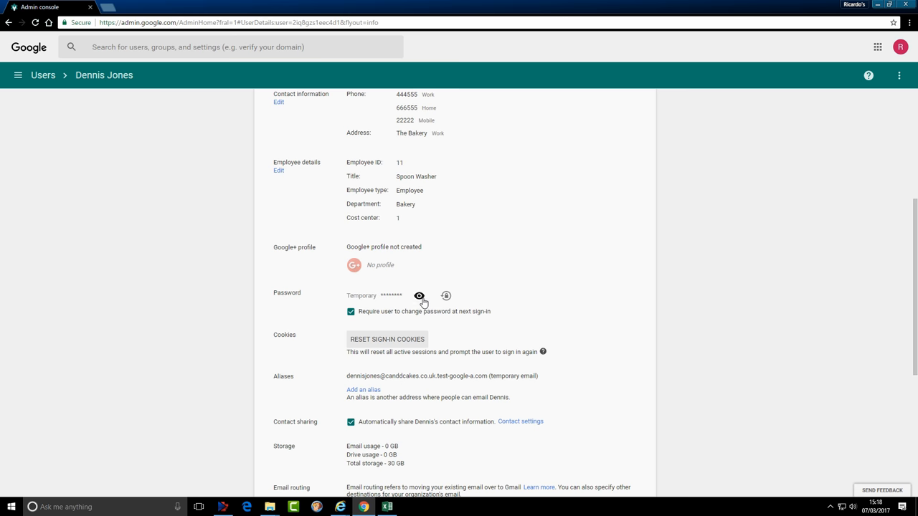
pyautogui.click(419, 296)
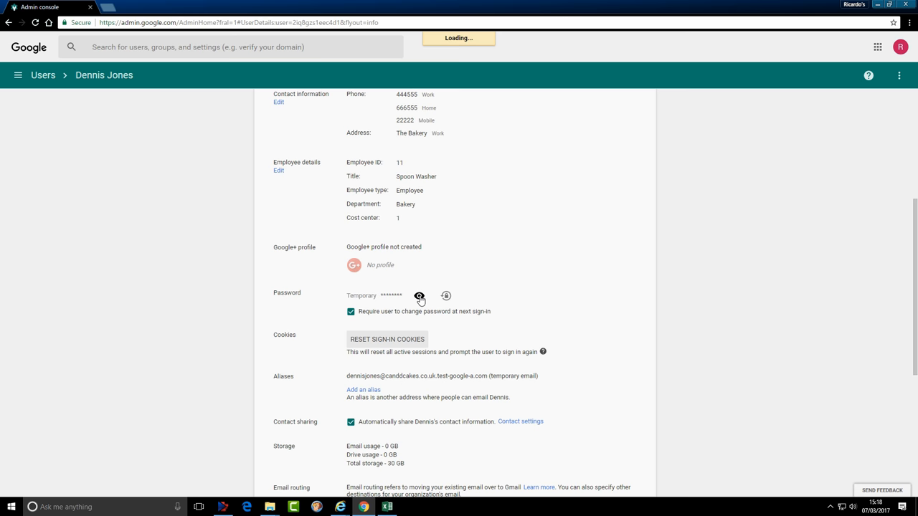
pyautogui.click(419, 296)
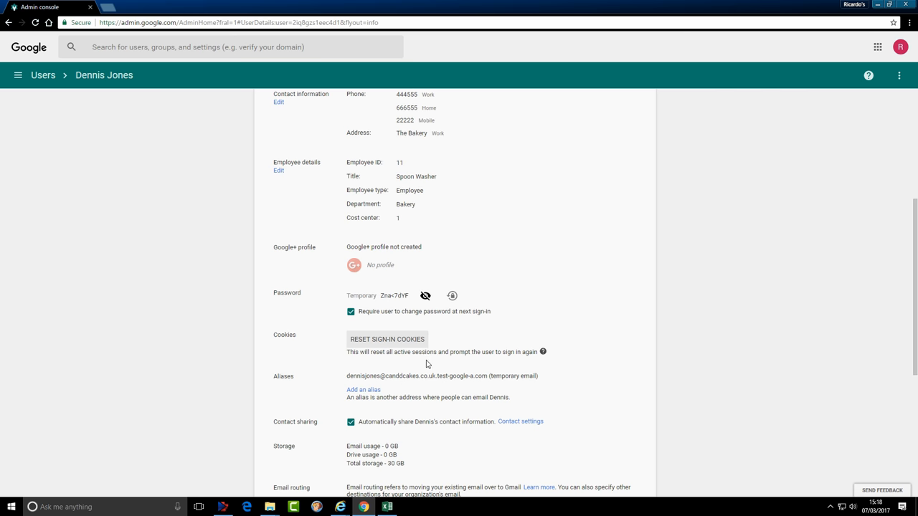
pyautogui.moveTo(393, 367)
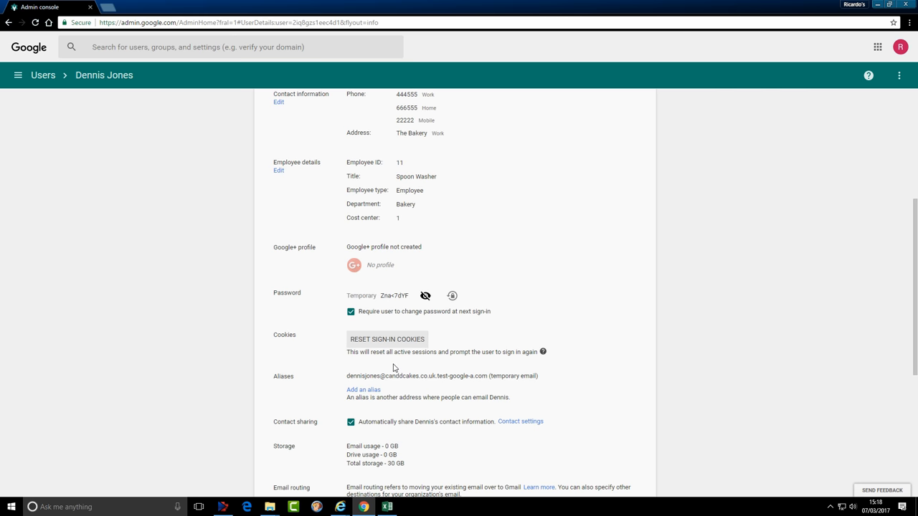
pyautogui.click(424, 296)
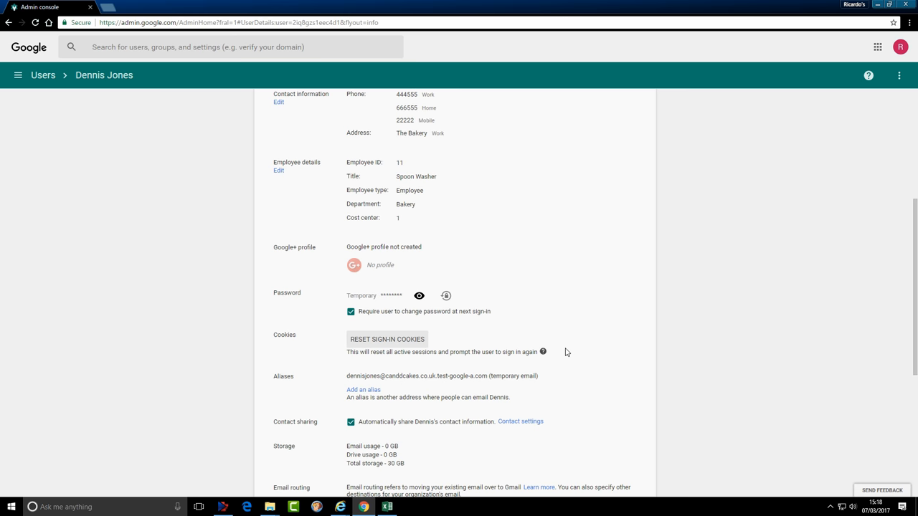
pyautogui.scroll(-3)
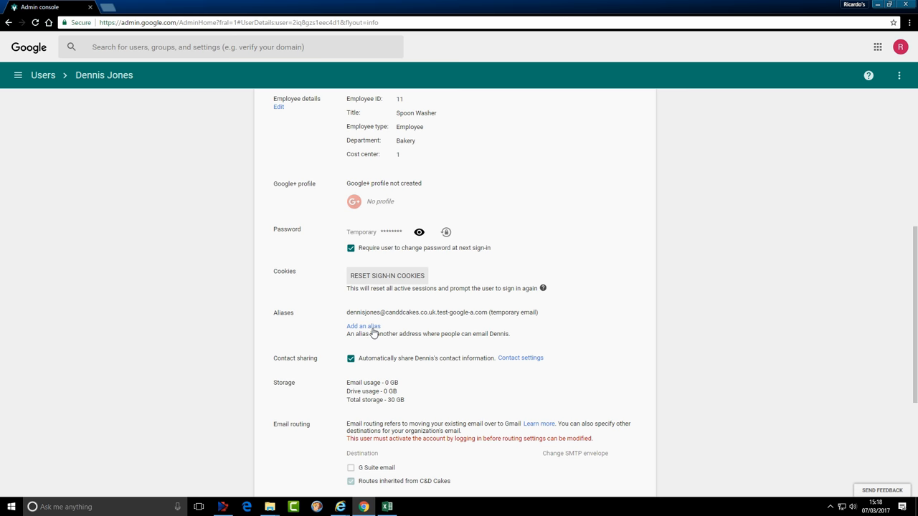
pyautogui.click(363, 327)
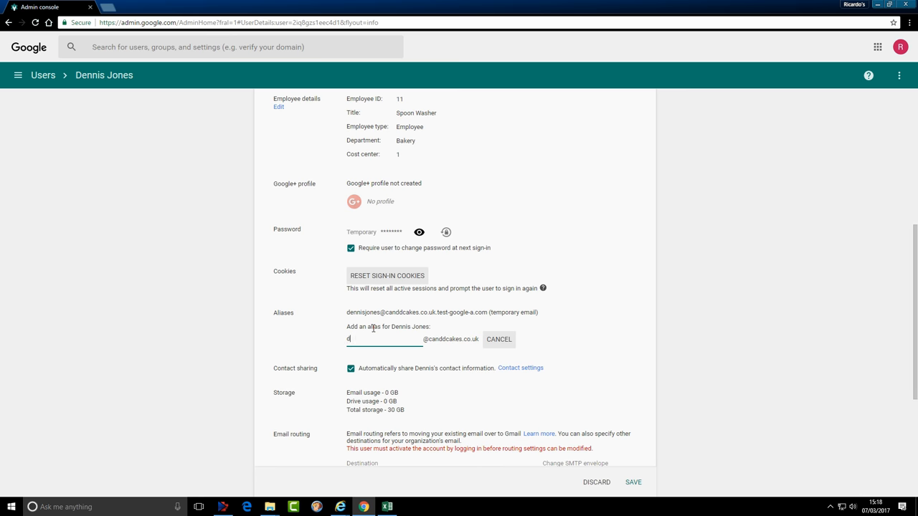
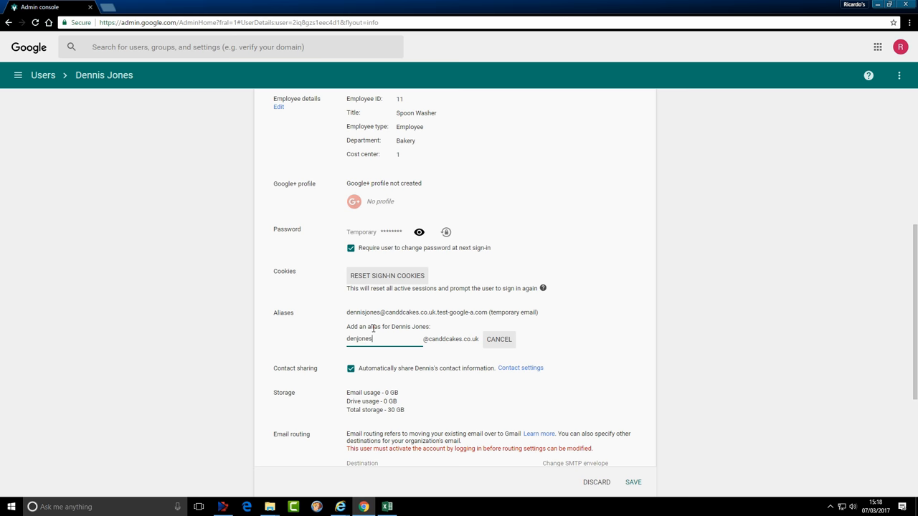
pyautogui.moveTo(634, 485)
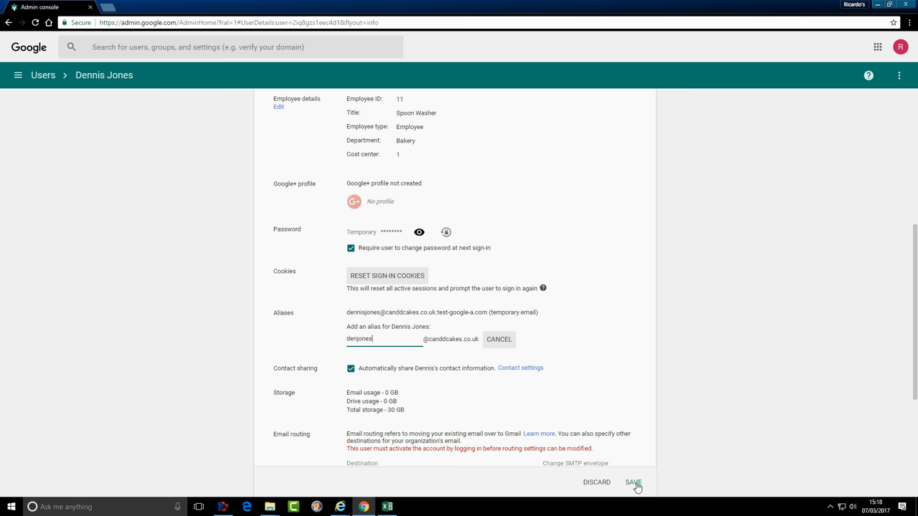
pyautogui.click(634, 482)
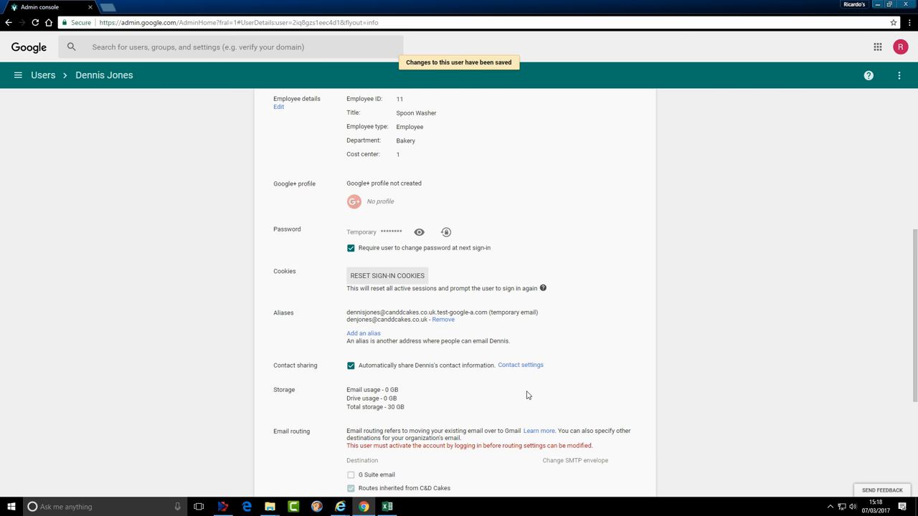
pyautogui.moveTo(576, 384)
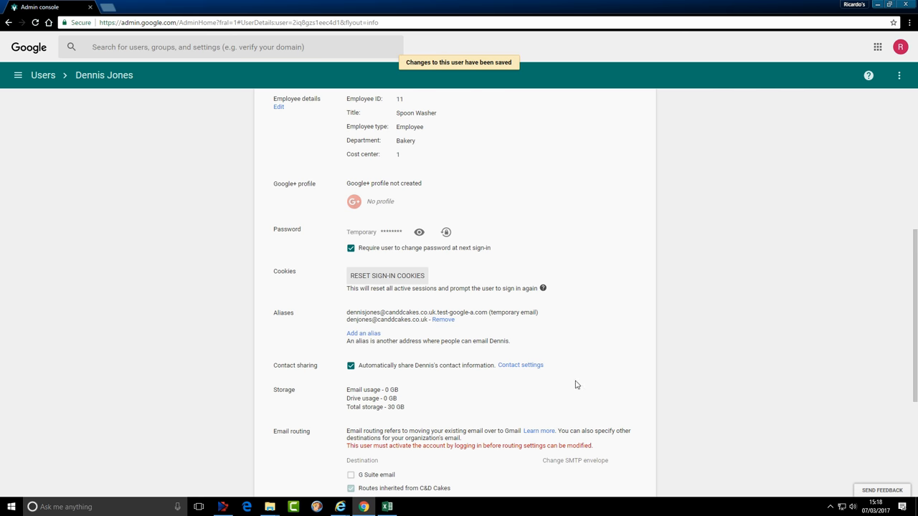
pyautogui.moveTo(344, 324)
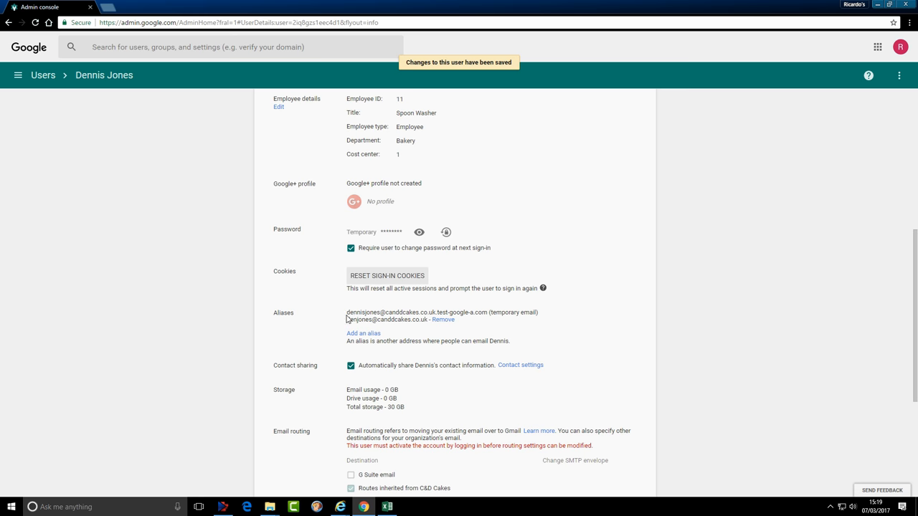
pyautogui.moveTo(348, 316)
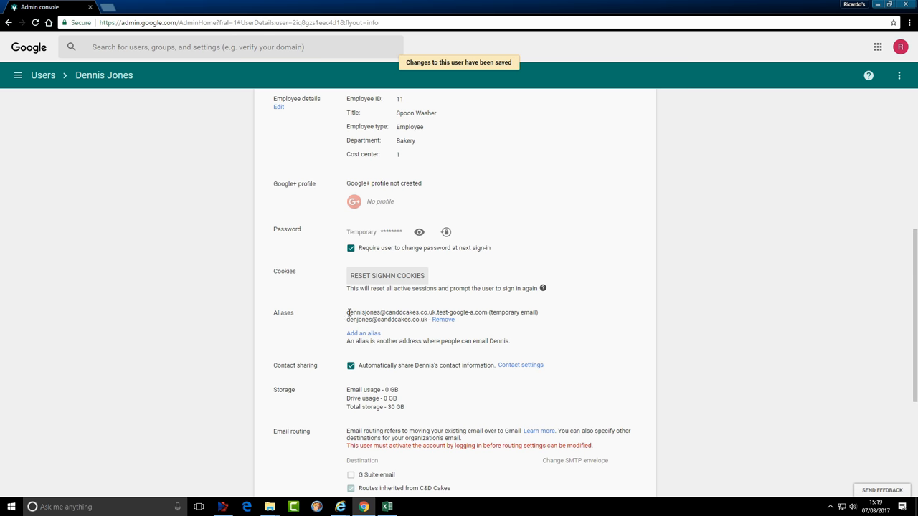
pyautogui.doubleClick(390, 312)
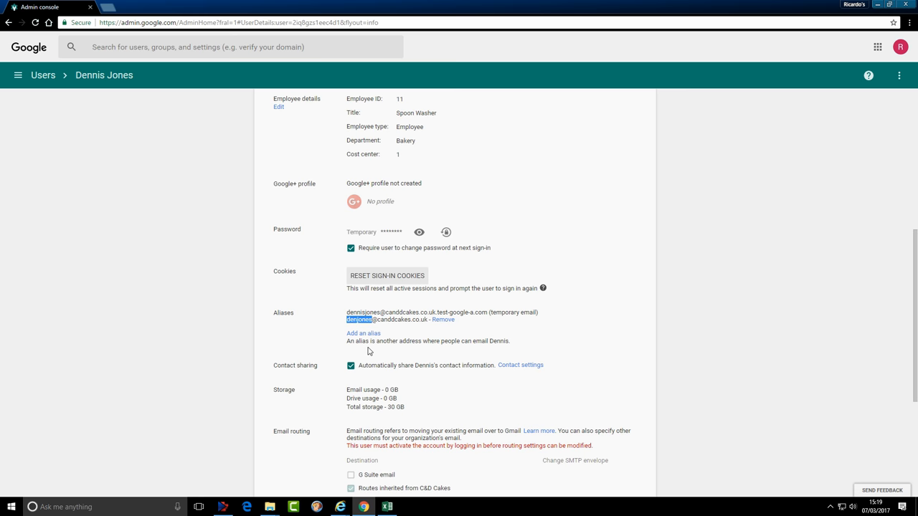
# Scroll past Aliases and Email routing to the services, groups and licence cards.
pyautogui.scroll(-3)
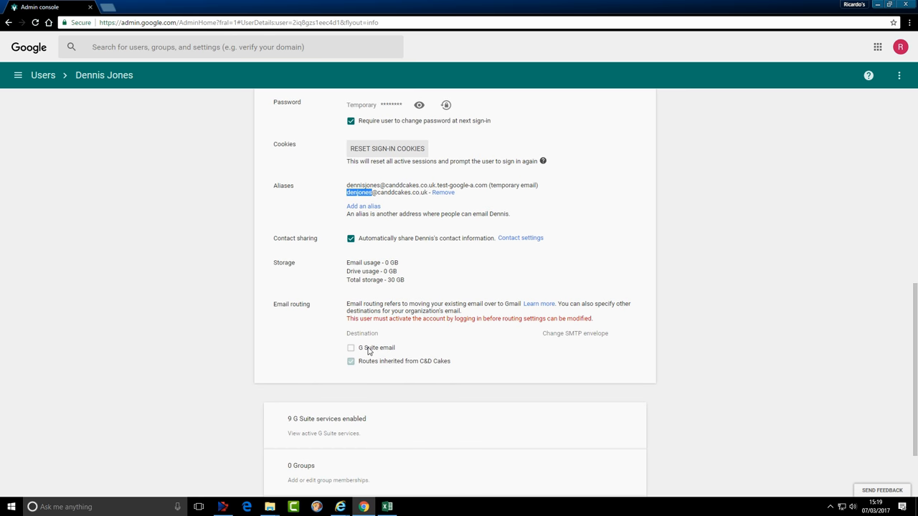
pyautogui.moveTo(418, 269)
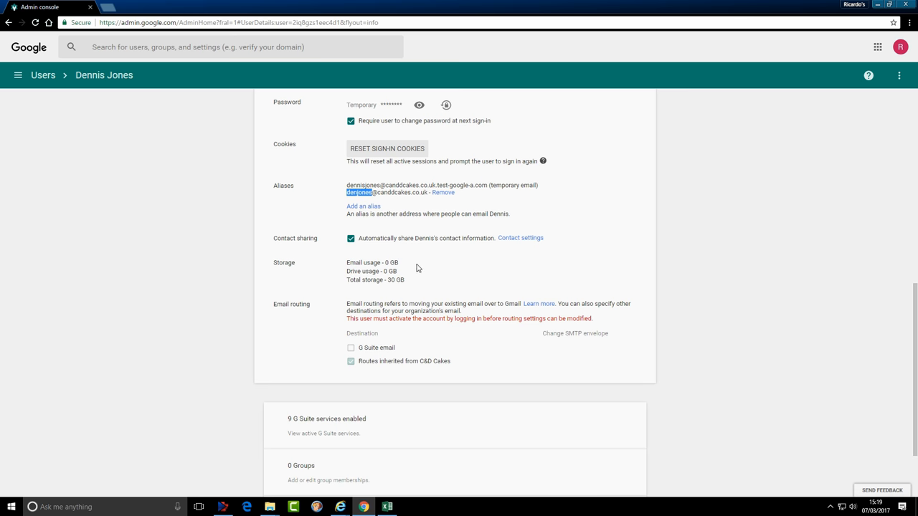
pyautogui.moveTo(419, 280)
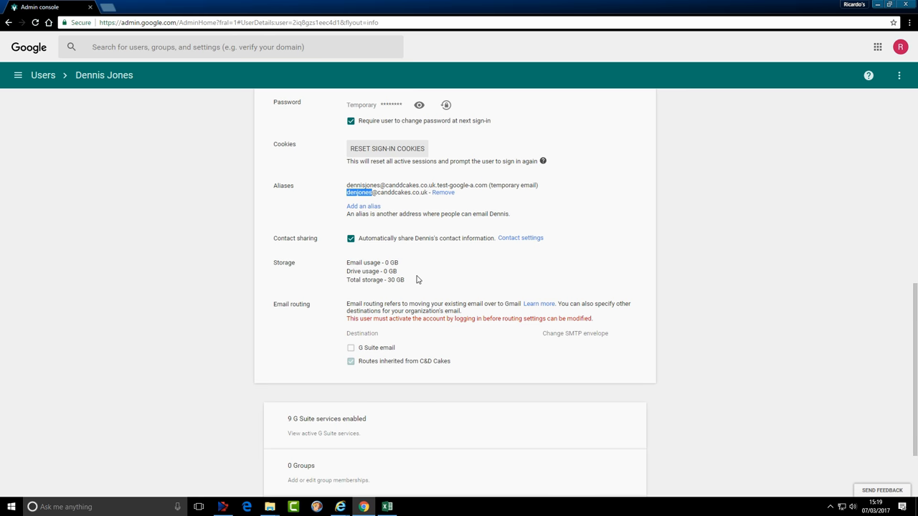
pyautogui.scroll(-3)
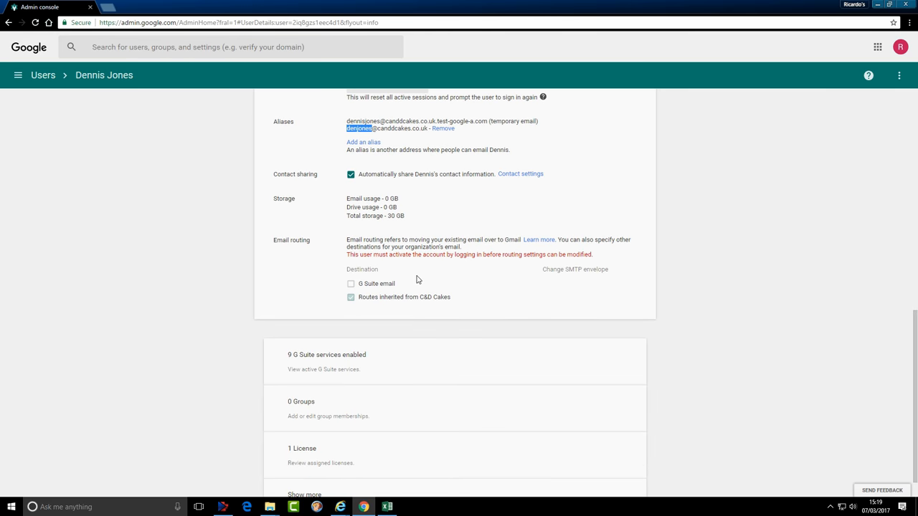
pyautogui.scroll(-3)
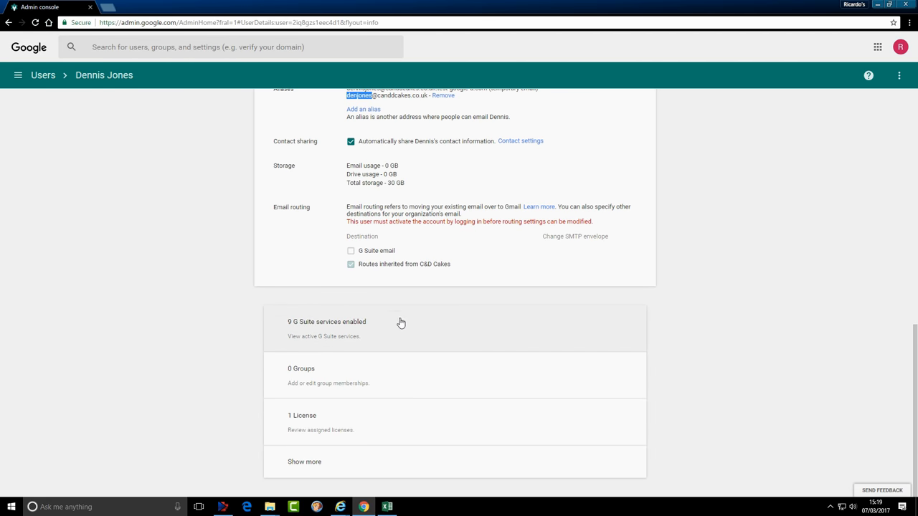
# Expand the 9 enabled G Suite services and scroll through Calendar to Keep, all On.
pyautogui.click(327, 322)
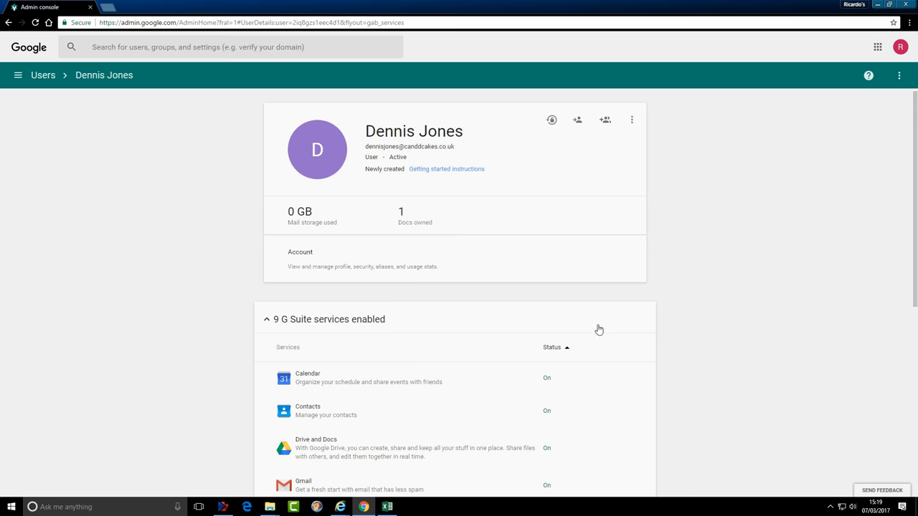
pyautogui.scroll(-3)
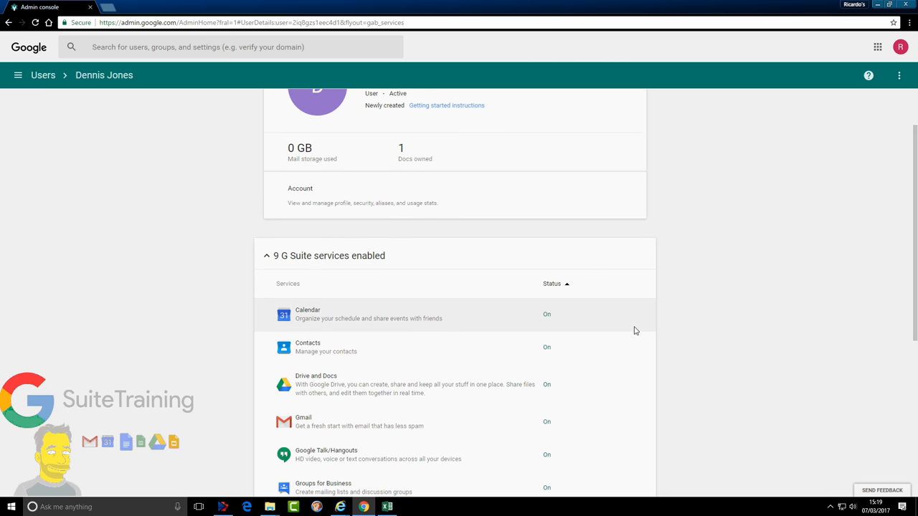
pyautogui.scroll(-3)
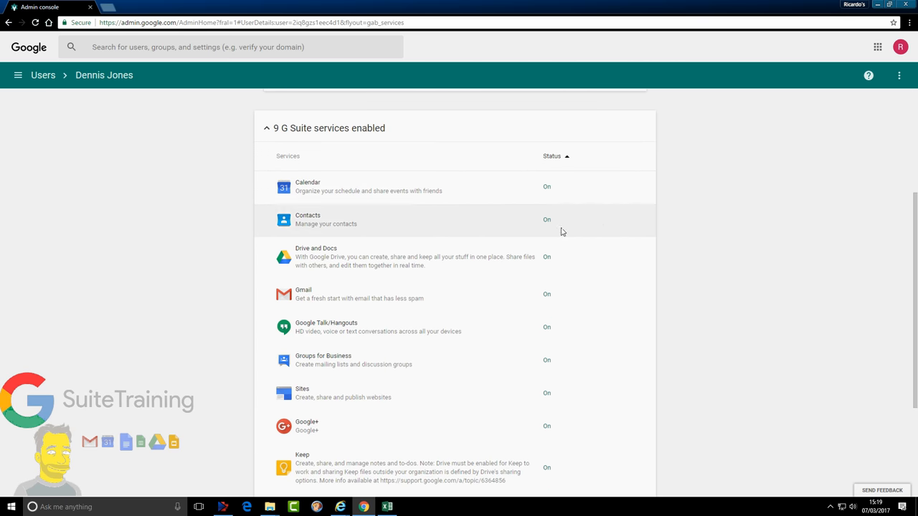
pyautogui.moveTo(376, 252)
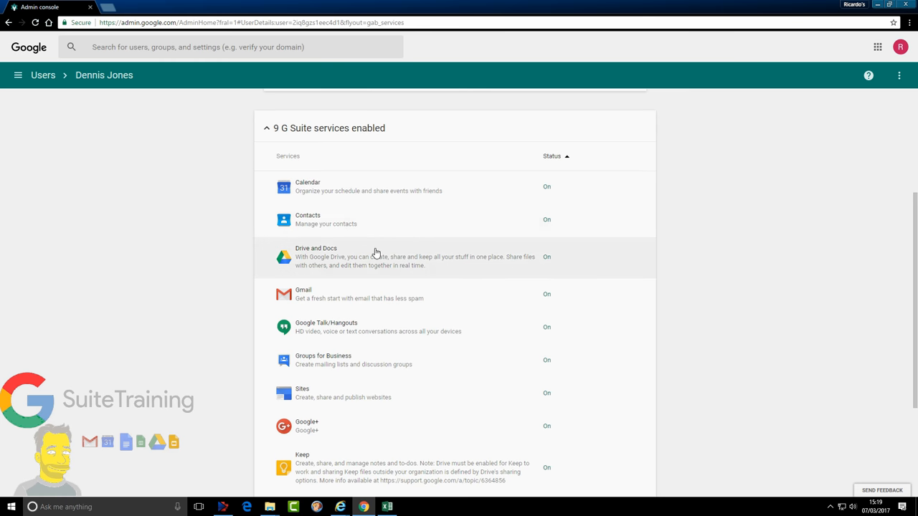
pyautogui.scroll(-3)
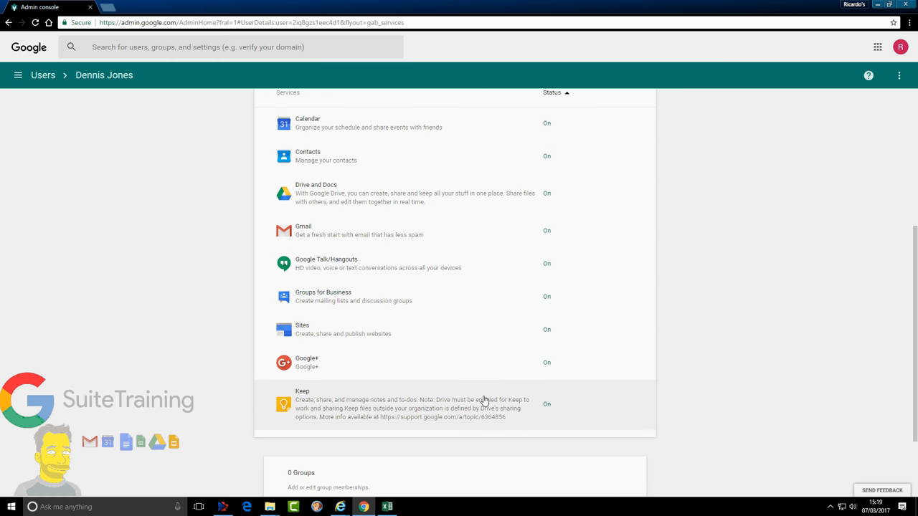
pyautogui.scroll(-3)
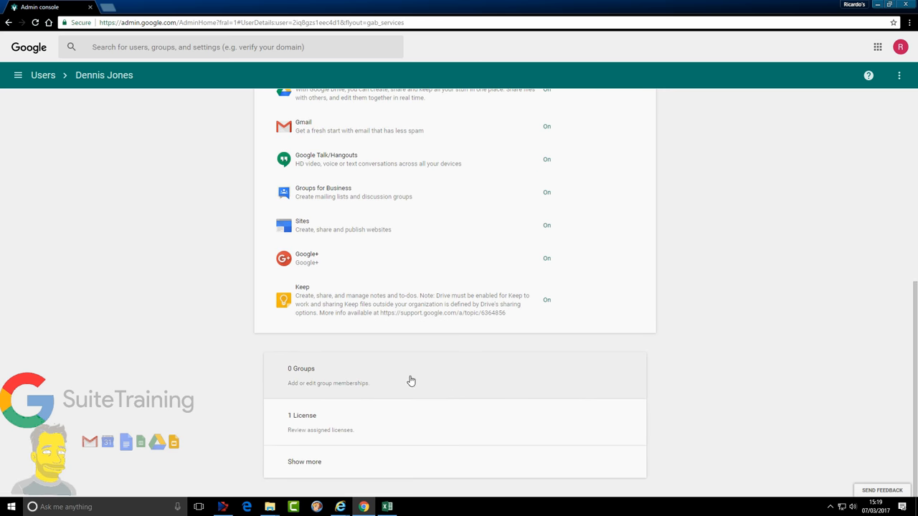
pyautogui.moveTo(482, 385)
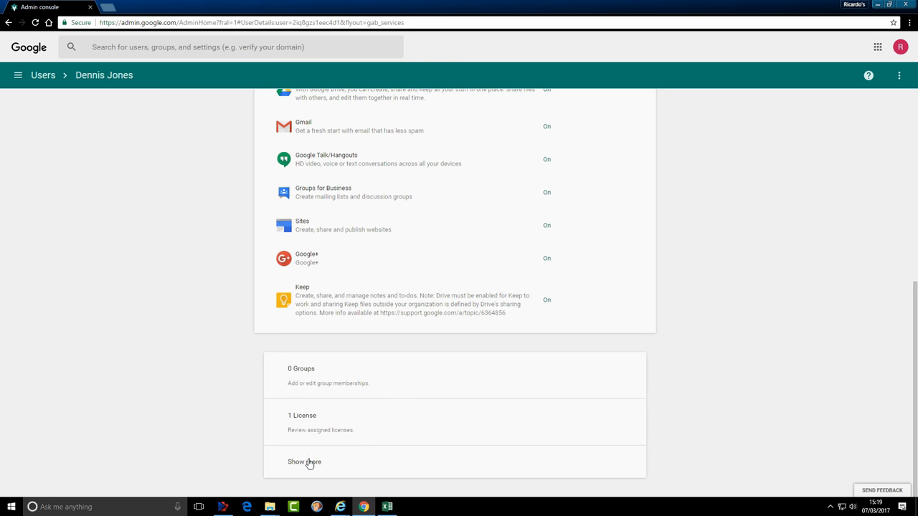
pyautogui.click(304, 462)
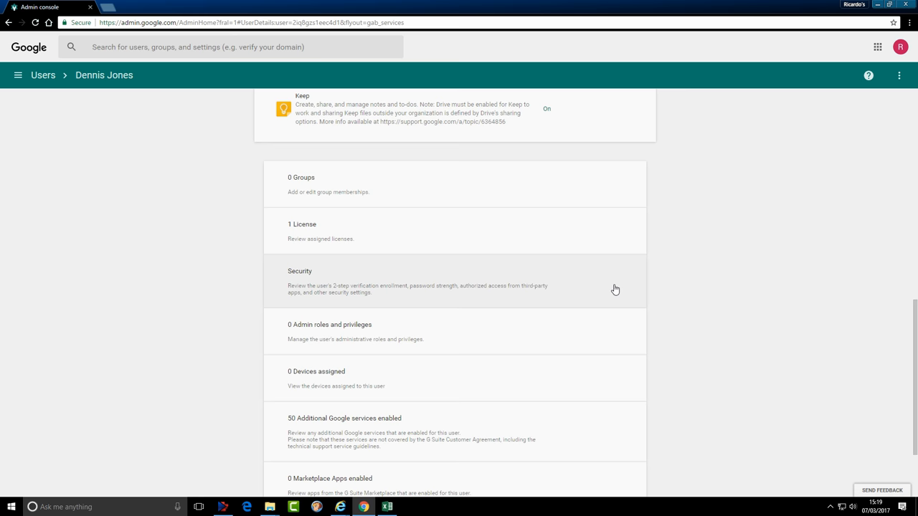
pyautogui.moveTo(613, 321)
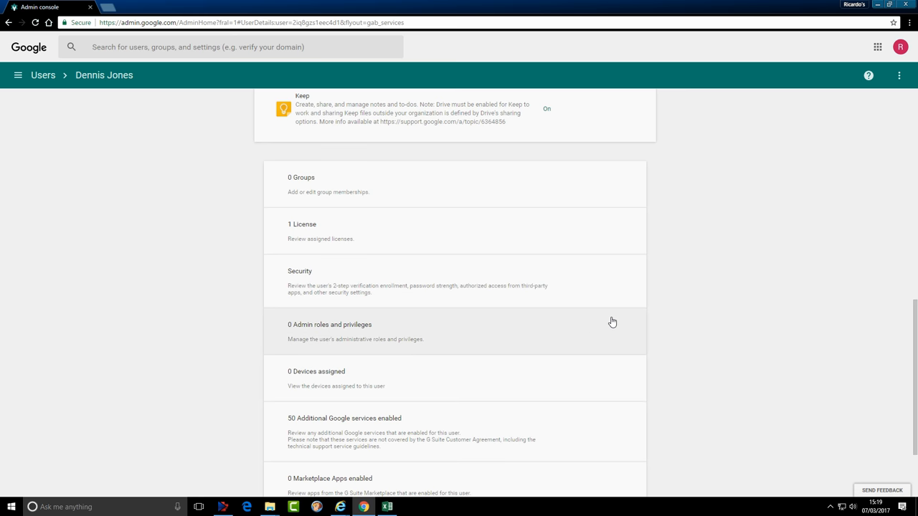
pyautogui.moveTo(611, 321)
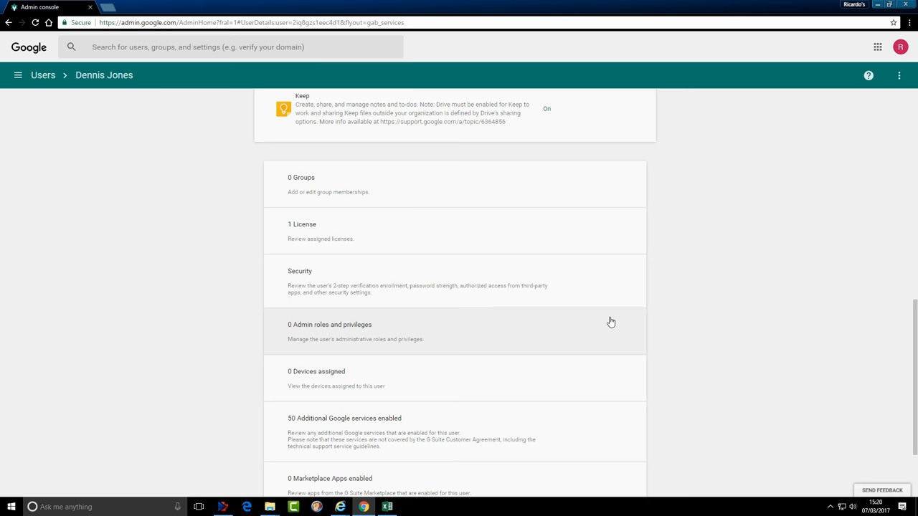
pyautogui.scroll(-3)
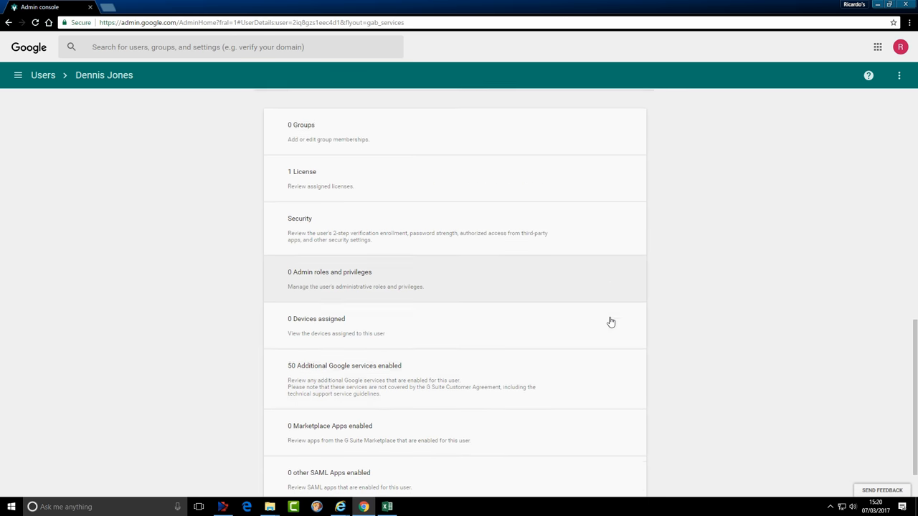
pyautogui.scroll(-3)
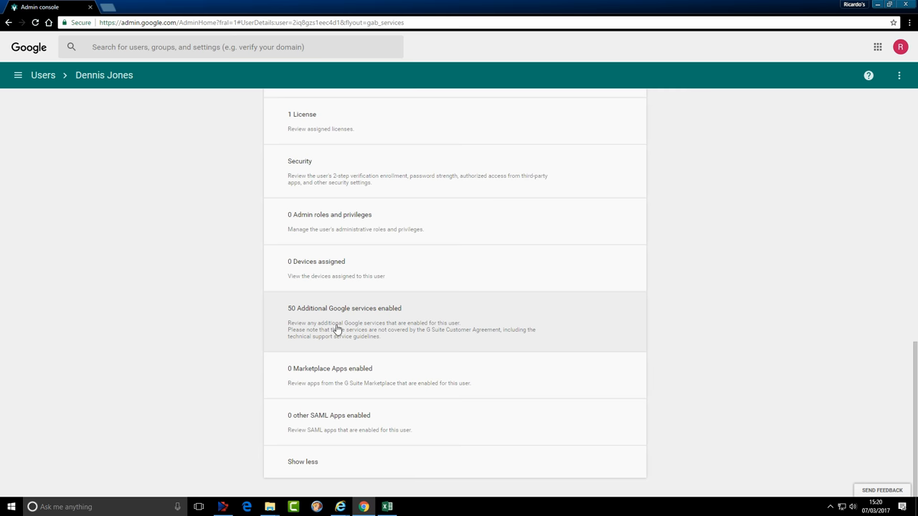
pyautogui.moveTo(491, 321)
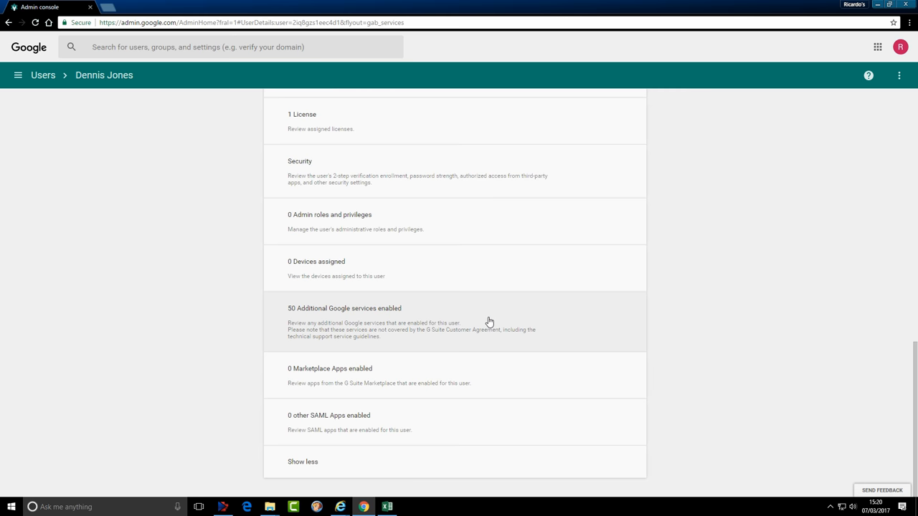
# Review the 50 additional Google services, Blogger through YouTube, confirming their On/Off statuses.
pyautogui.click(345, 308)
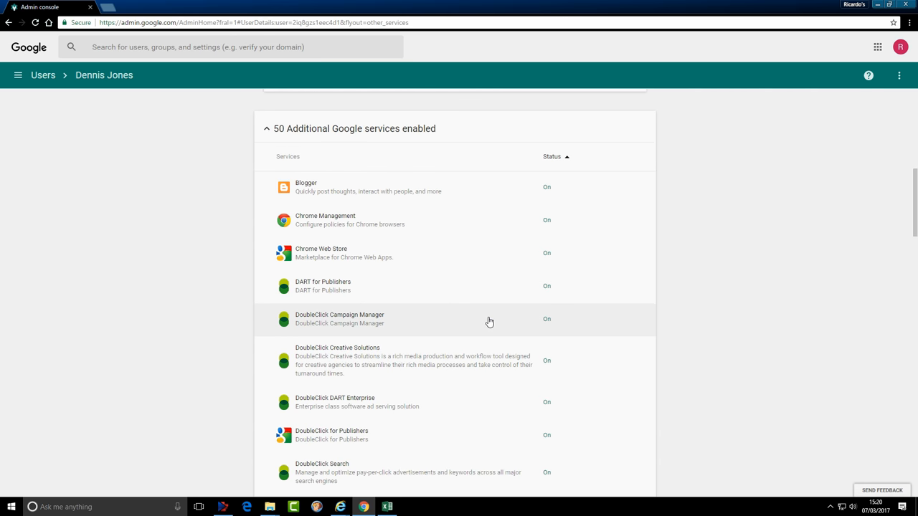
pyautogui.moveTo(438, 256)
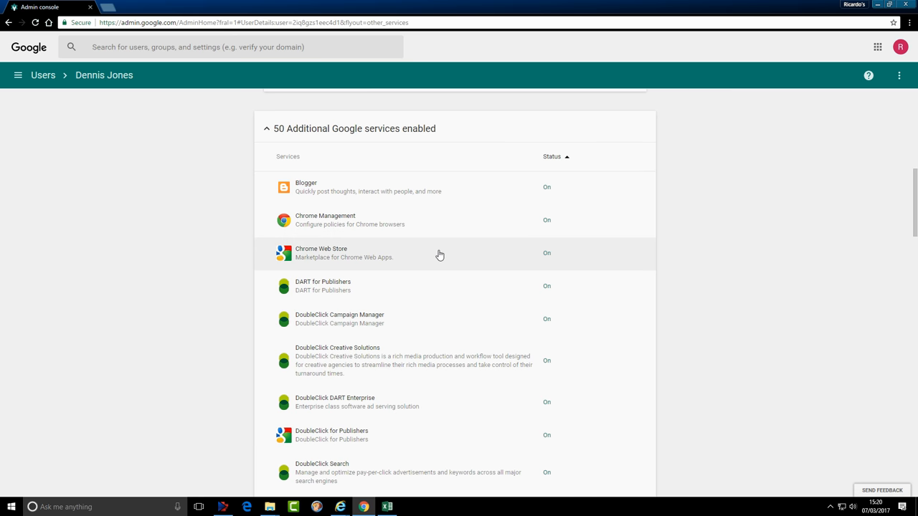
pyautogui.moveTo(508, 258)
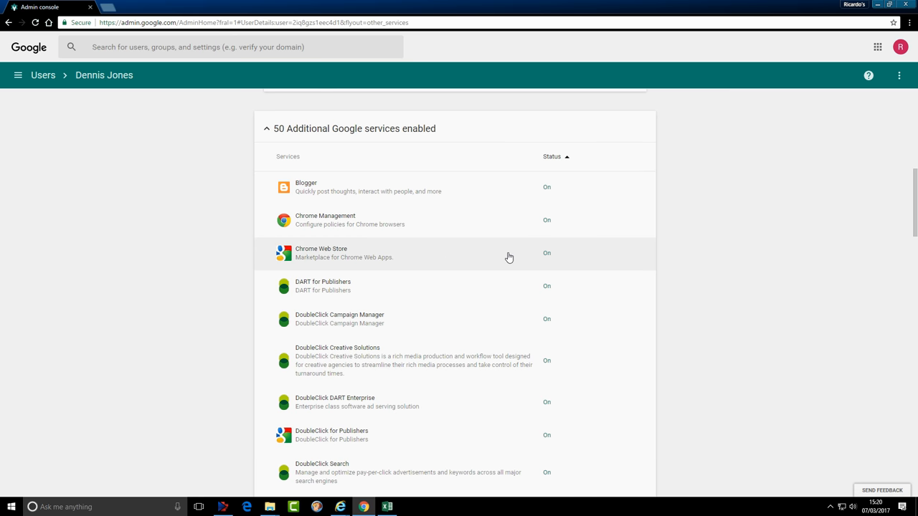
pyautogui.moveTo(485, 192)
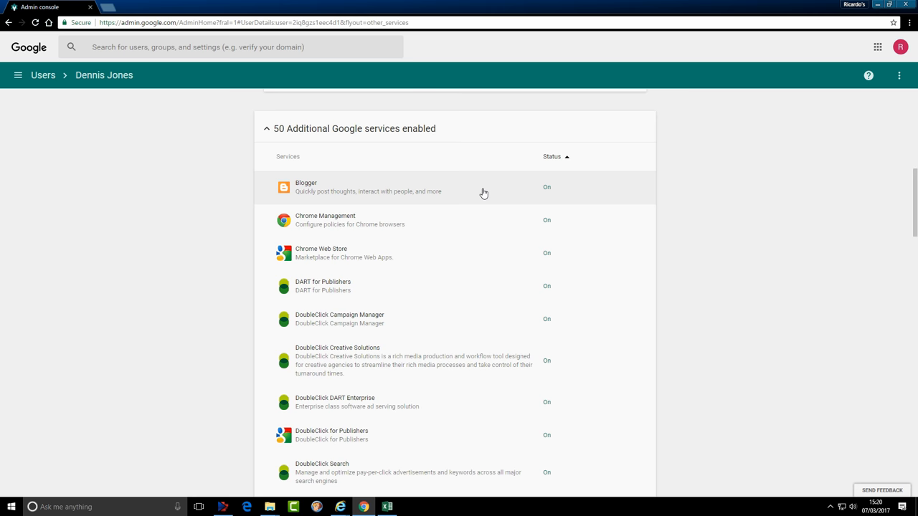
pyautogui.scroll(-3)
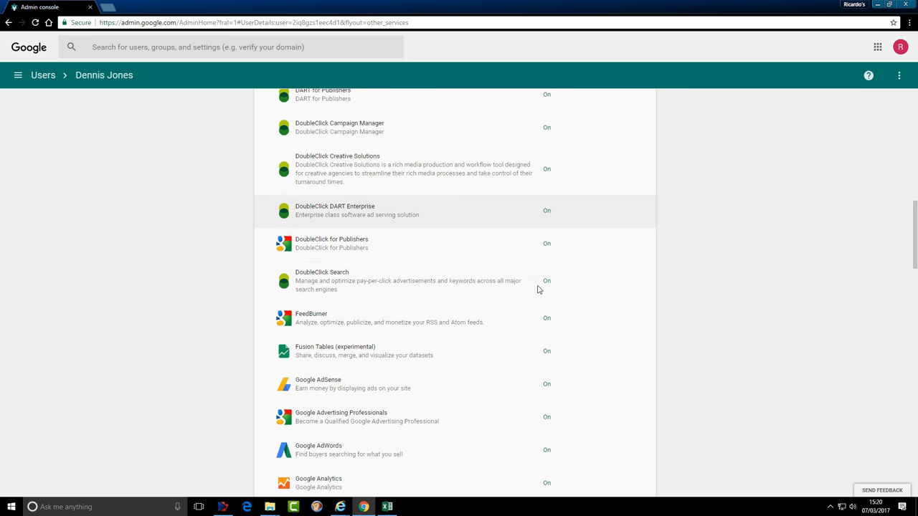
pyautogui.scroll(-3)
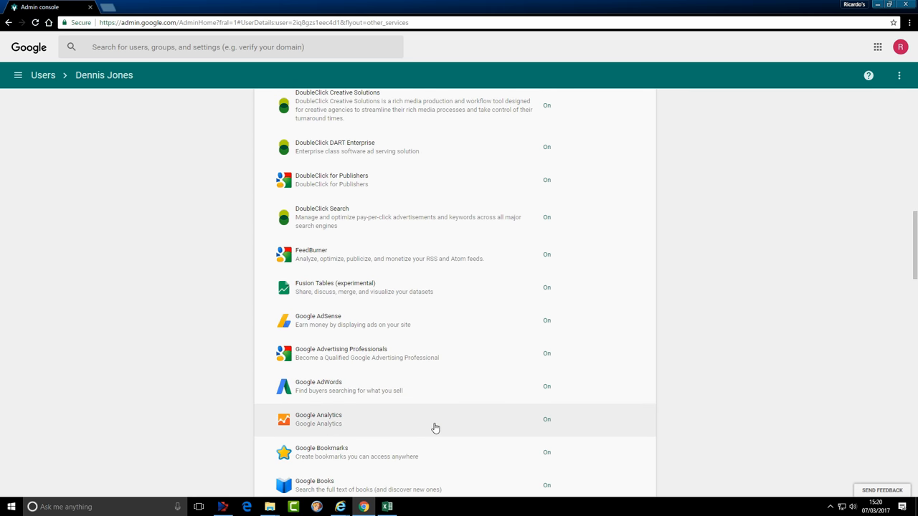
pyautogui.scroll(-3)
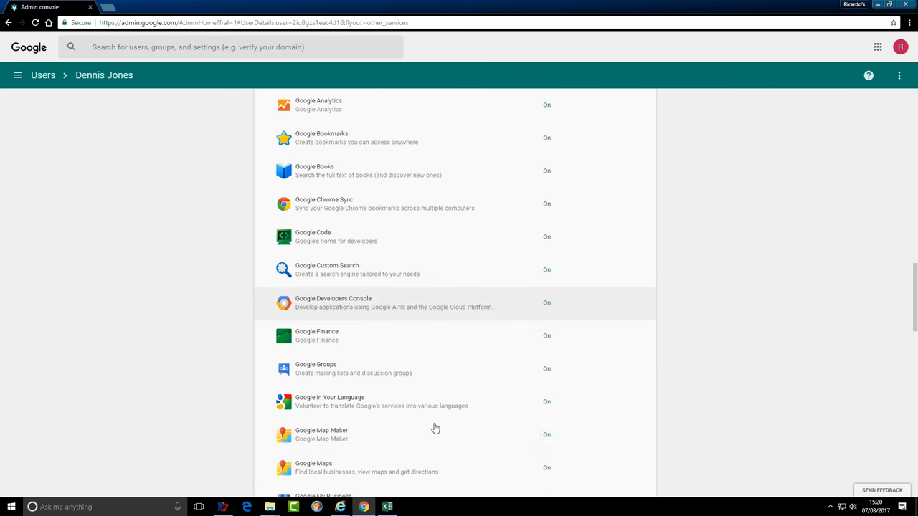
pyautogui.scroll(-3)
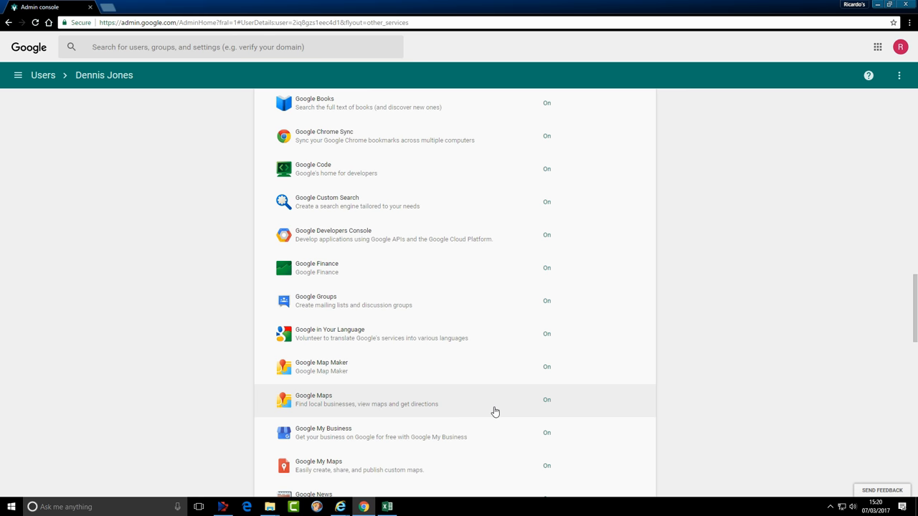
pyautogui.scroll(3)
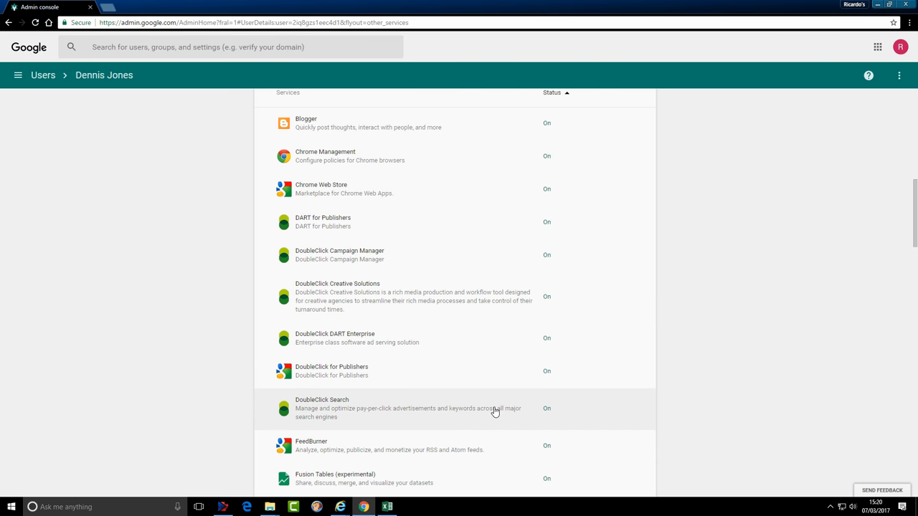
pyautogui.scroll(-3)
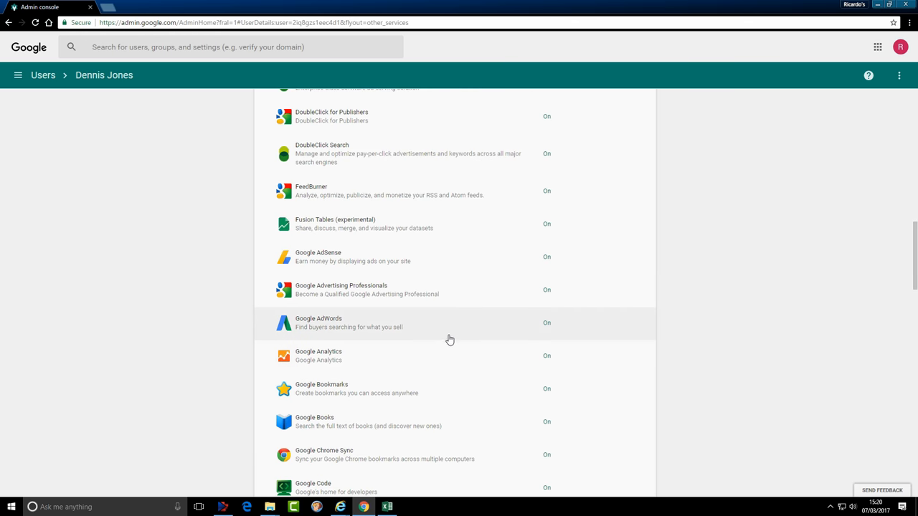
pyautogui.scroll(-3)
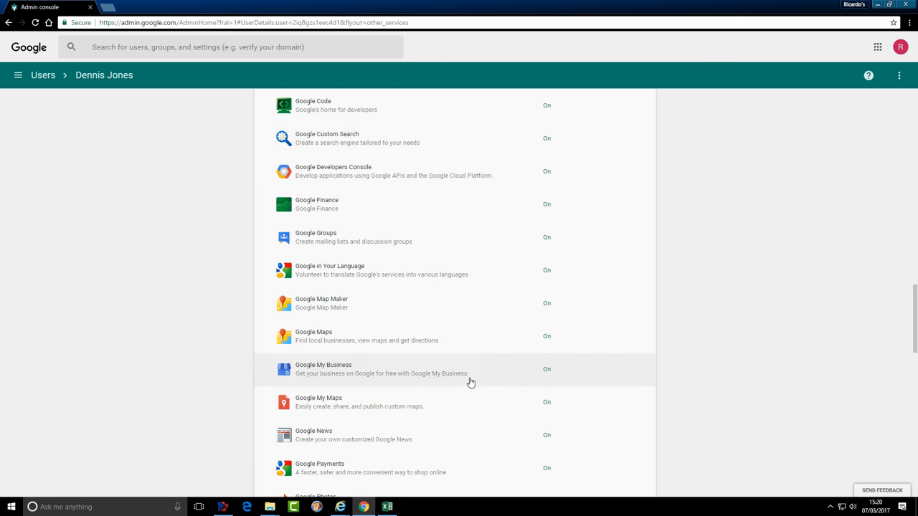
pyautogui.scroll(-3)
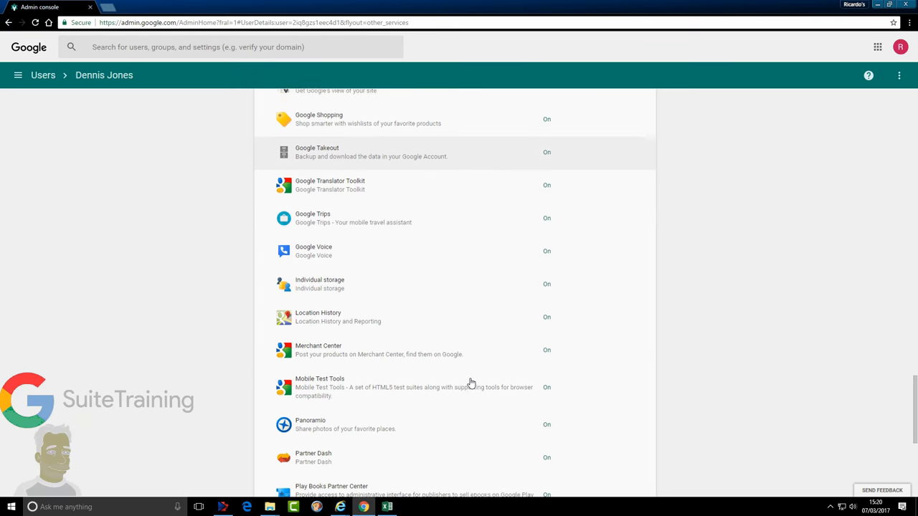
pyautogui.scroll(-3)
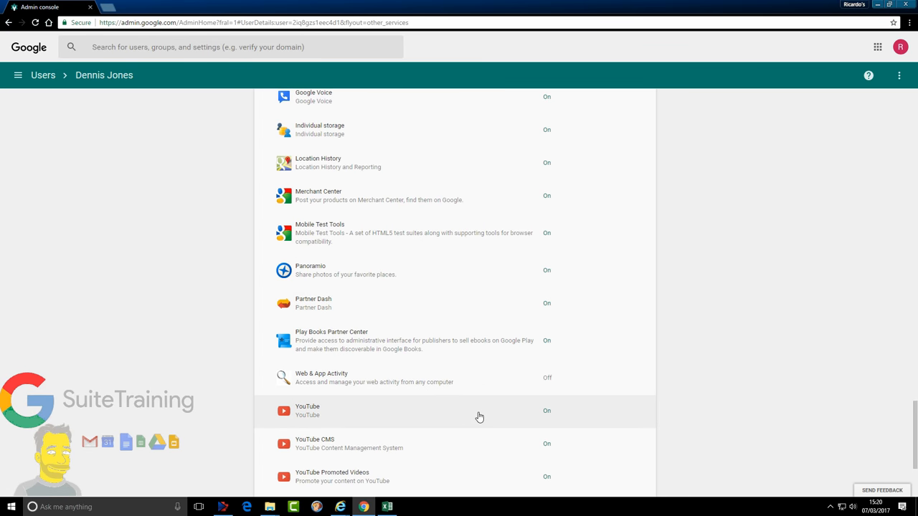